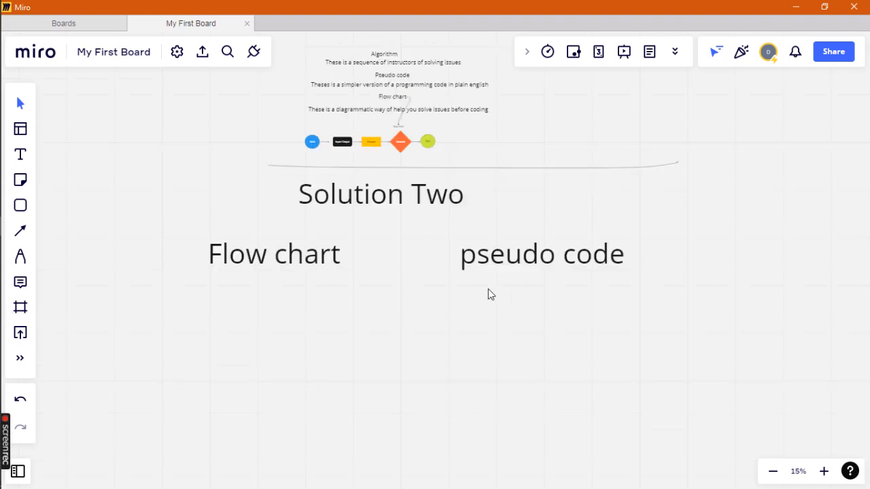
pyautogui.moveTo(259, 267)
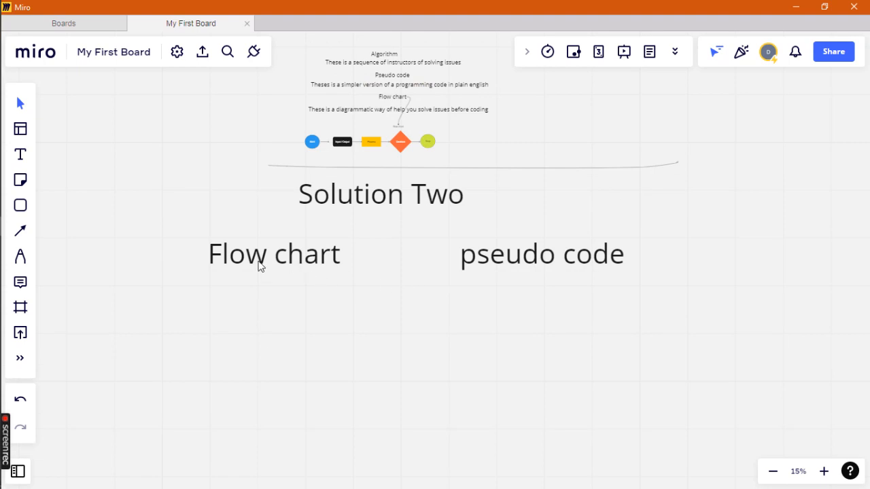
pyautogui.moveTo(534, 327)
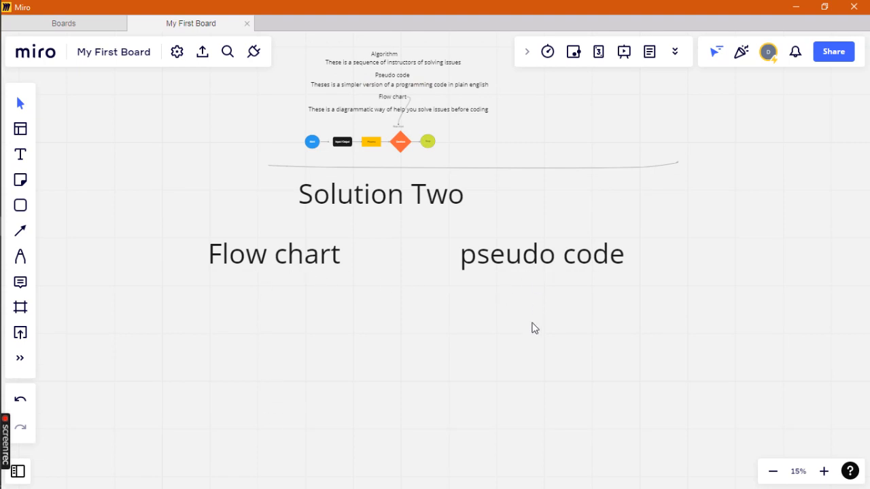
pyautogui.moveTo(446, 356)
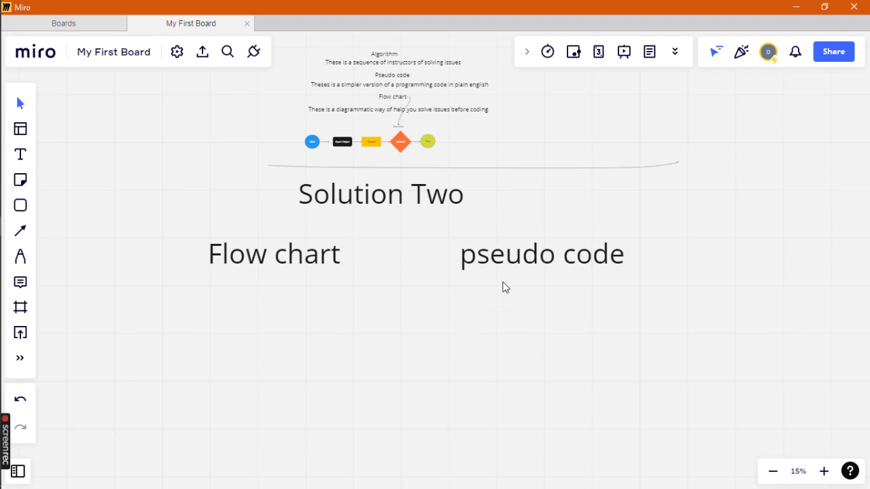
pyautogui.moveTo(478, 350)
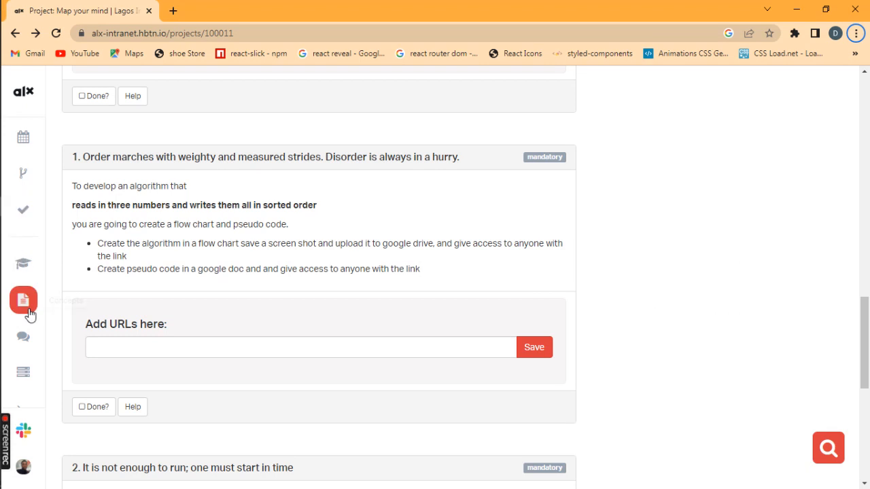
pyautogui.moveTo(135, 161)
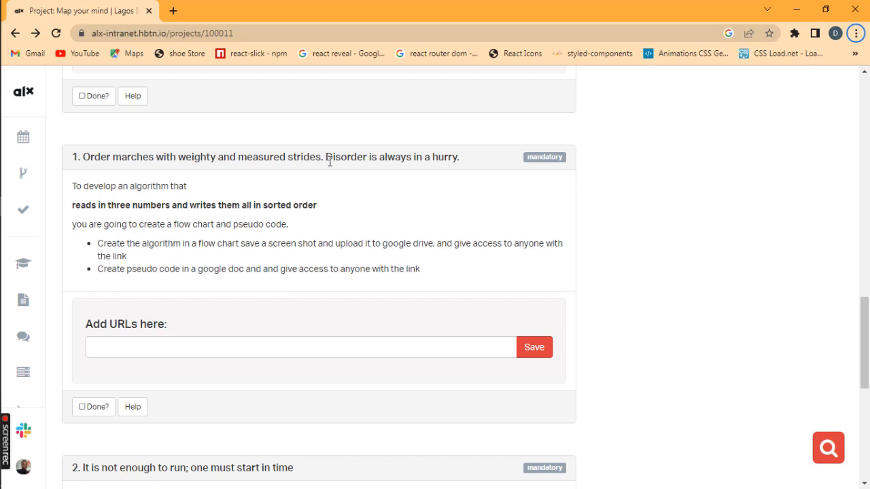
pyautogui.moveTo(410, 157)
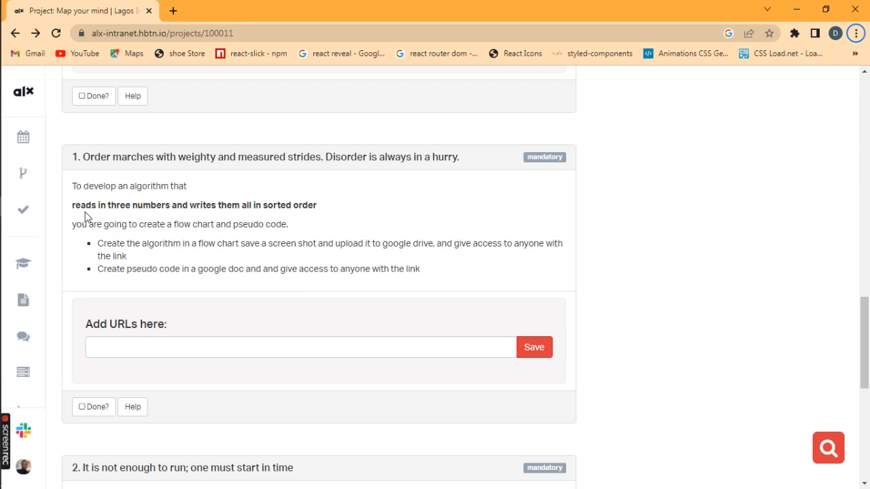
pyautogui.moveTo(182, 203)
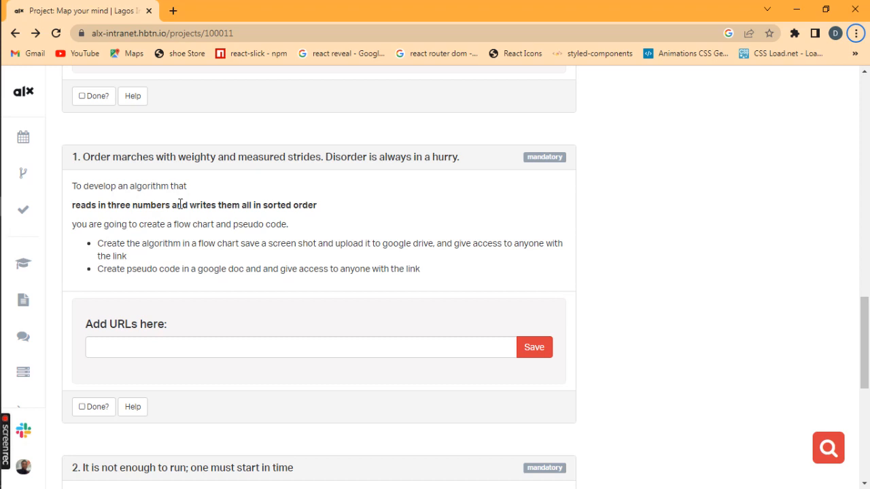
pyautogui.moveTo(277, 208)
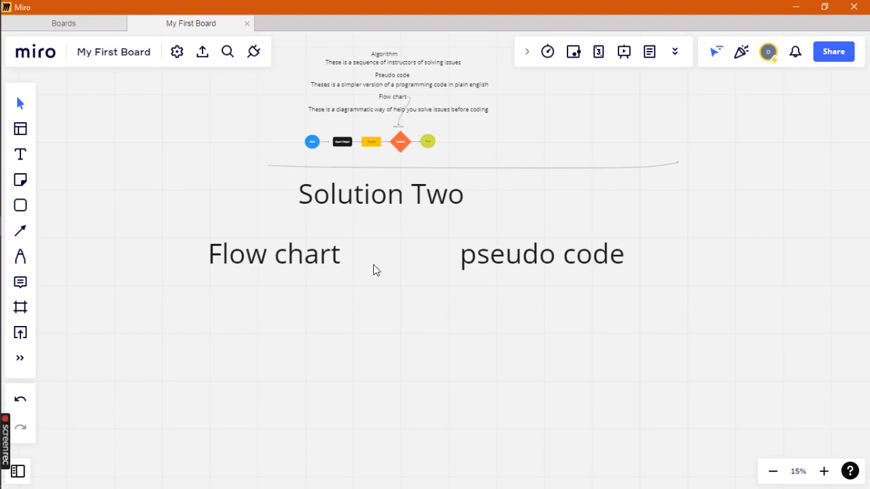
pyautogui.moveTo(19, 153)
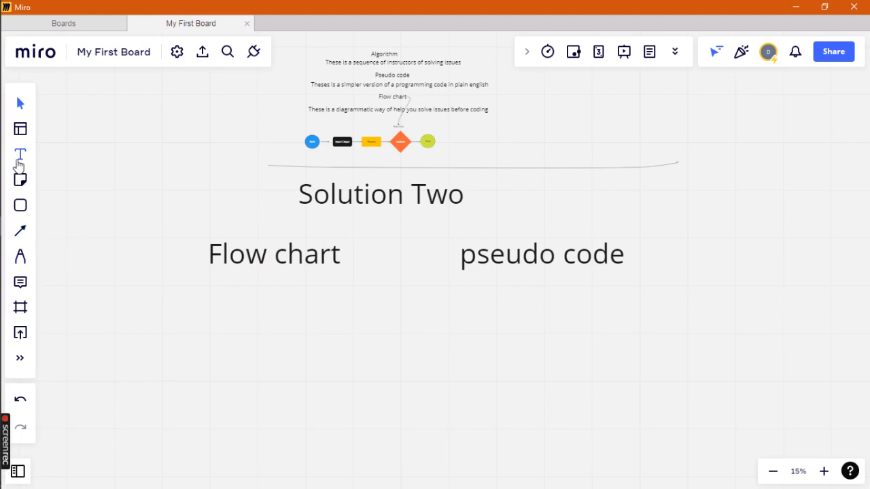
# With the Text tool, write 'Read Three Numbers' as the first pseudo code line.
pyautogui.click(565, 322)
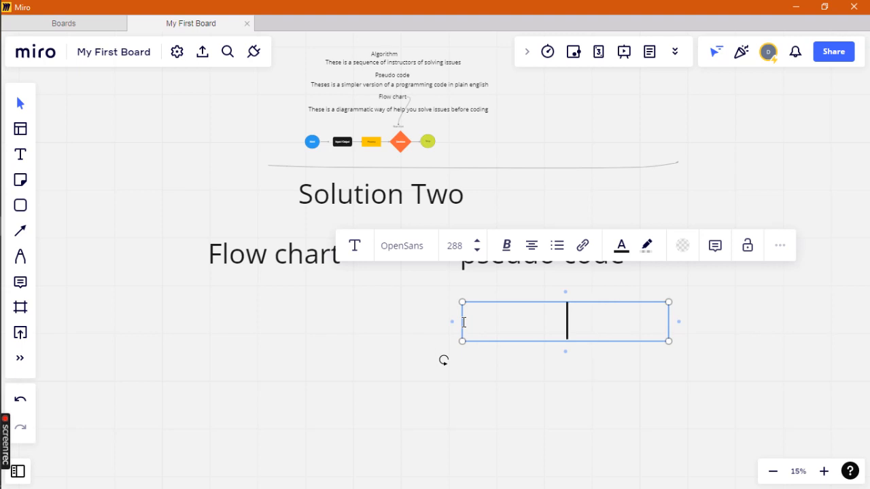
pyautogui.write('R')
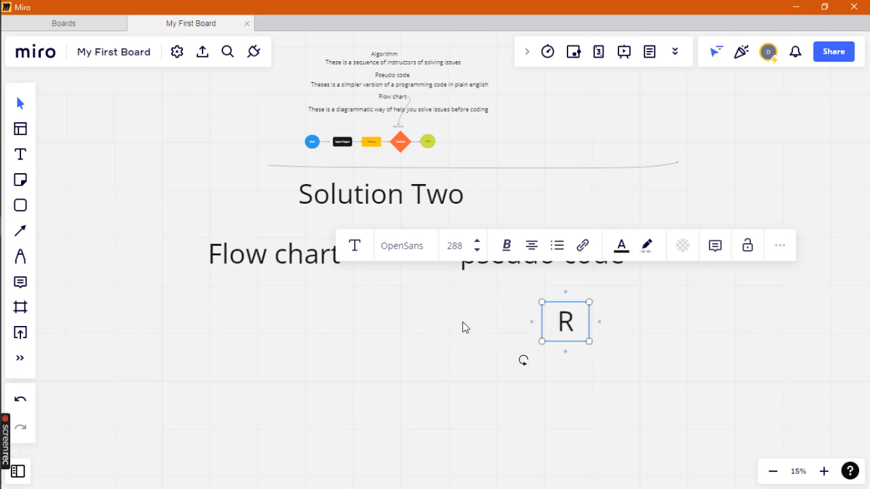
pyautogui.write('ead Three')
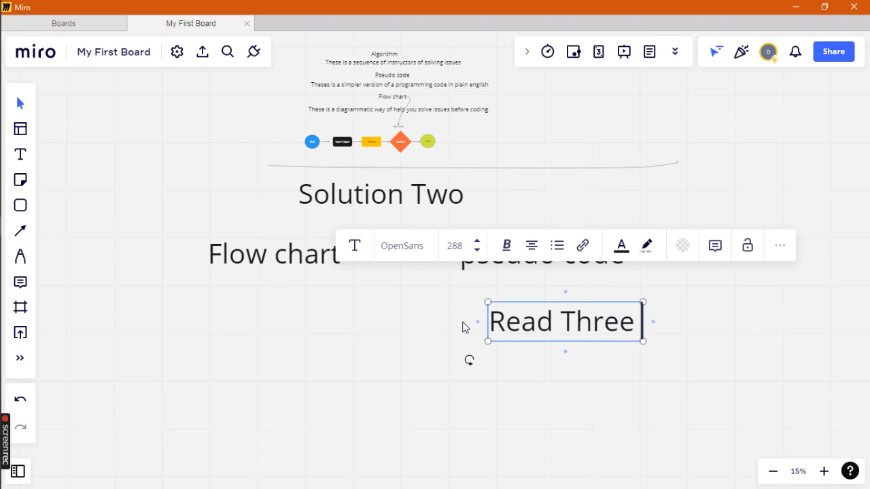
pyautogui.write('Numbers')
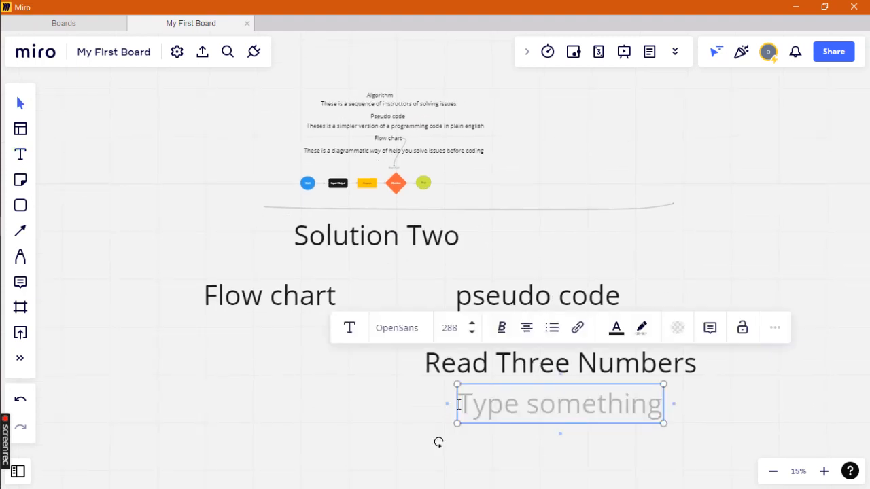
# Write 'Set the first number to a' as the second pseudo code line.
pyautogui.write('Set')
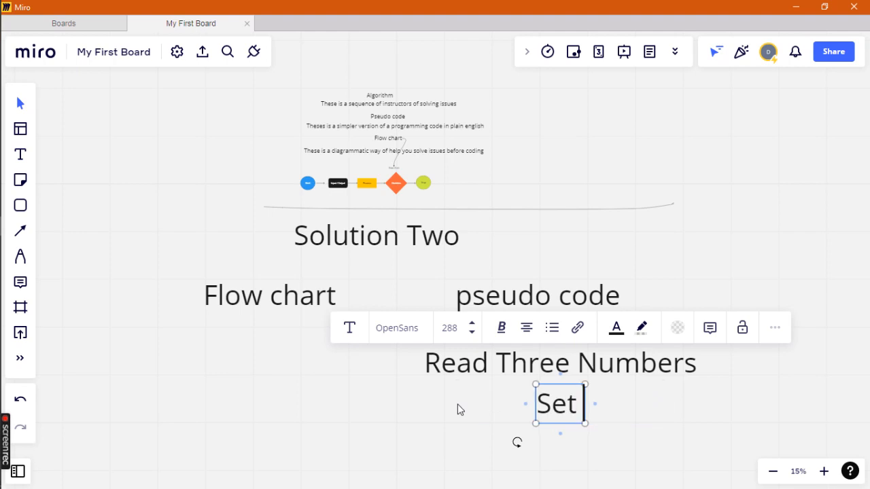
pyautogui.write('N')
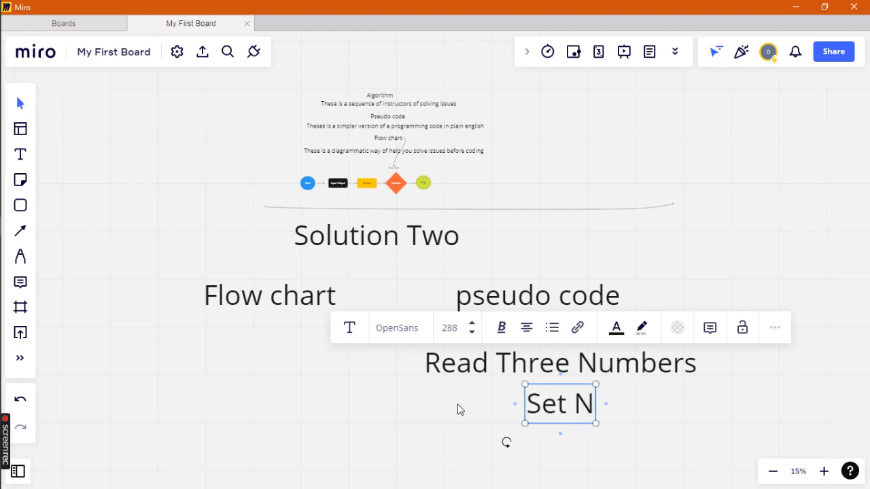
pyautogui.write('umber')
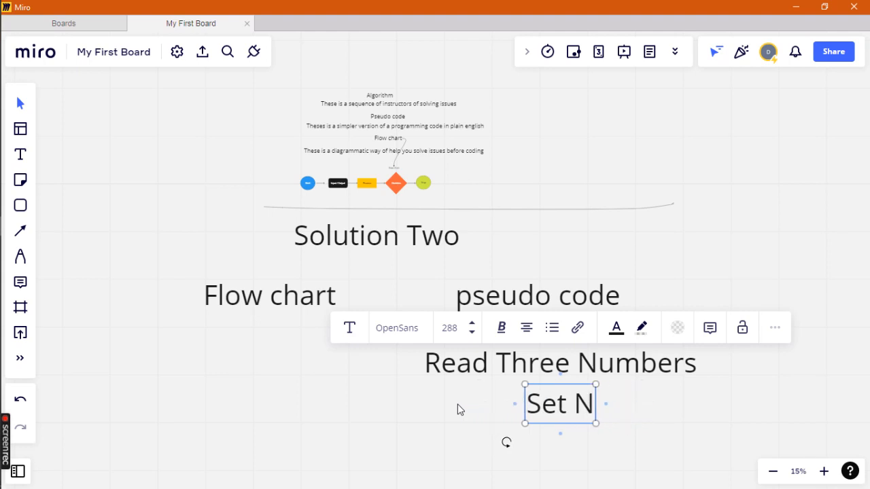
pyautogui.write('the')
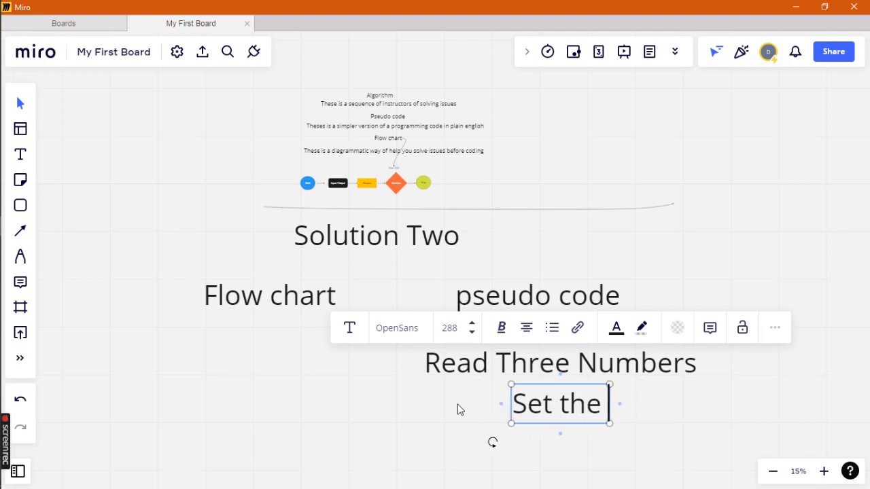
pyautogui.write('first number to a')
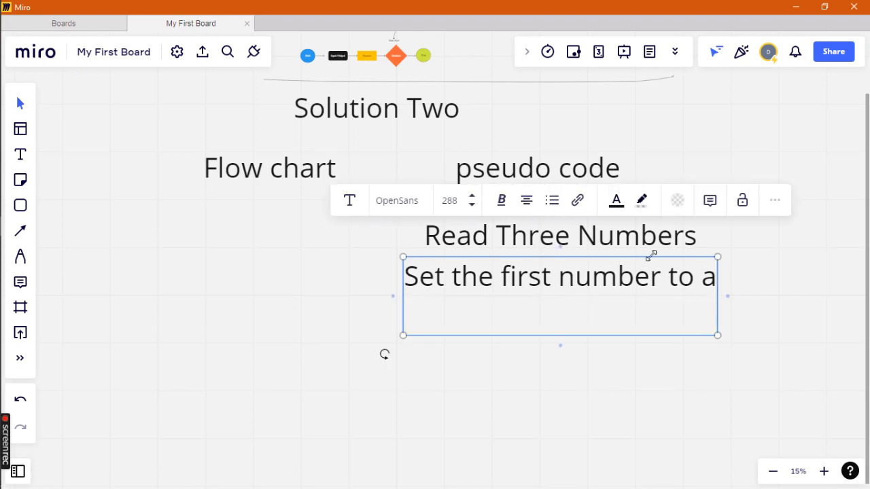
# Write the pseudo code line 'Set the Second number to b'.
pyautogui.write('Set')
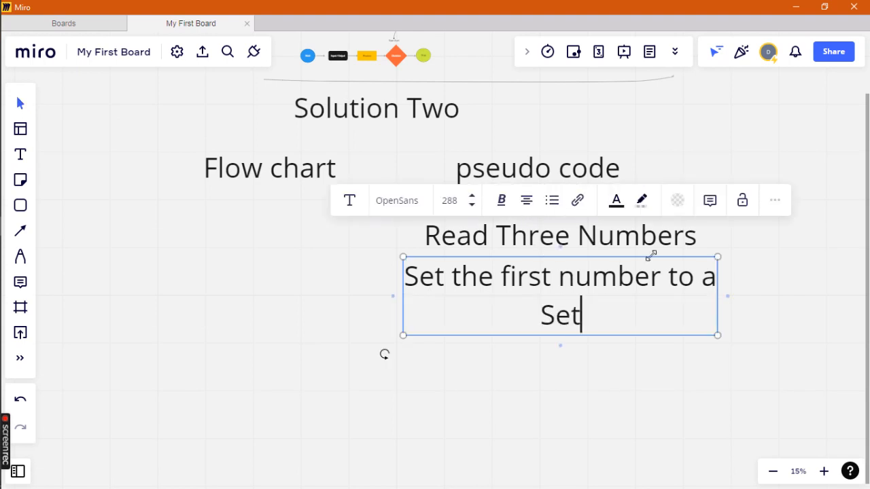
pyautogui.write('the')
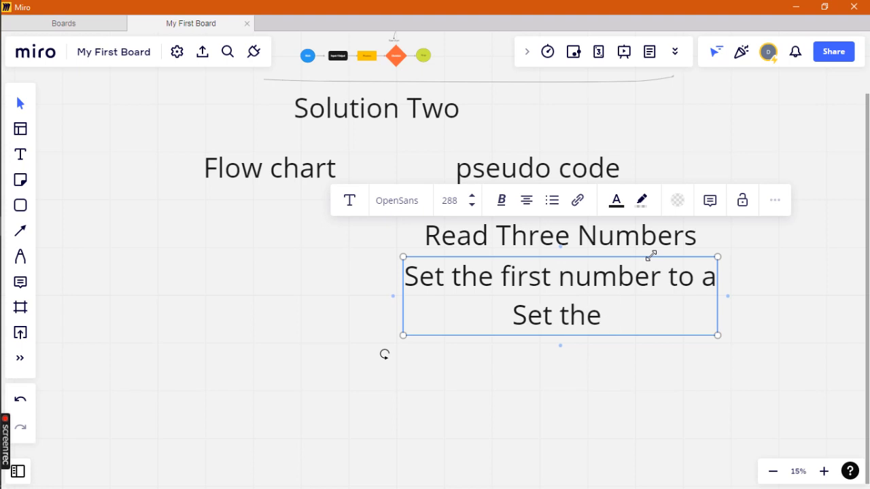
pyautogui.write('Second')
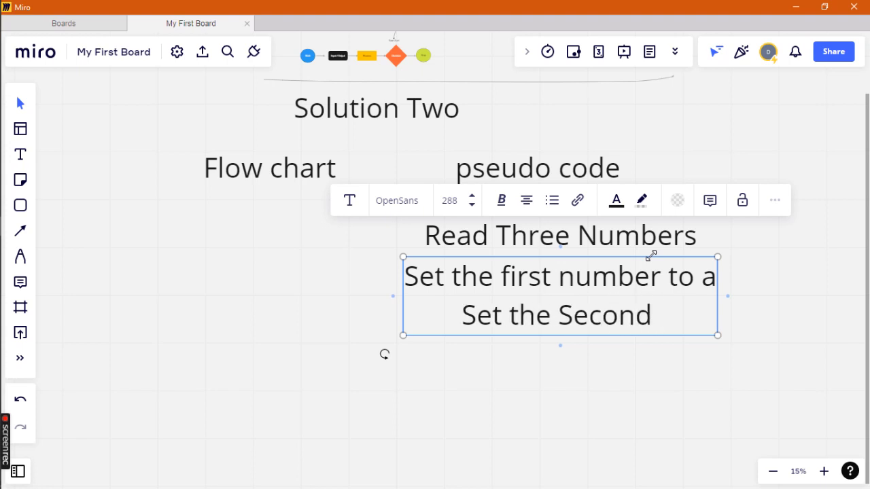
pyautogui.write('number')
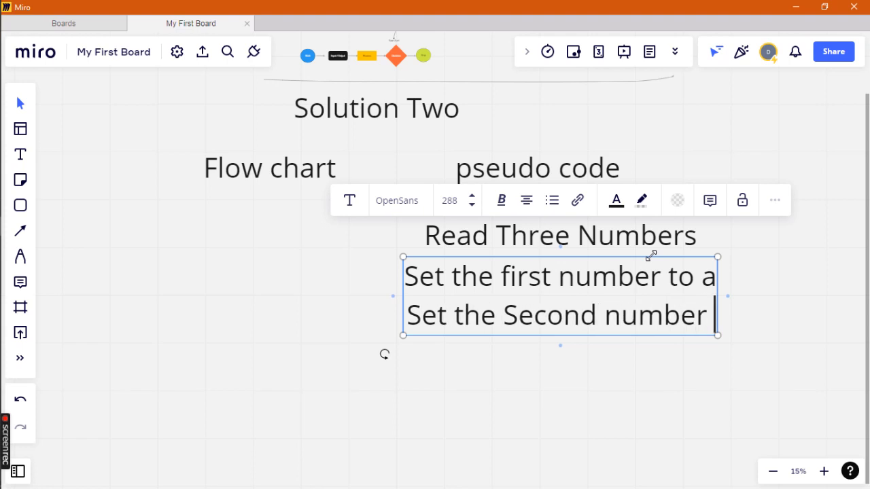
pyautogui.write('to b')
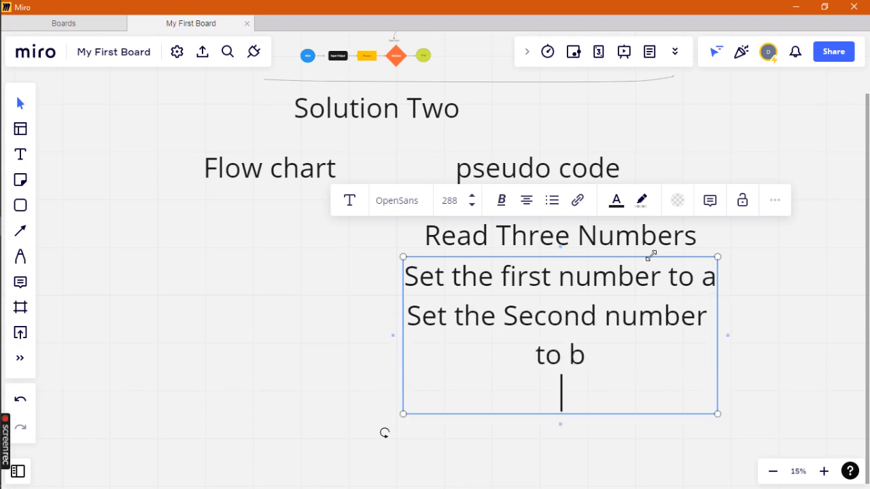
# Write 'set the Third number to c', correcting the 'Thrid' and 'numbere' typos.
pyautogui.write('set the')
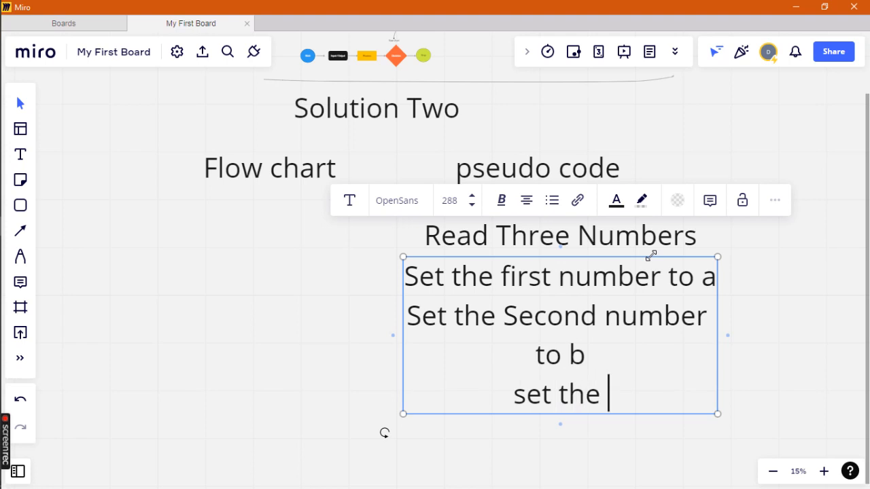
pyautogui.write('Thri')
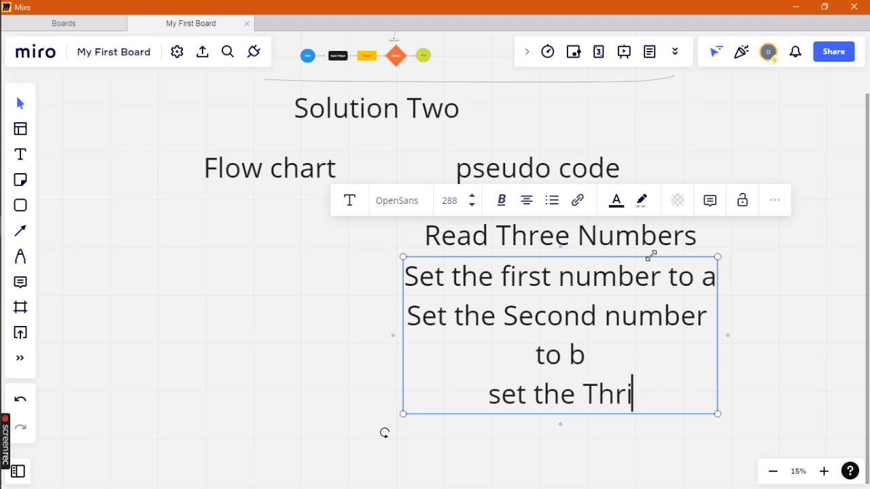
pyautogui.write('d')
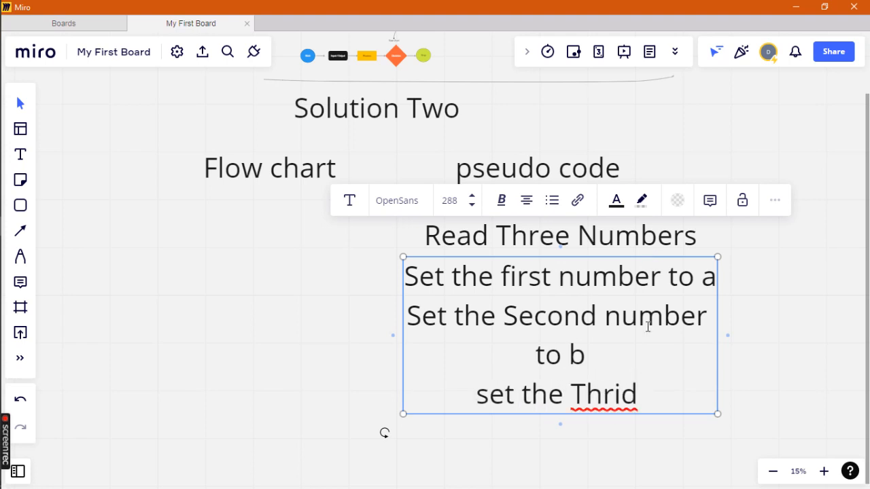
pyautogui.click(636, 315)
pyautogui.write('ird nu')
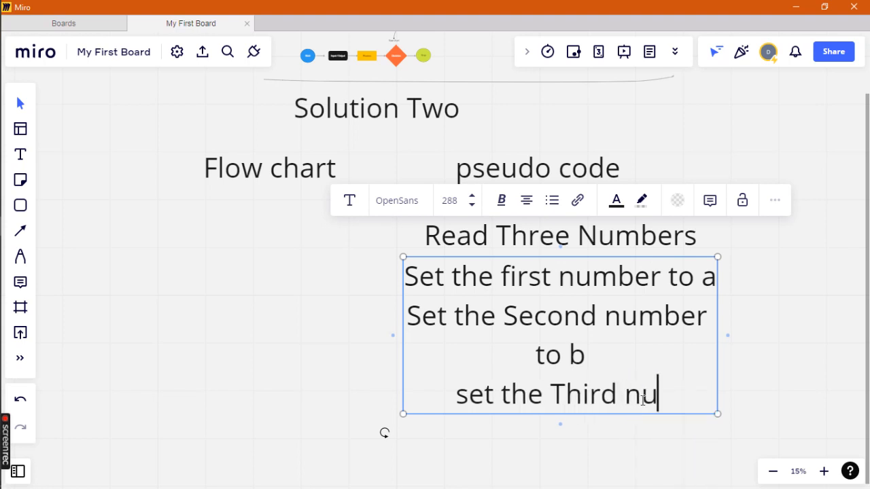
pyautogui.write('mbere')
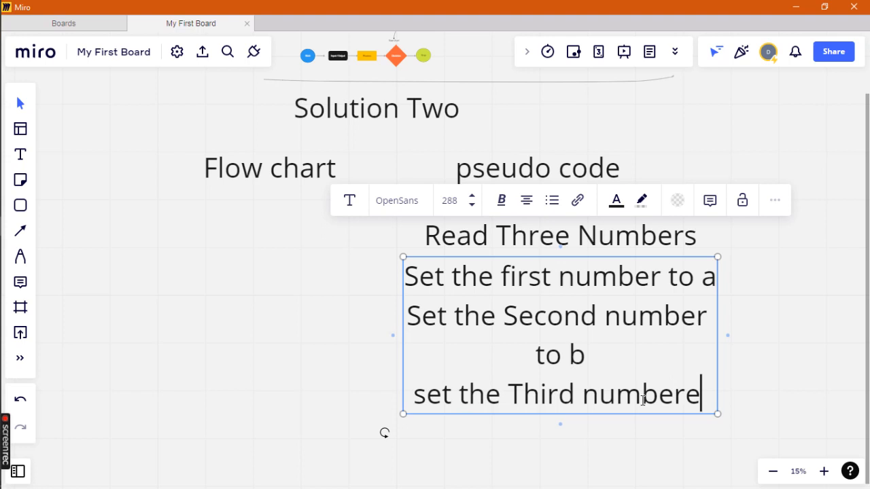
pyautogui.press('Backspace')
pyautogui.write(' to c')
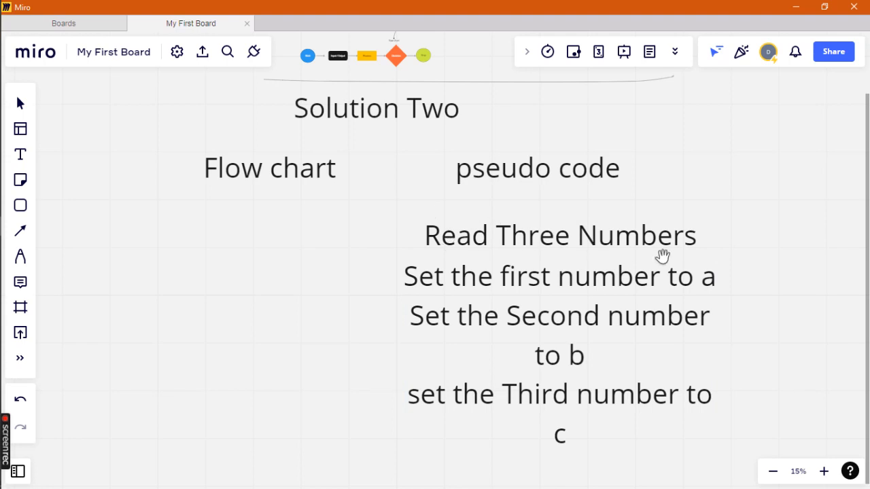
pyautogui.scroll(-3)
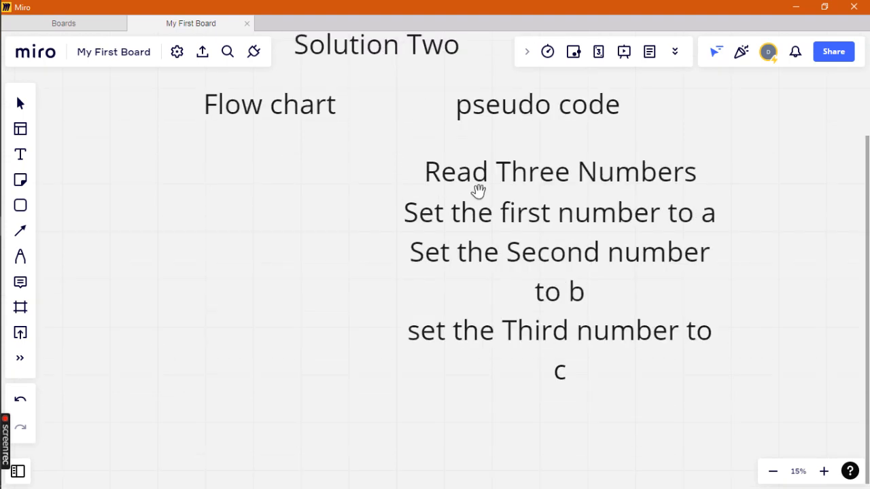
pyautogui.moveTo(573, 277)
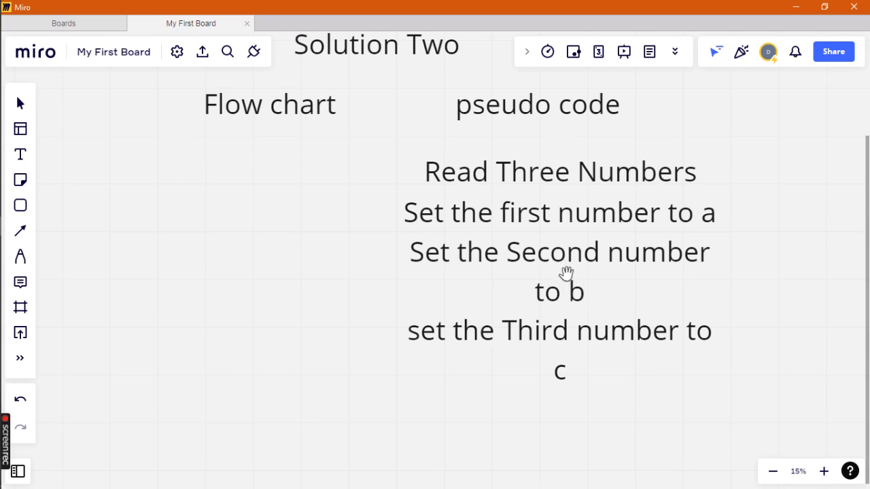
pyautogui.moveTo(492, 201)
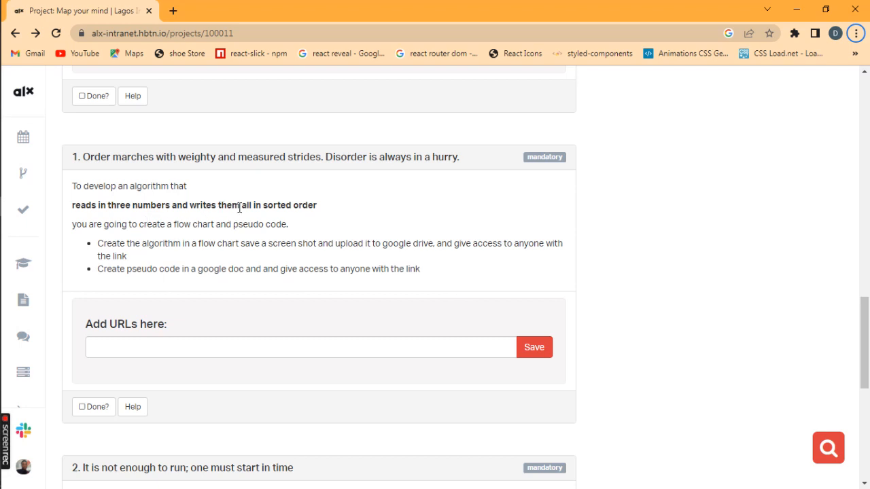
pyautogui.moveTo(190, 205)
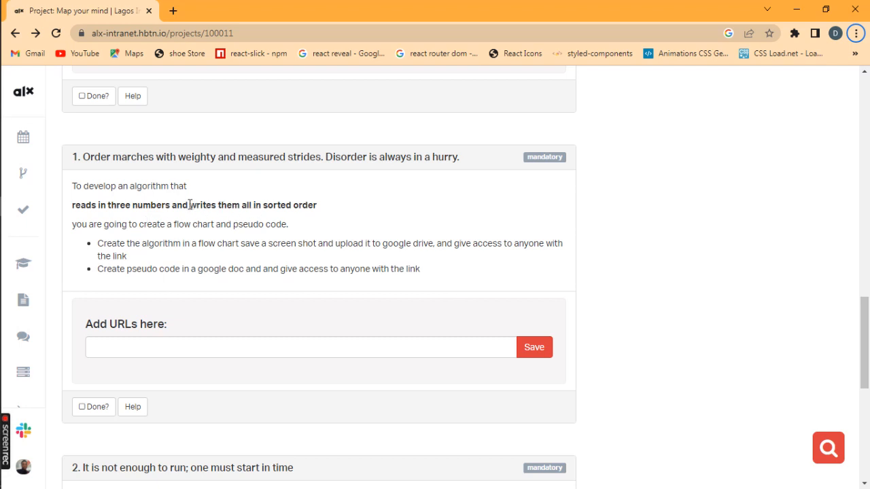
pyautogui.moveTo(121, 204)
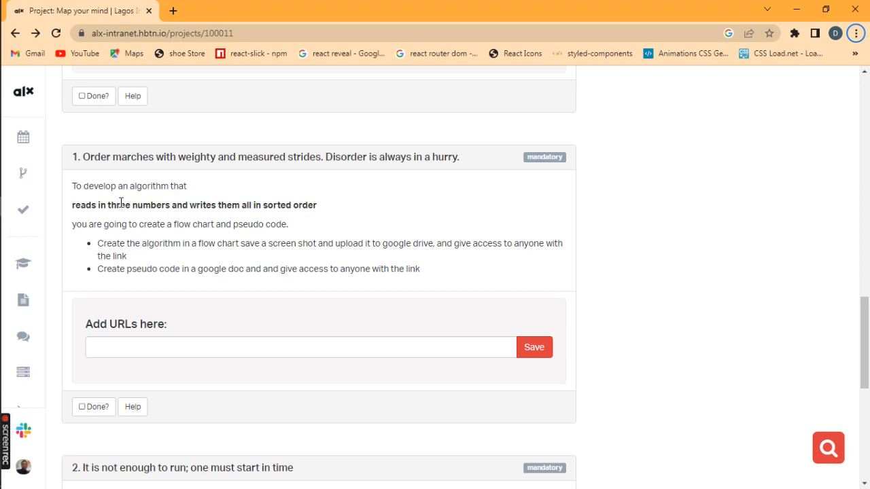
pyautogui.moveTo(169, 196)
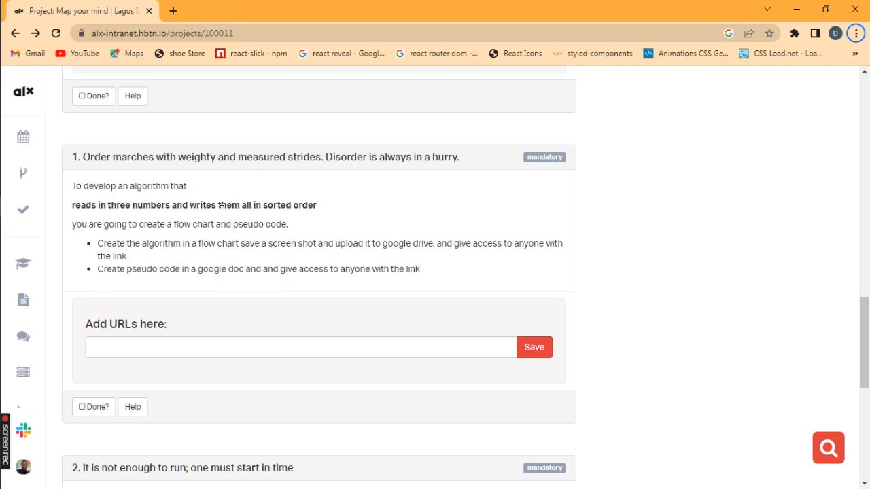
pyautogui.moveTo(228, 189)
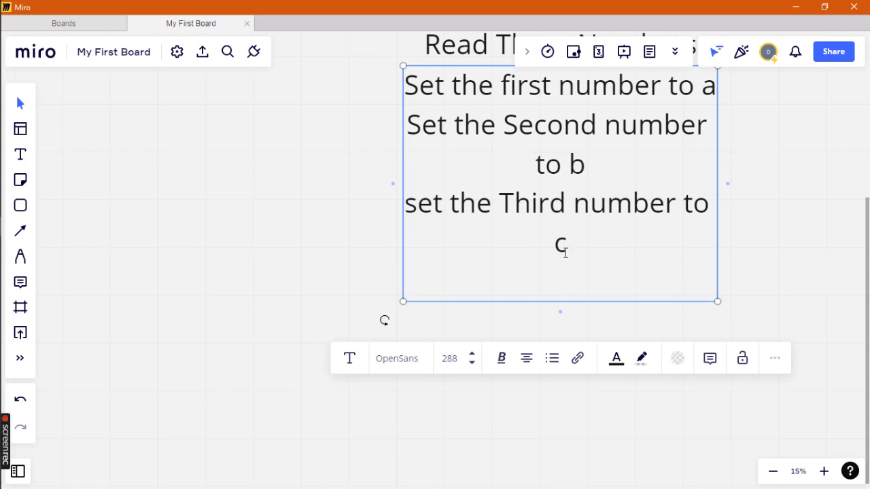
# Write the pseudo code line 'Number = a b c'.
pyautogui.write('Set the so')
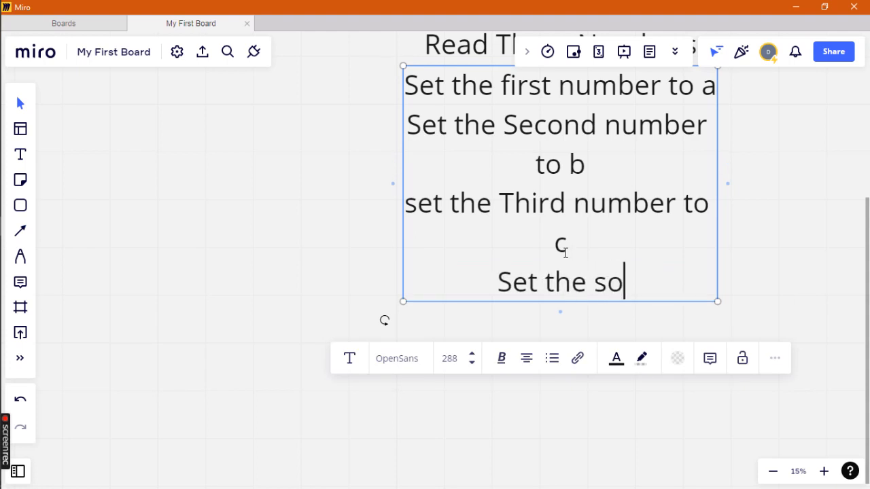
pyautogui.write('rt')
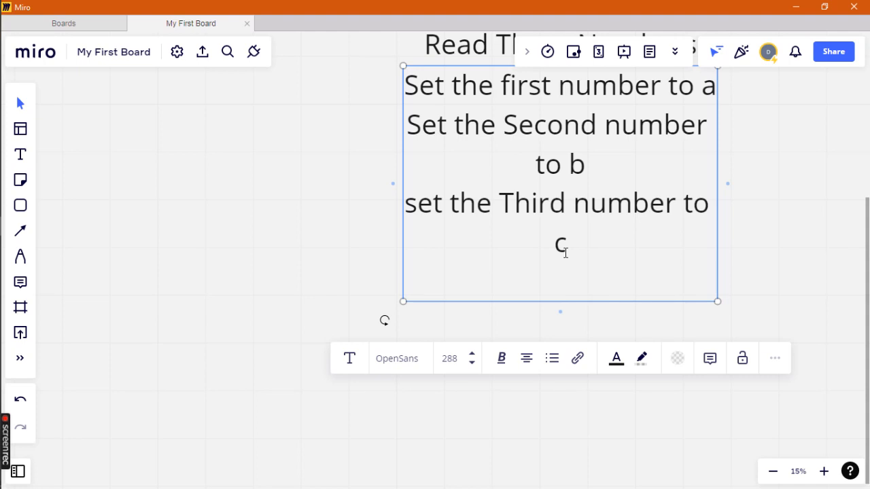
pyautogui.write('Set')
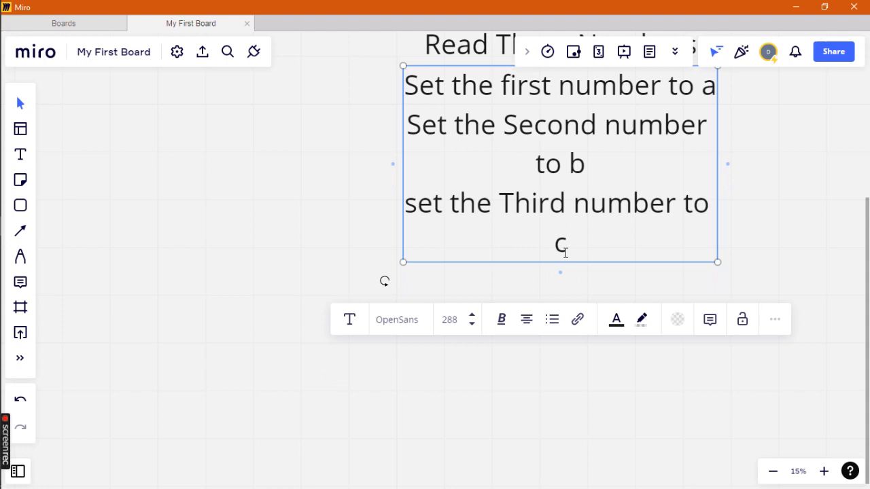
pyautogui.write('Numb')
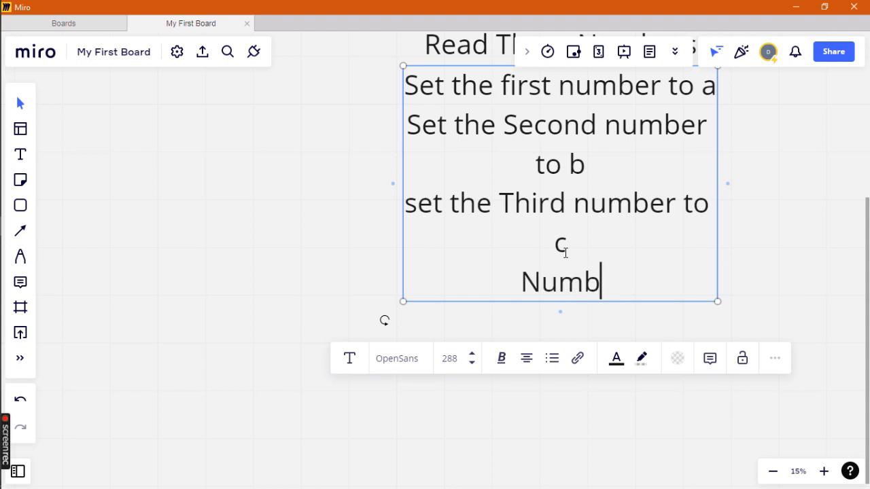
pyautogui.write('er =')
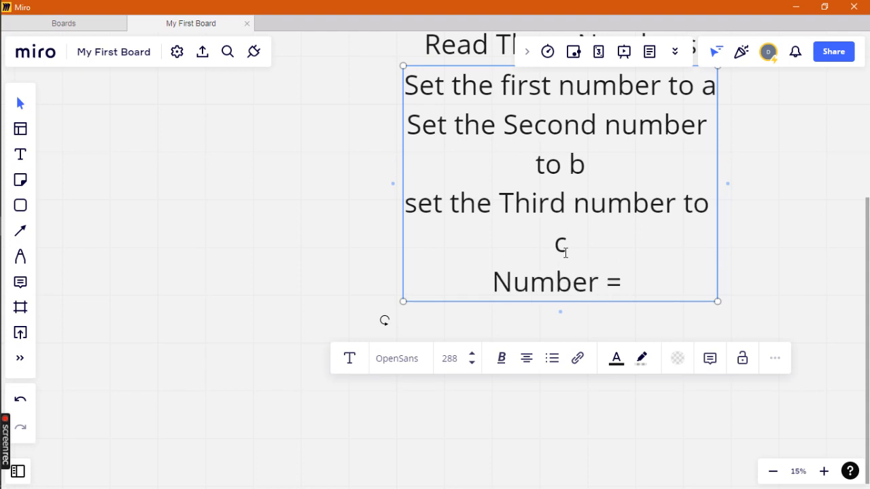
pyautogui.write('a b')
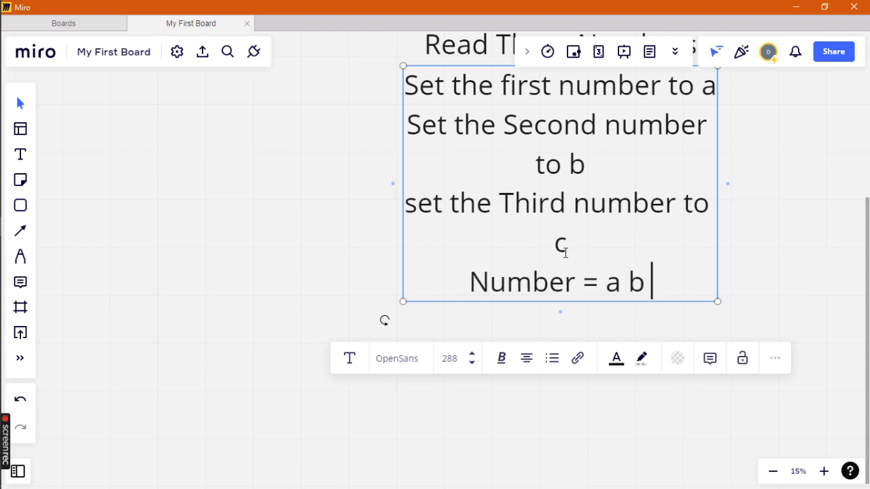
pyautogui.write('c')
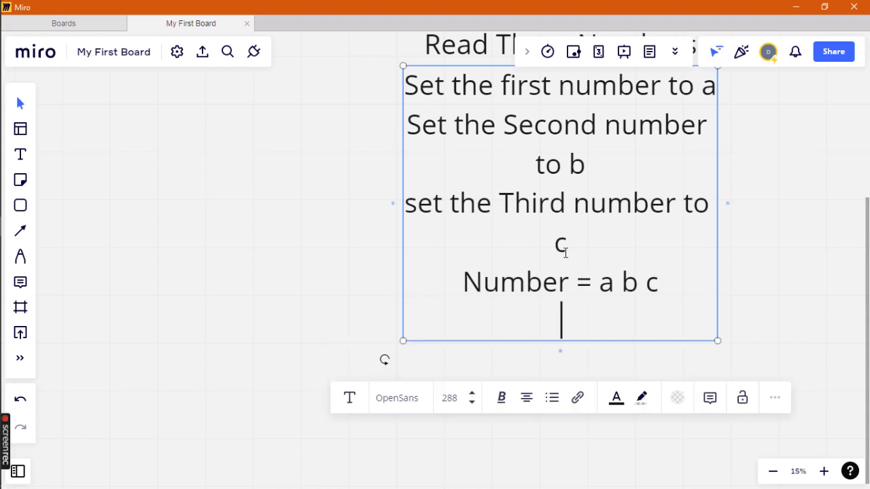
# Write the pseudo code line 'Sort = S([a,b,c])'.
pyautogui.write('Sort')
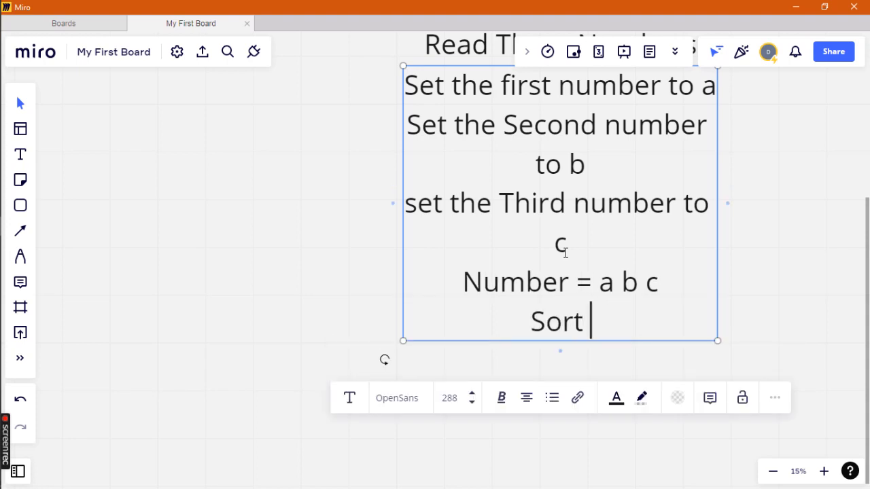
pyautogui.write('=')
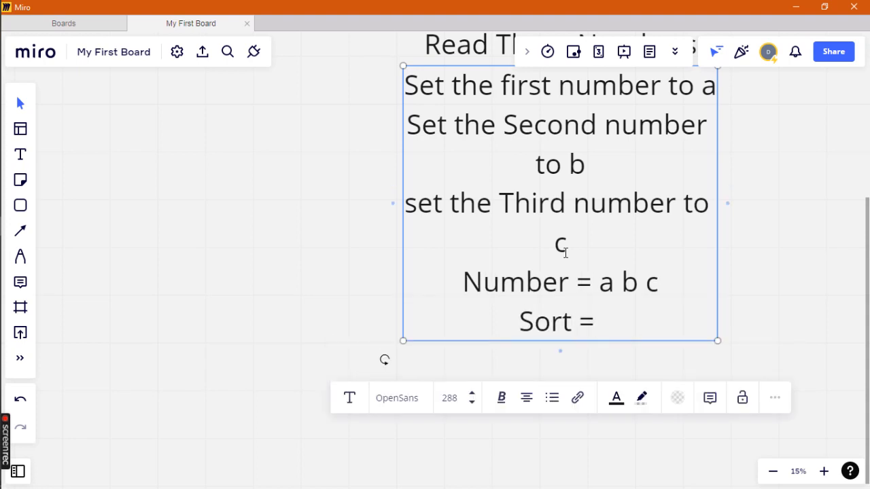
pyautogui.write('S')
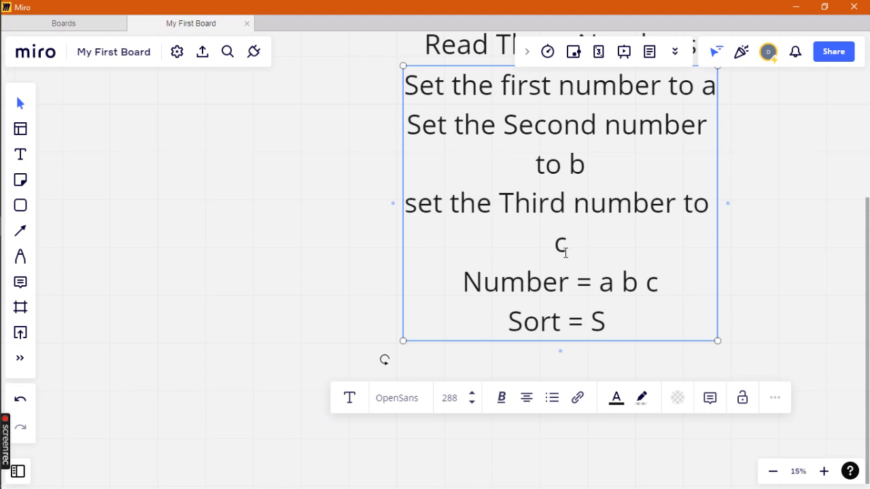
pyautogui.write('(')
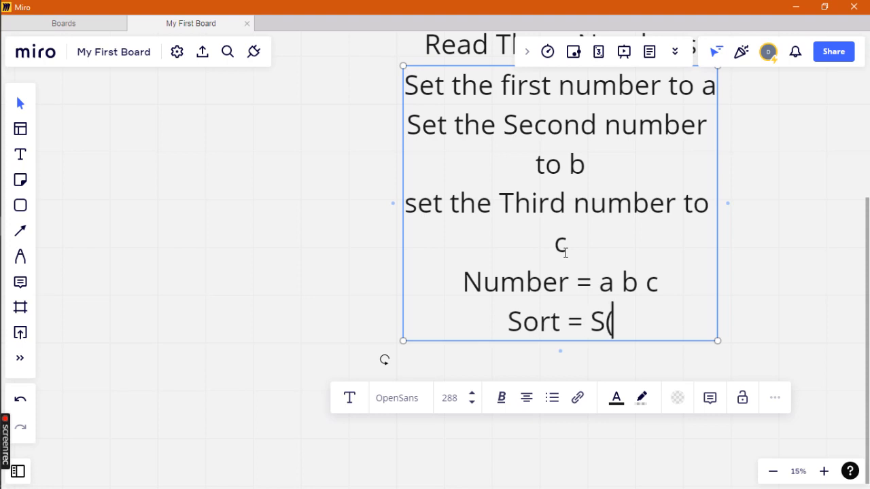
pyautogui.write('(')
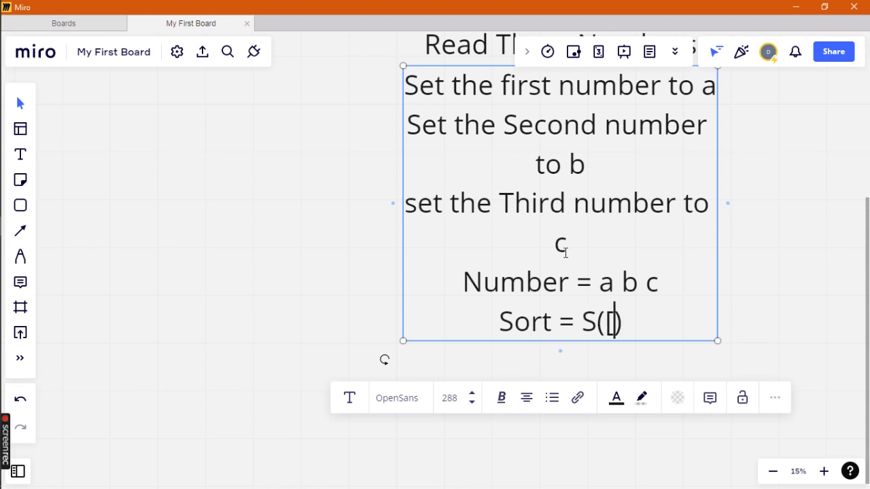
pyautogui.write(']')
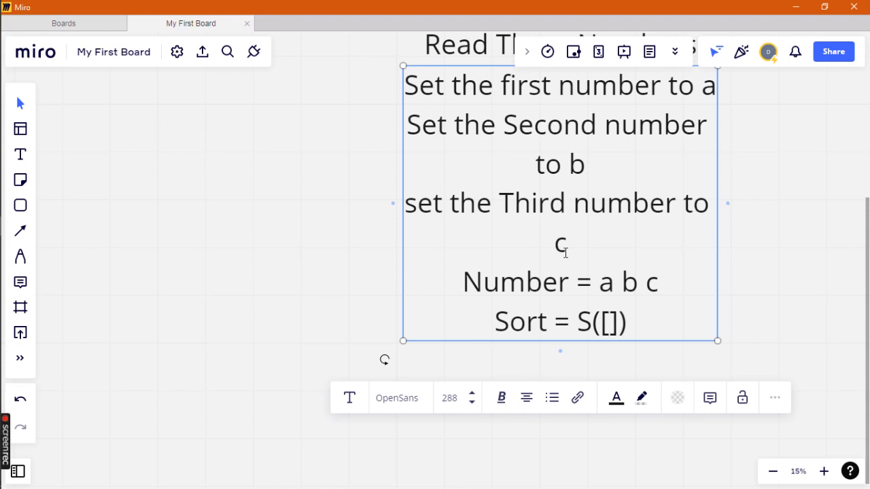
pyautogui.write('a,b')
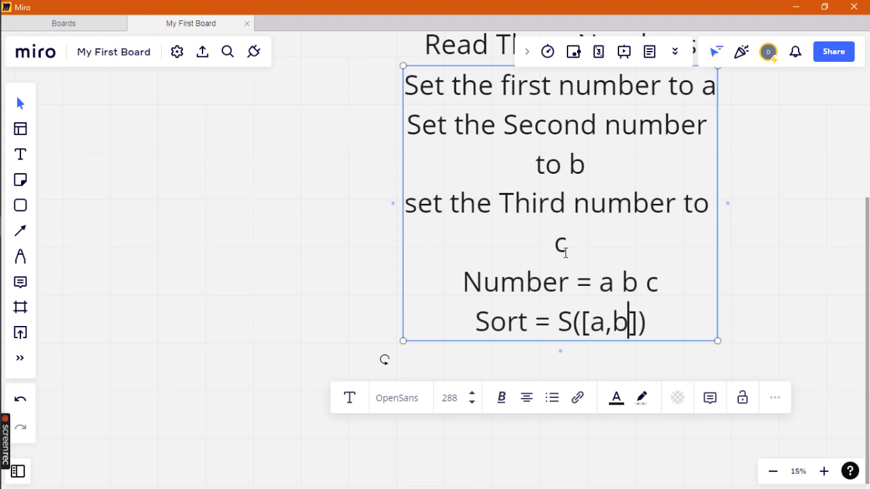
pyautogui.write(',c')
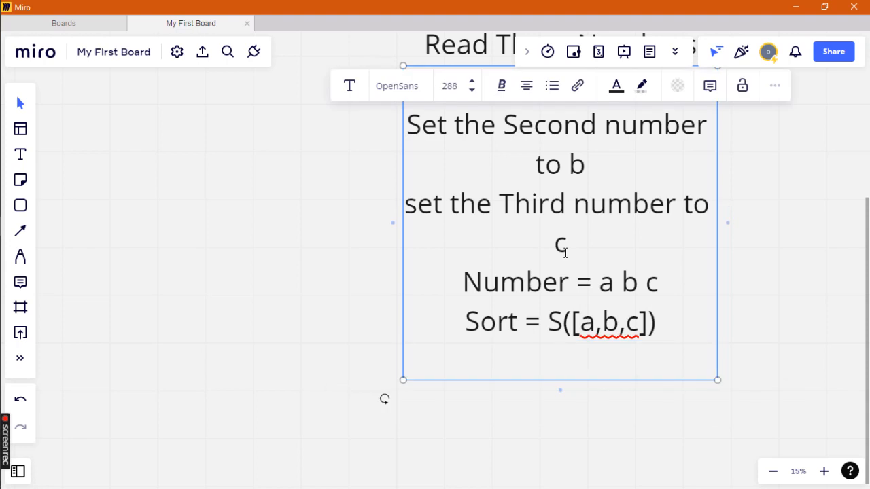
# Write the final pseudo code line 'Write / Print = s/sort'.
pyautogui.write('W')
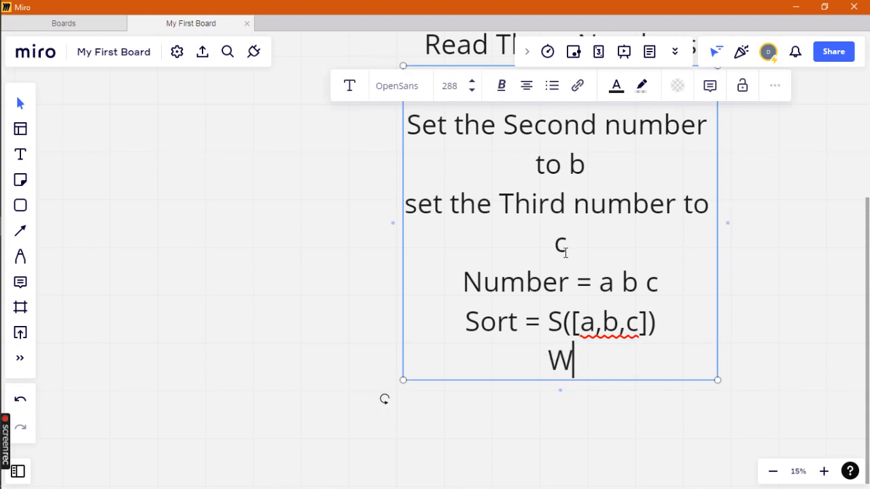
pyautogui.write('ri')
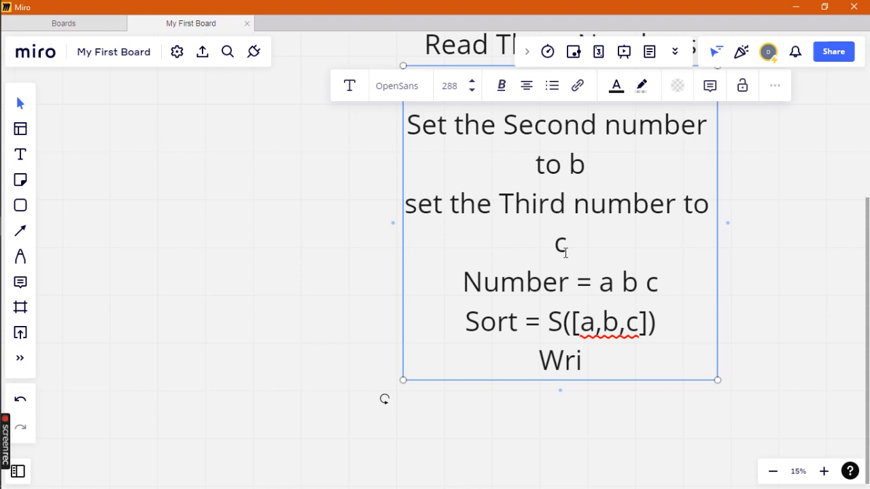
pyautogui.write('te /')
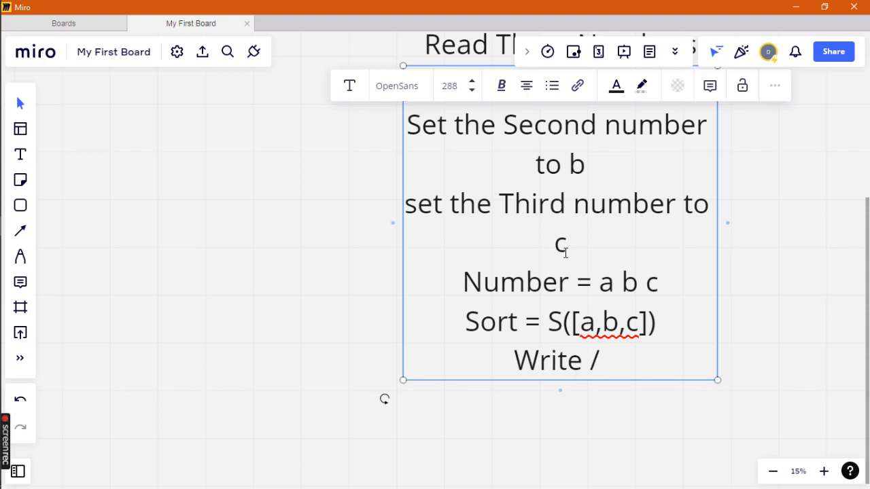
pyautogui.write('Print')
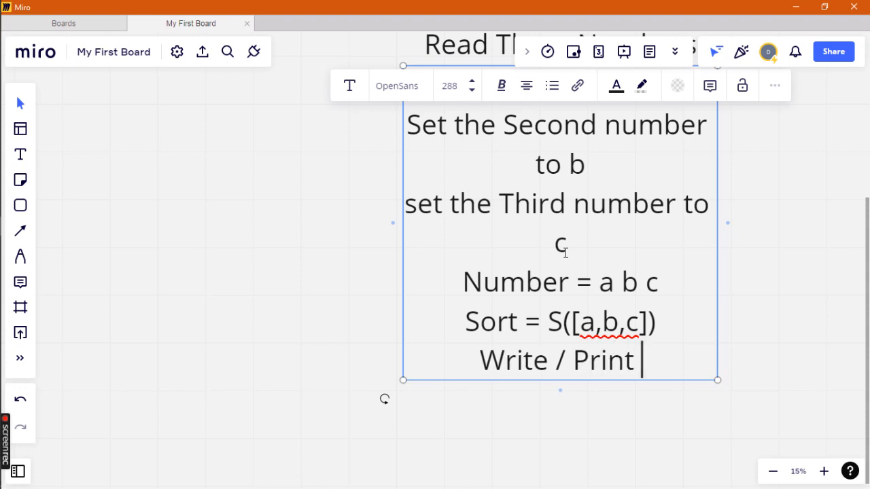
pyautogui.write('=')
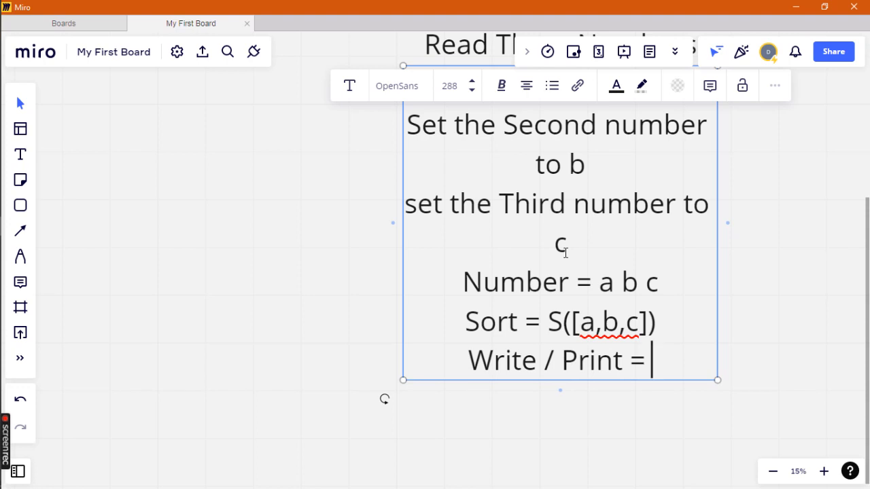
pyautogui.write('s')
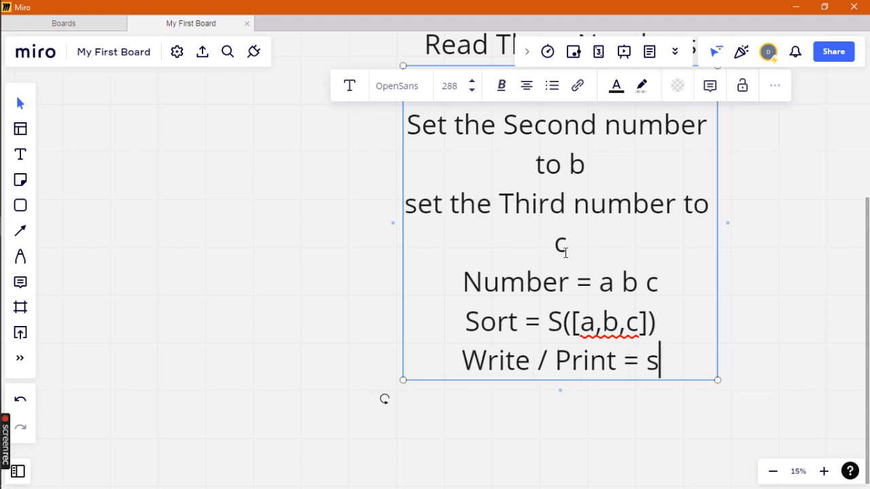
pyautogui.write('/sort')
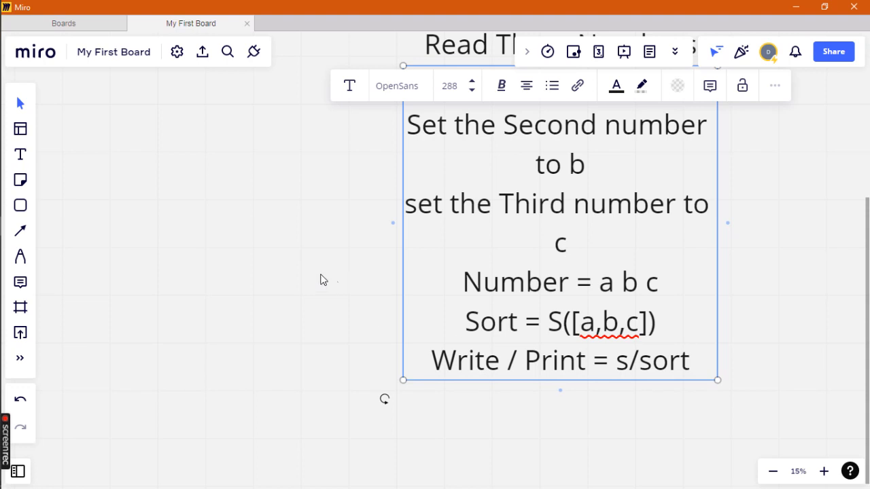
pyautogui.click(323, 280)
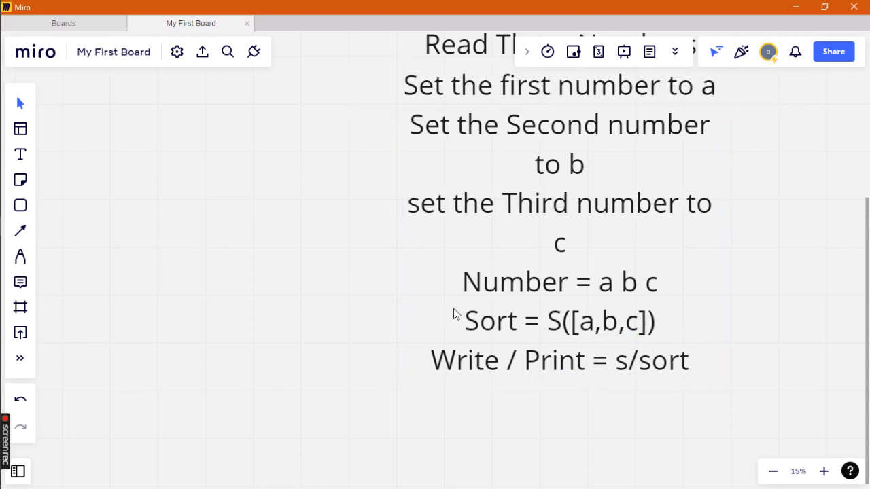
pyautogui.click(771, 473)
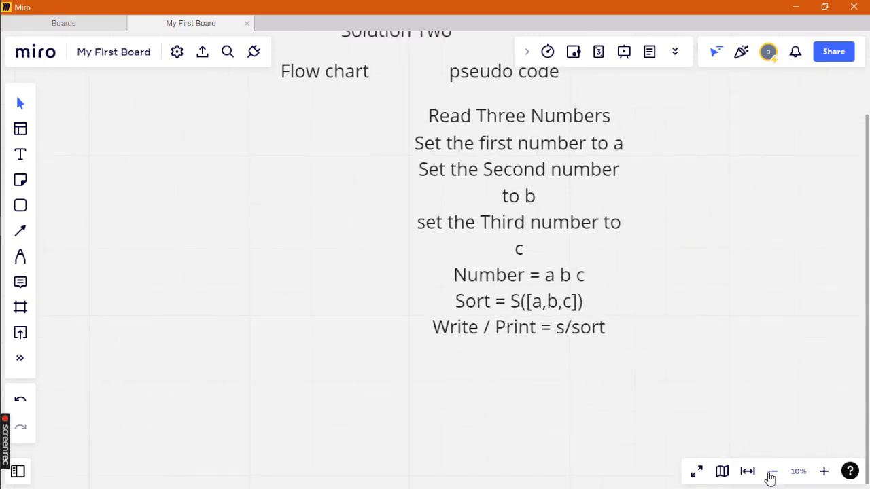
pyautogui.click(772, 475)
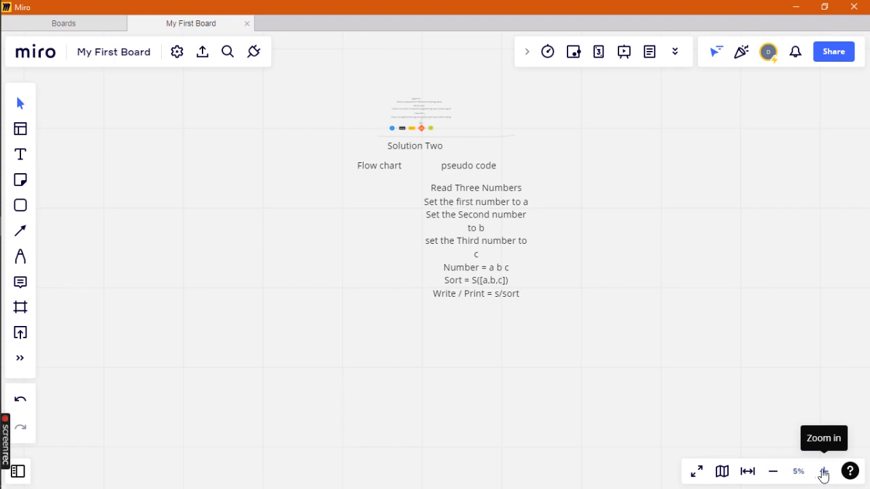
pyautogui.click(822, 470)
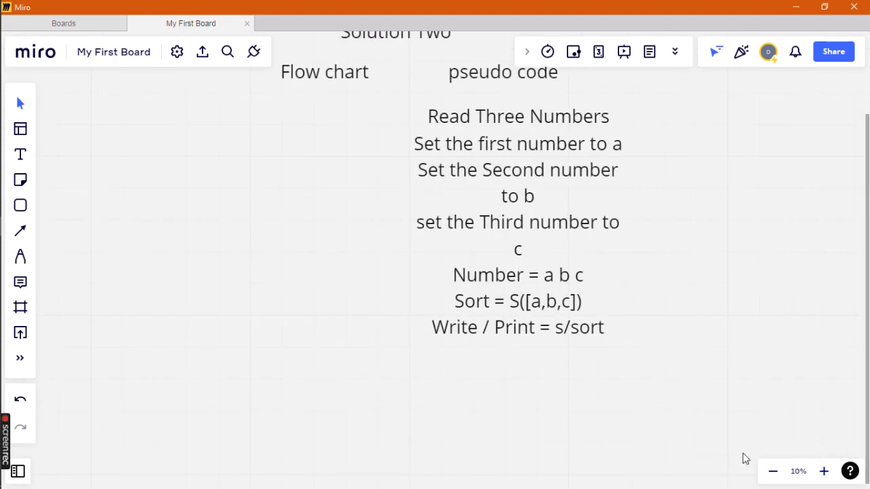
pyautogui.moveTo(500, 155)
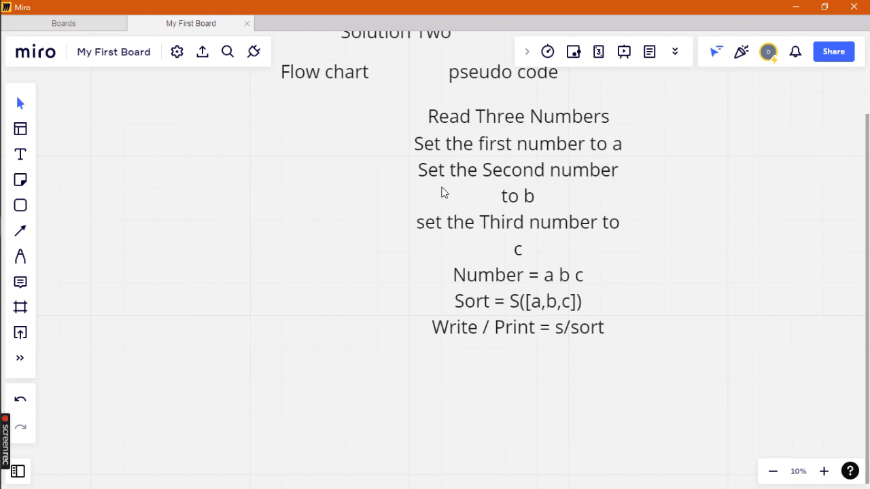
pyautogui.moveTo(491, 222)
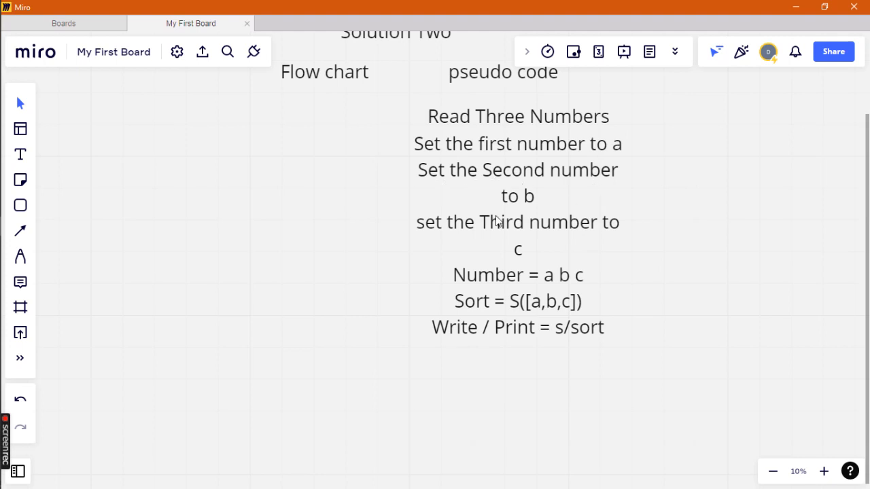
pyautogui.moveTo(549, 272)
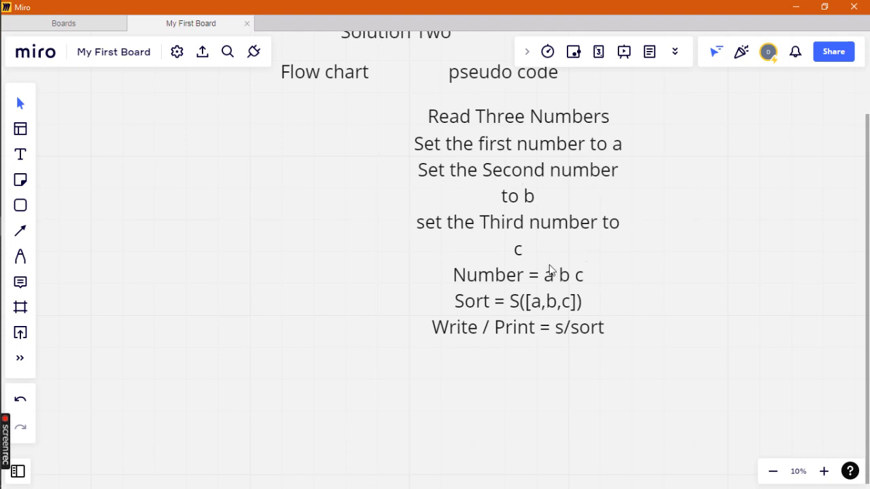
pyautogui.moveTo(596, 280)
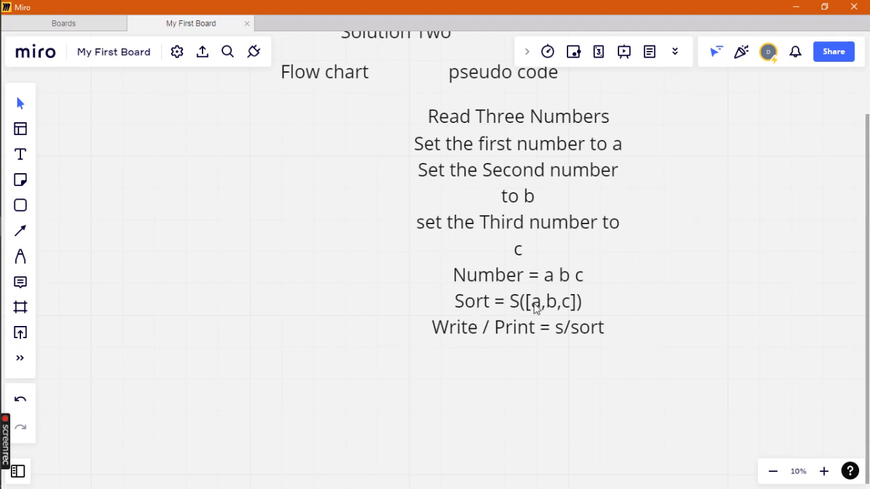
pyautogui.moveTo(470, 310)
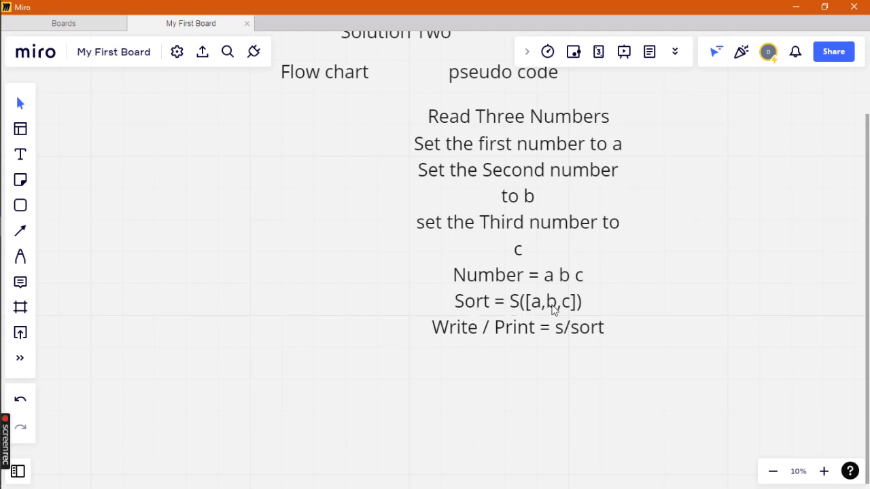
pyautogui.moveTo(577, 294)
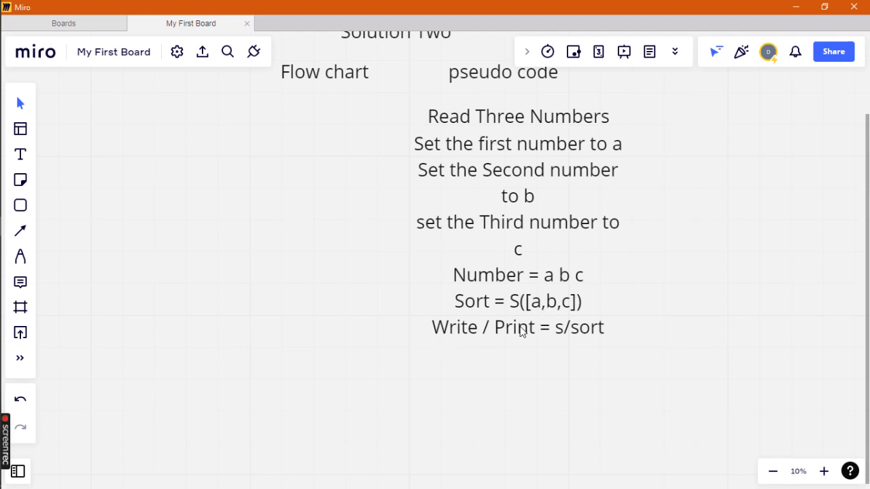
pyautogui.moveTo(272, 281)
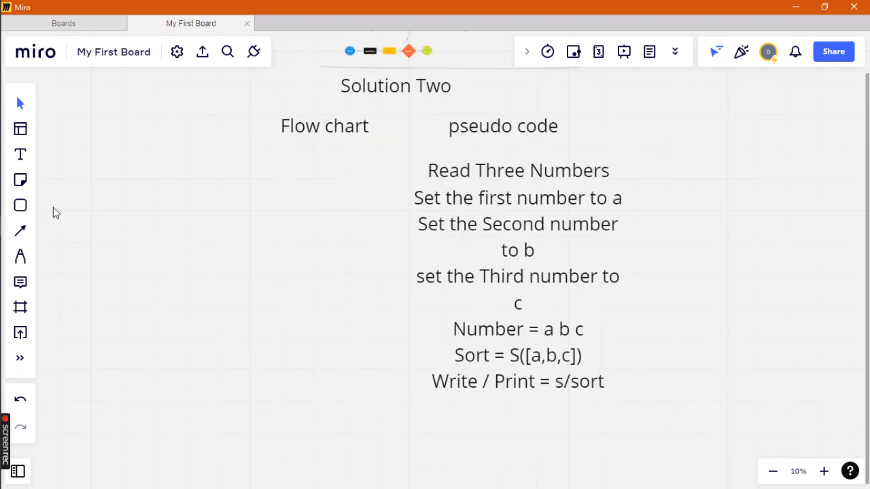
pyautogui.moveTo(68, 220)
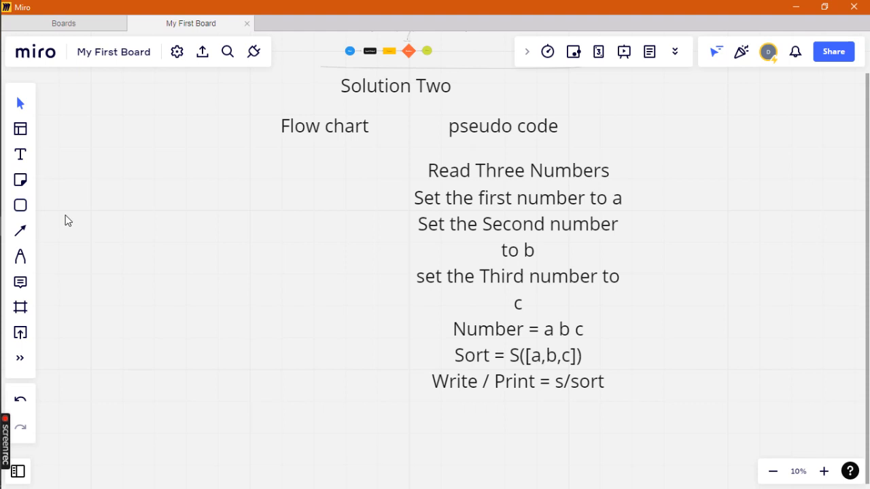
pyautogui.moveTo(20, 205)
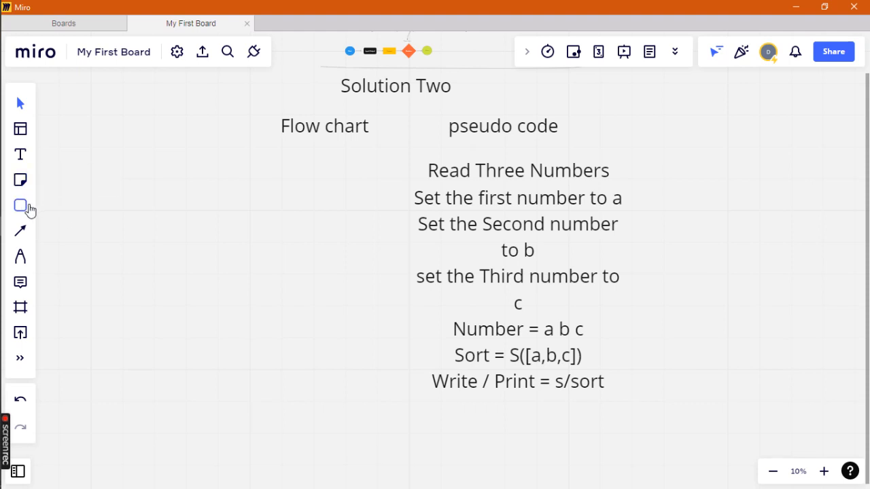
pyautogui.moveTo(20, 203)
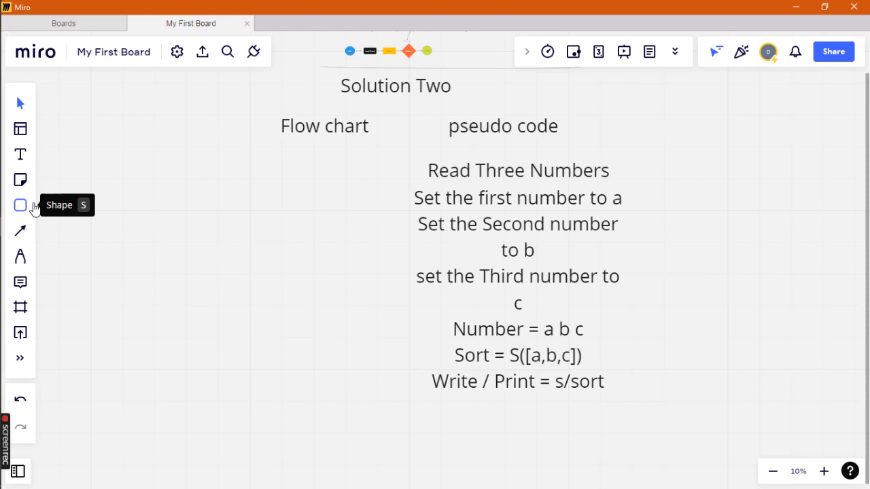
# Draw a circle under the Flow chart heading and label it 'Start'.
pyautogui.click(20, 206)
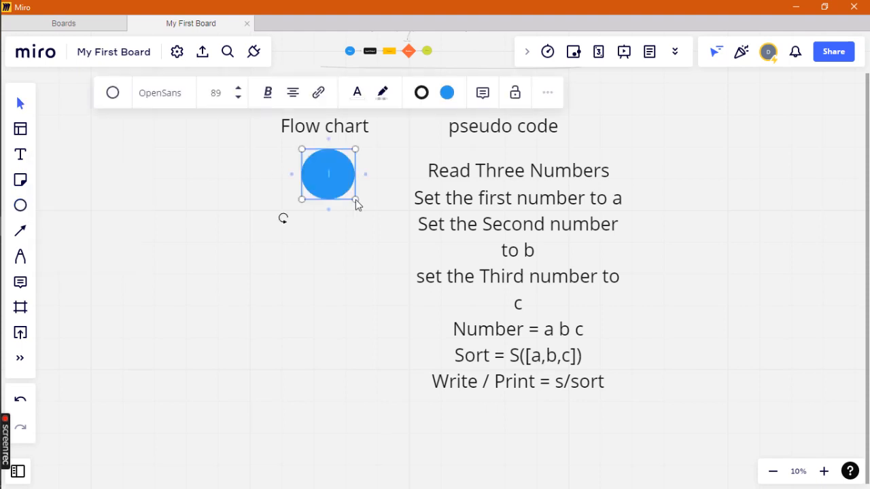
pyautogui.write('Start')
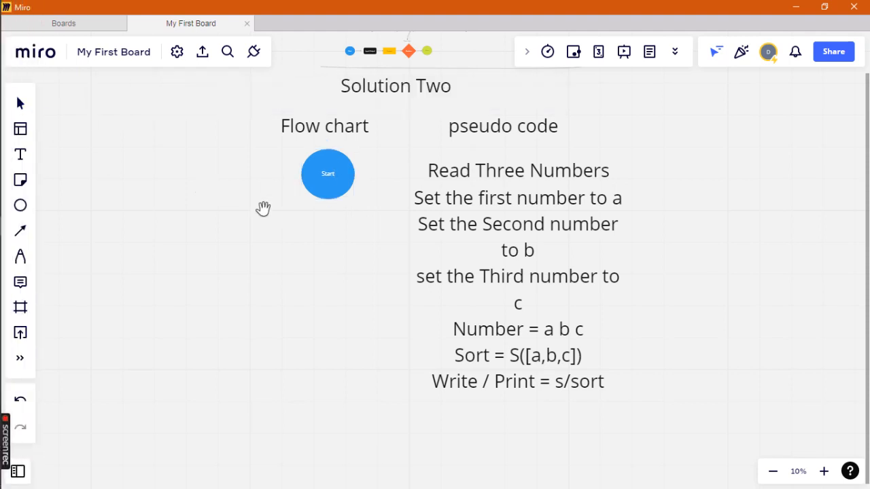
pyautogui.moveTo(340, 190)
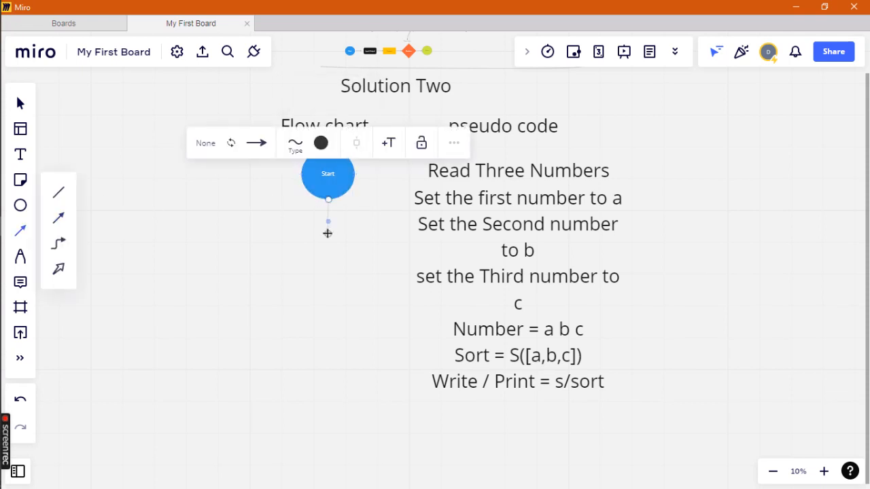
pyautogui.click(327, 234)
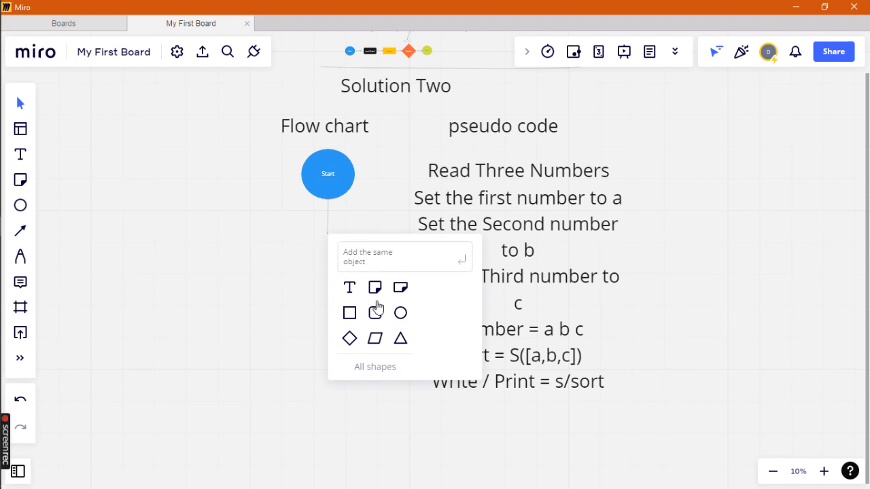
pyautogui.click(400, 313)
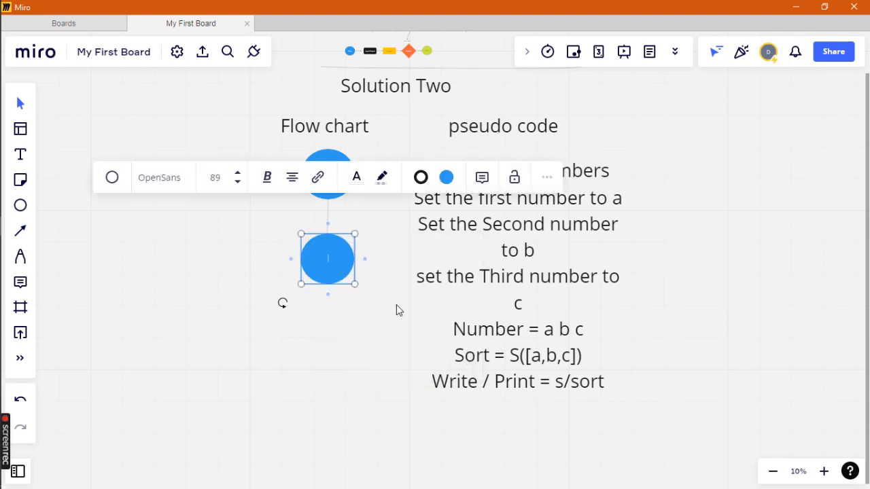
pyautogui.click(229, 234)
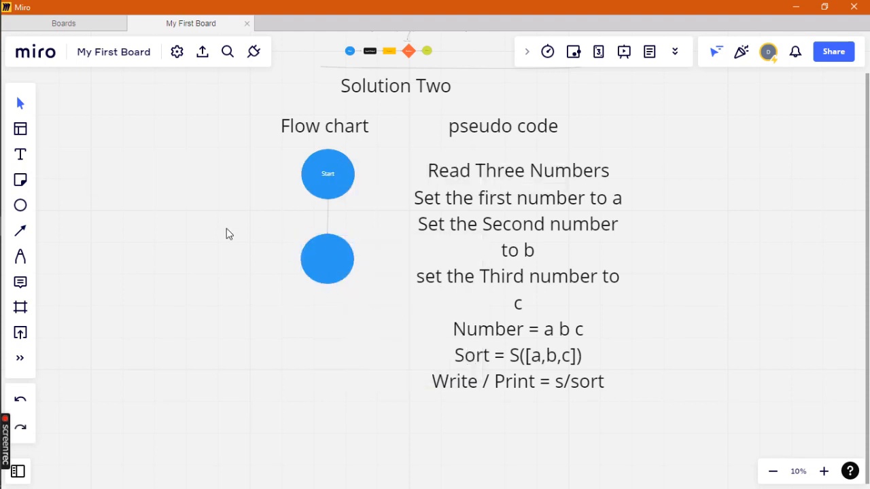
pyautogui.click(19, 398)
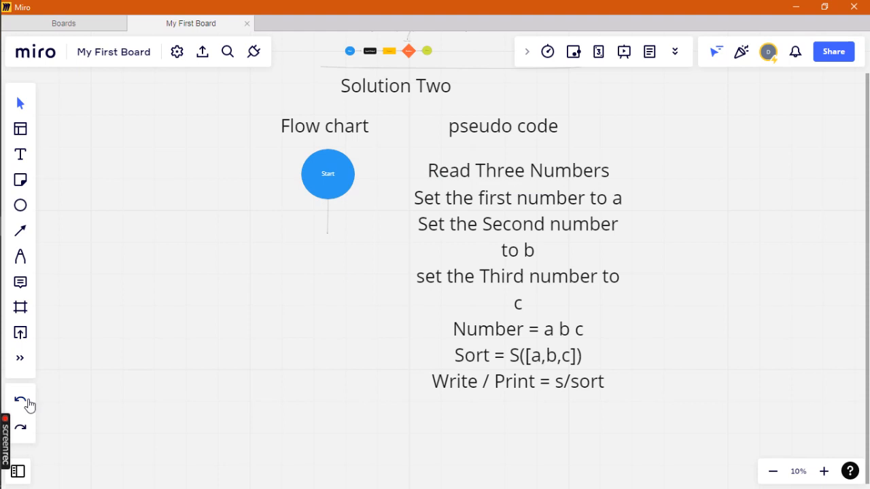
pyautogui.click(327, 174)
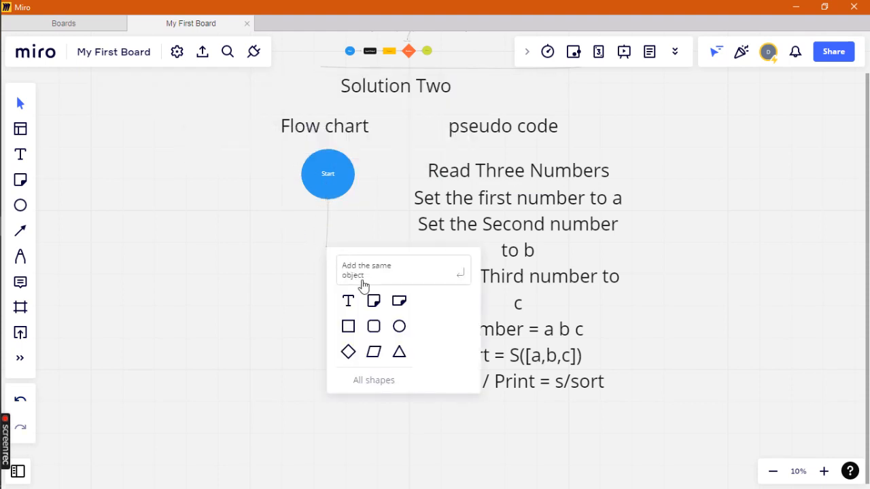
pyautogui.moveTo(372, 298)
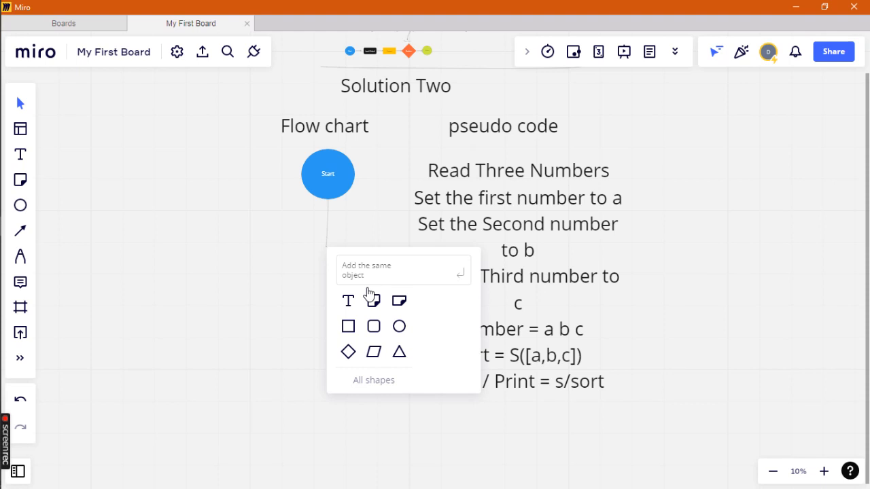
pyautogui.moveTo(348, 326)
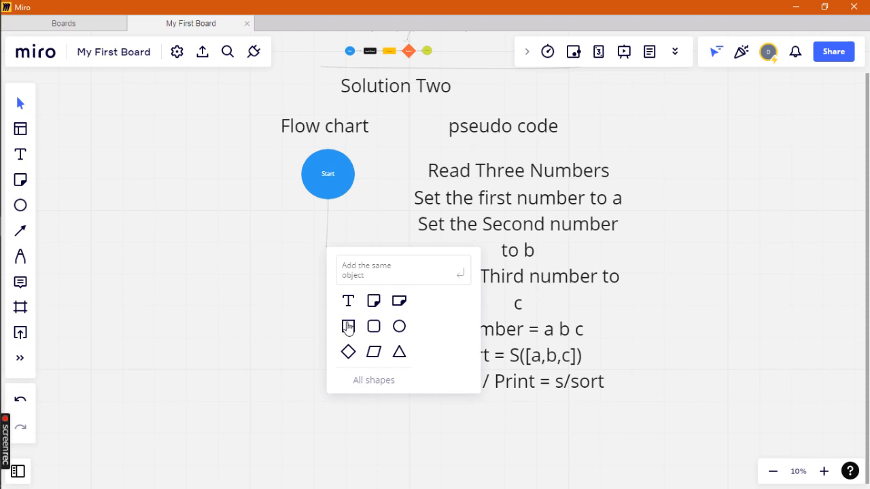
# Attach a blue square on a connector below the Start circle.
pyautogui.click(372, 327)
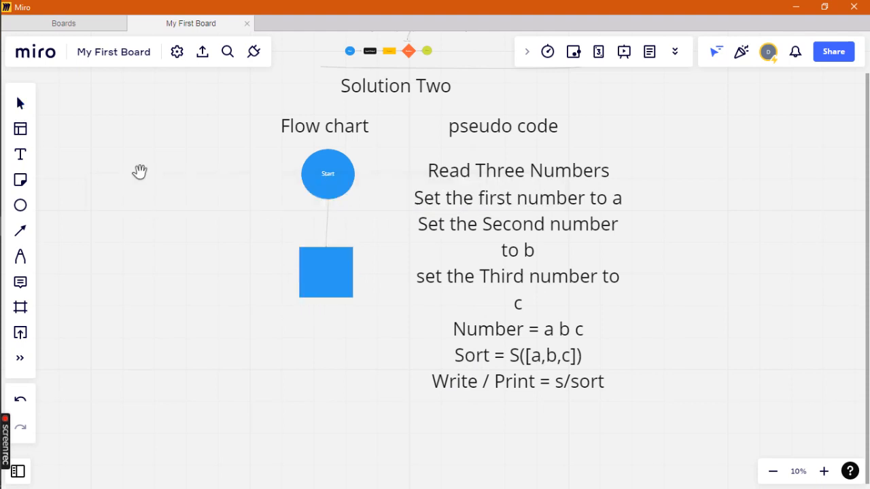
# Reshape the square into a wide flat rectangle labelled 'Set the First number to a'.
pyautogui.click(326, 174)
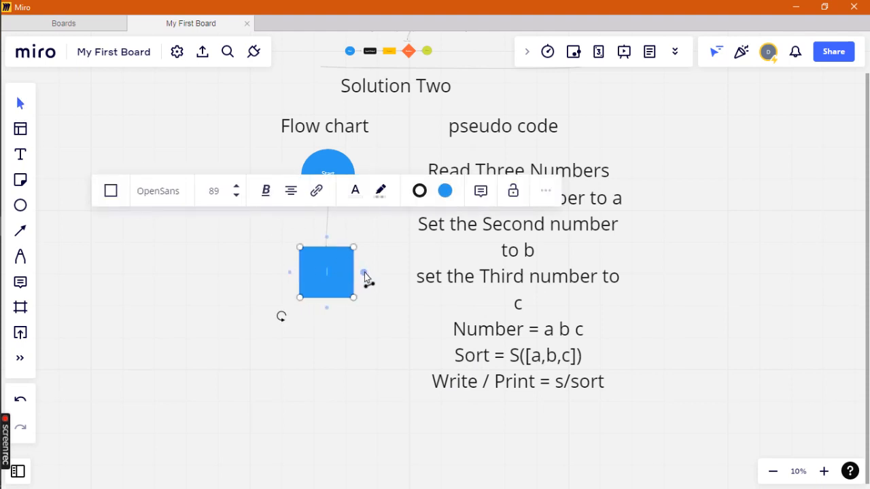
pyautogui.moveTo(354, 273); pyautogui.dragTo(392, 273)
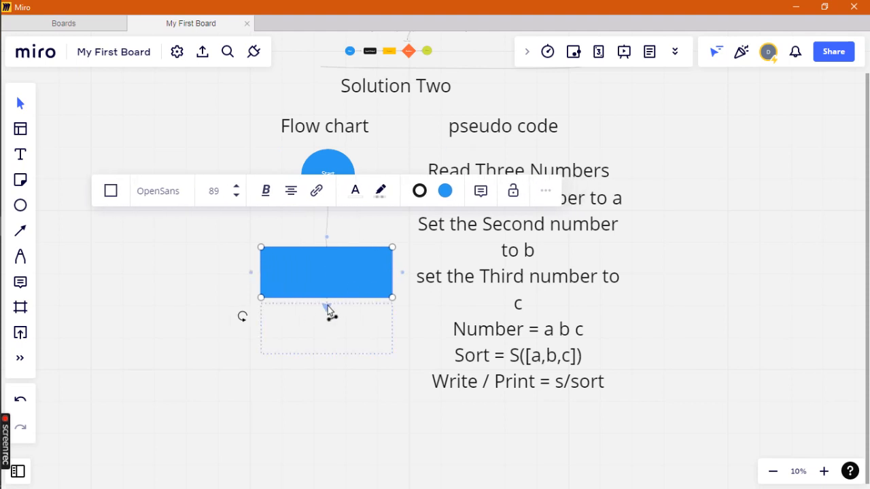
pyautogui.moveTo(326, 306); pyautogui.dragTo(326, 278)
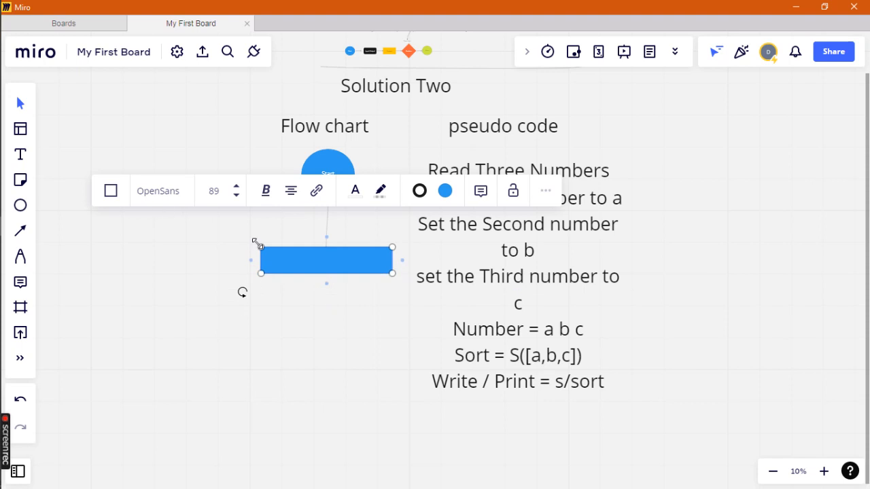
pyautogui.write('Set the')
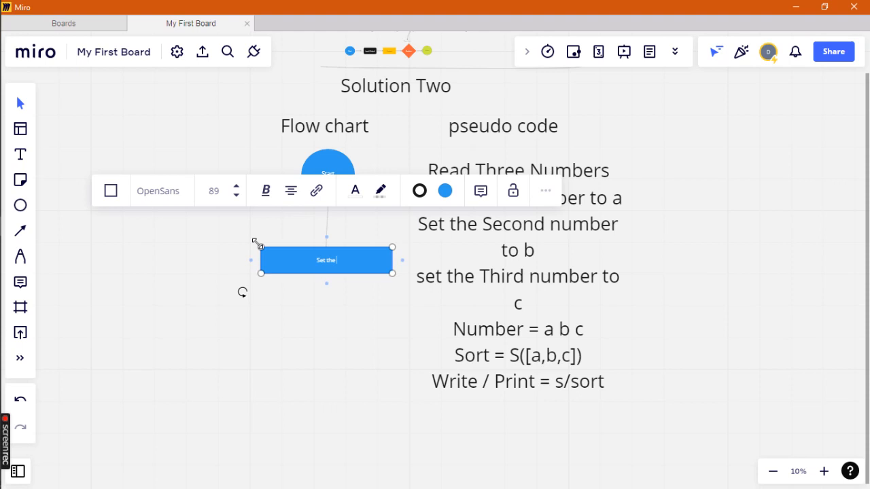
pyautogui.write('f')
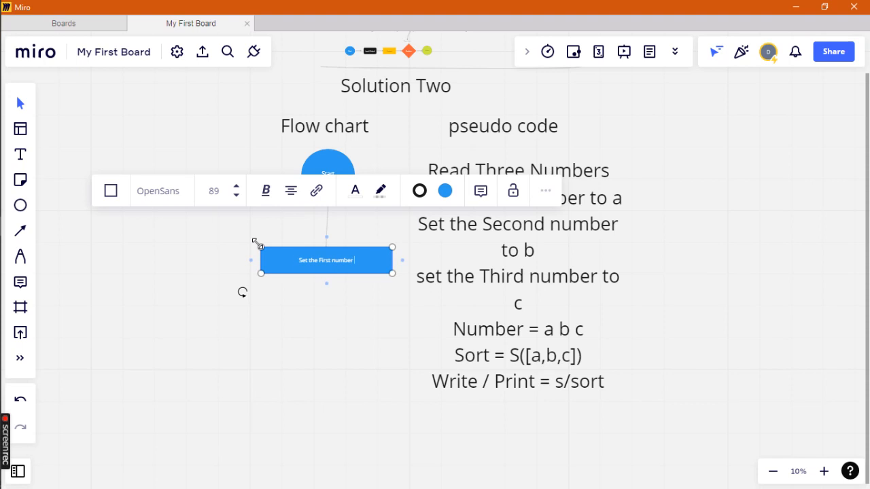
pyautogui.write('to a')
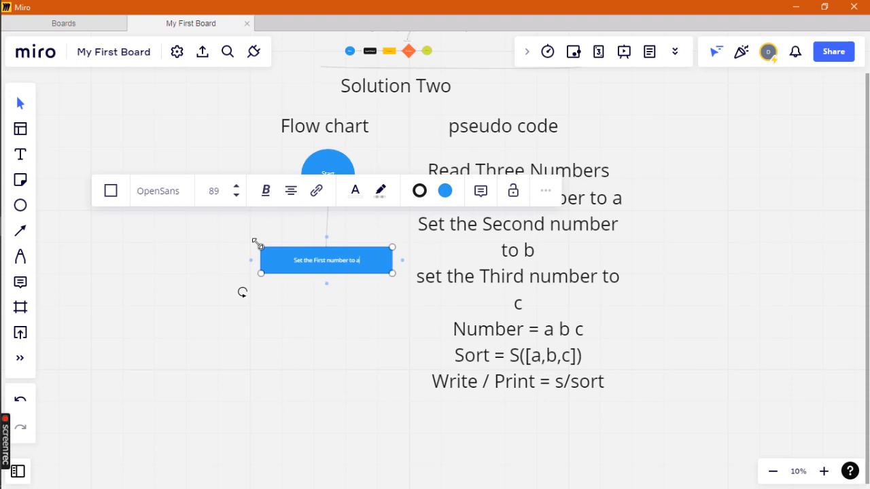
pyautogui.click(302, 295)
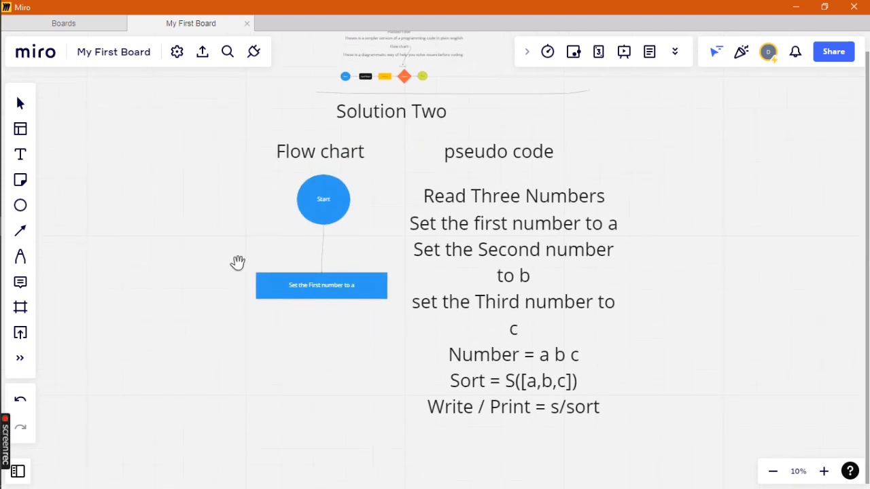
# Duplicate the 'Set the First number to a' box twice beneath it and zoom in on the chart.
pyautogui.click(323, 198)
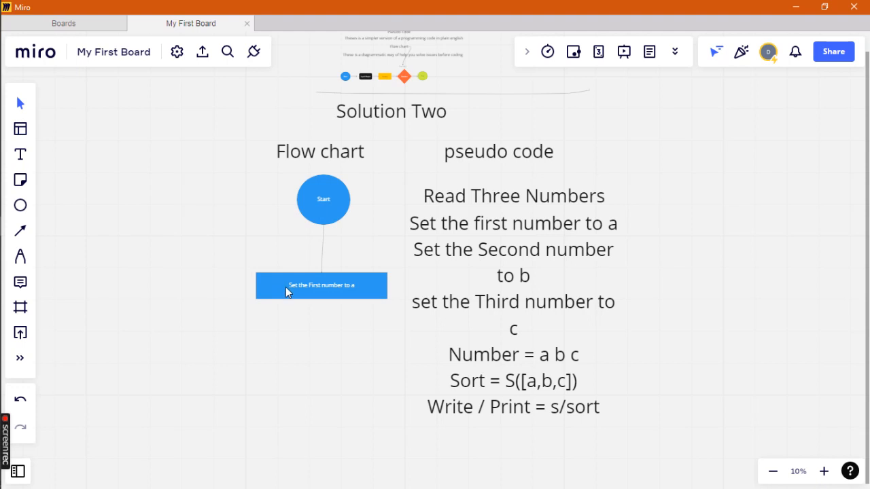
pyautogui.click(321, 286)
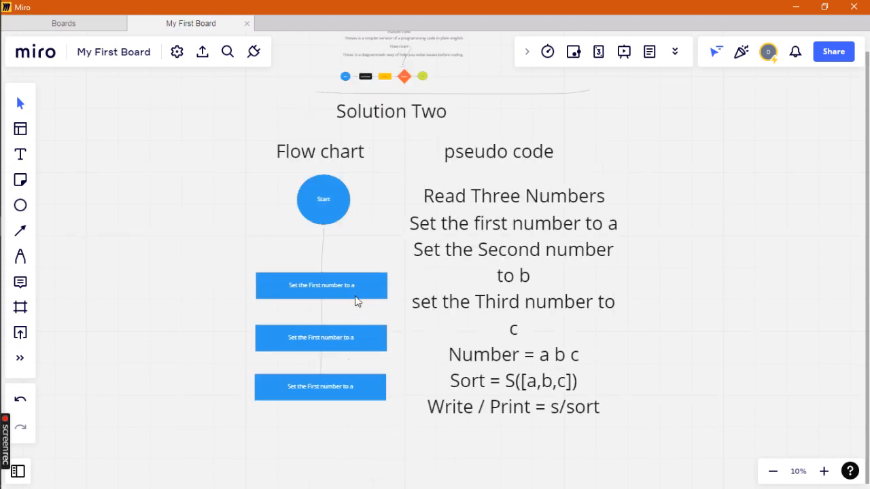
pyautogui.click(824, 470)
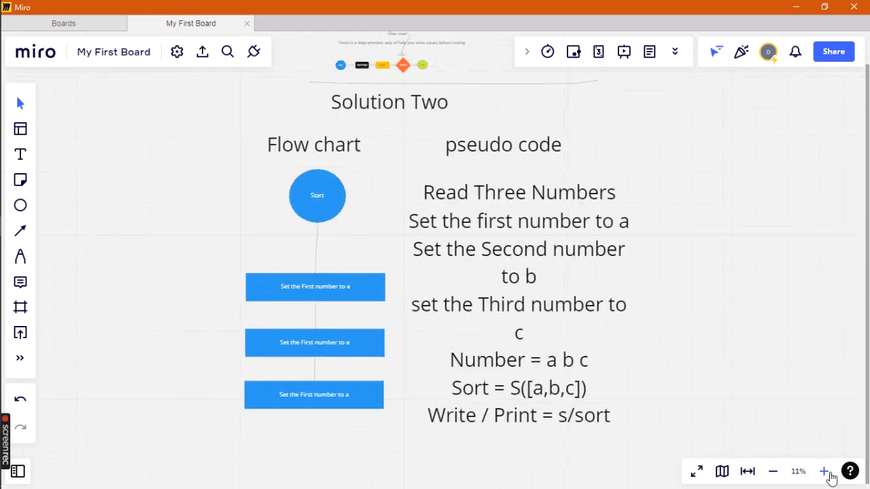
pyautogui.click(823, 470)
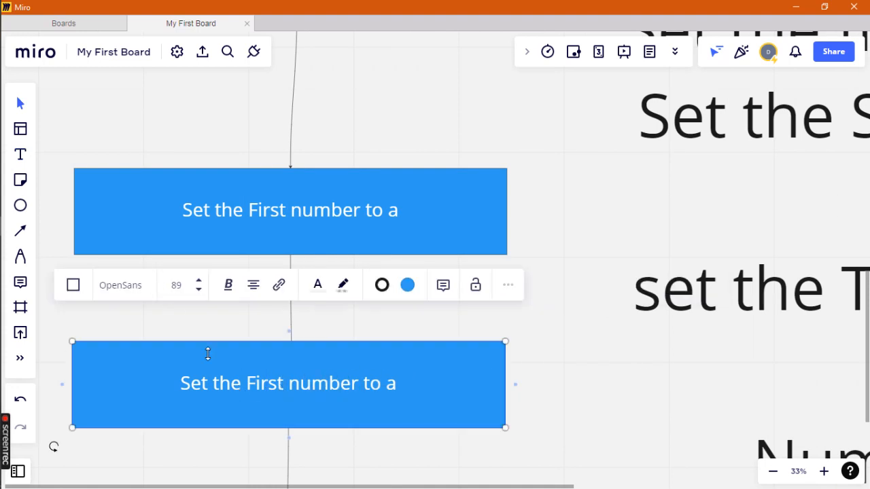
# Edit the second box to read 'Set the Second number to b'.
pyautogui.click(242, 384)
pyautogui.write('Sec')
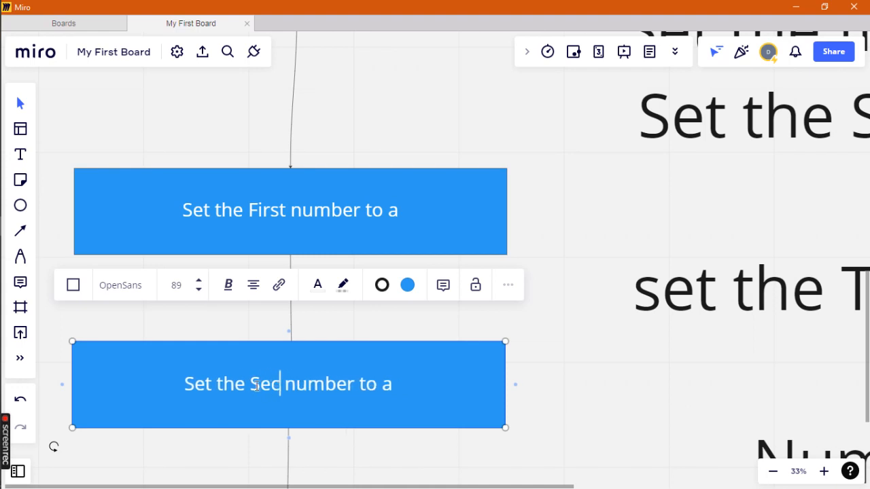
pyautogui.write('ond')
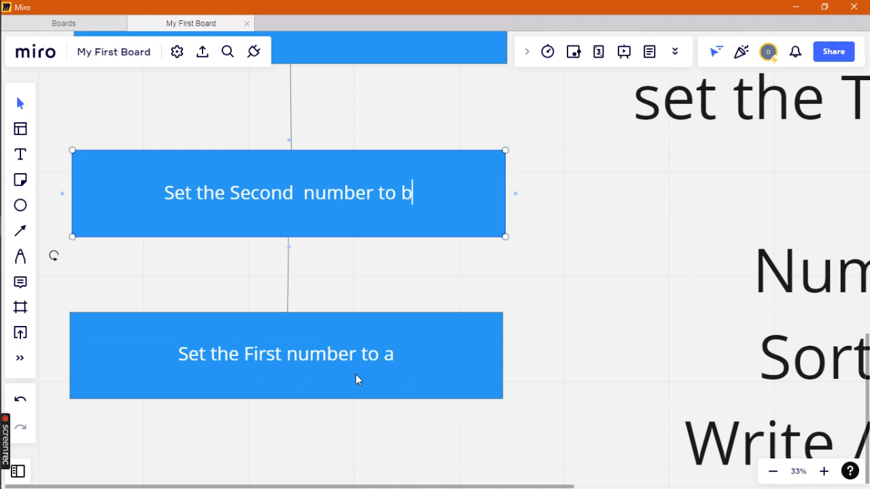
pyautogui.click(285, 353)
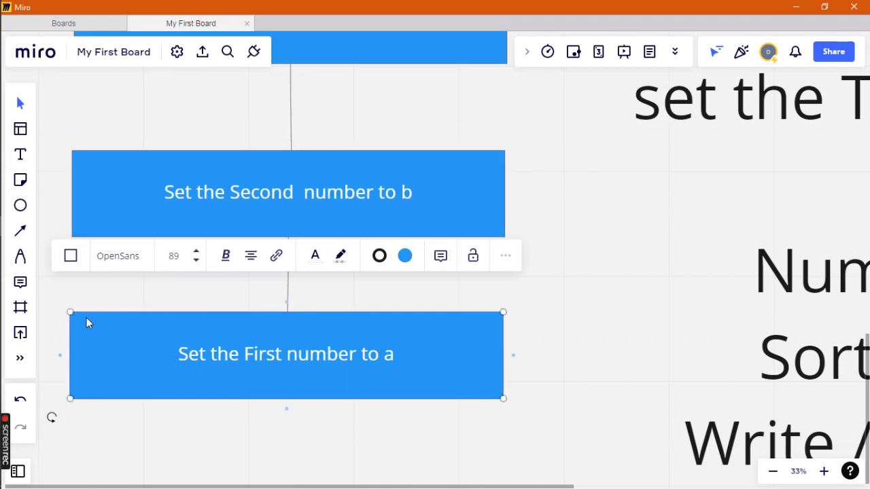
pyautogui.moveTo(112, 304)
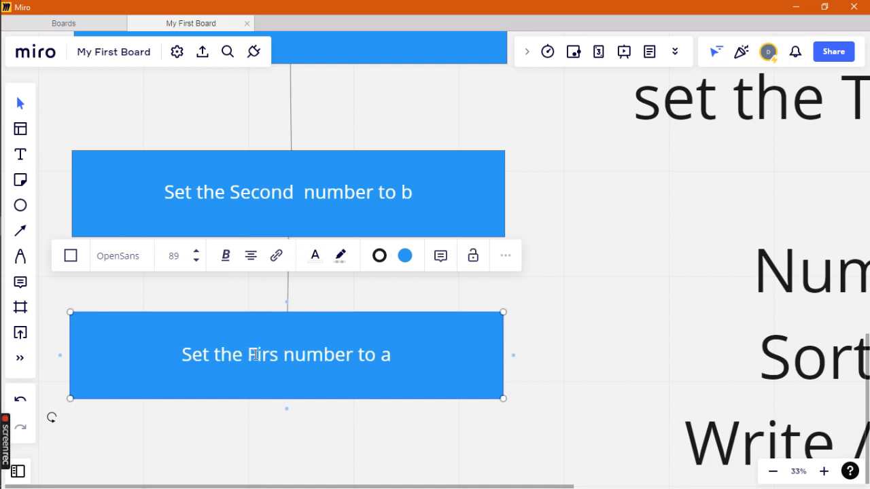
# Edit the third box to read 'Set the Third number to c', fixing the stray letter.
pyautogui.write('Th')
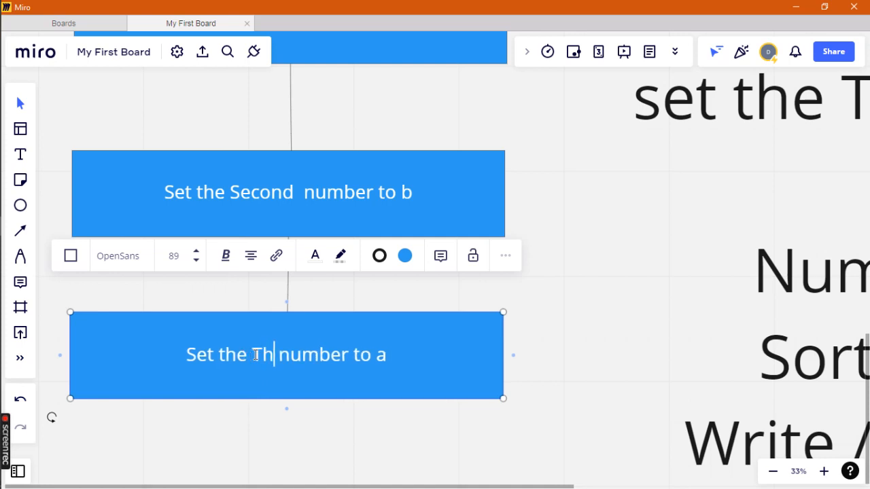
pyautogui.write('rid')
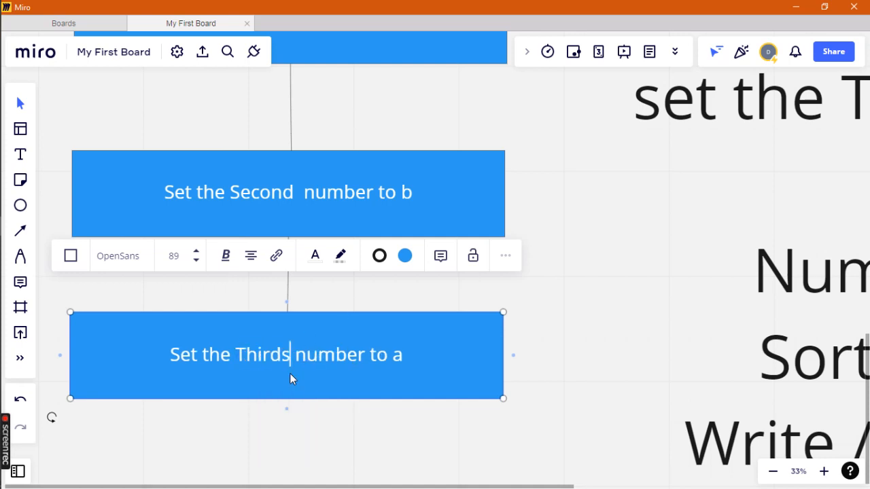
pyautogui.press('Backspace')
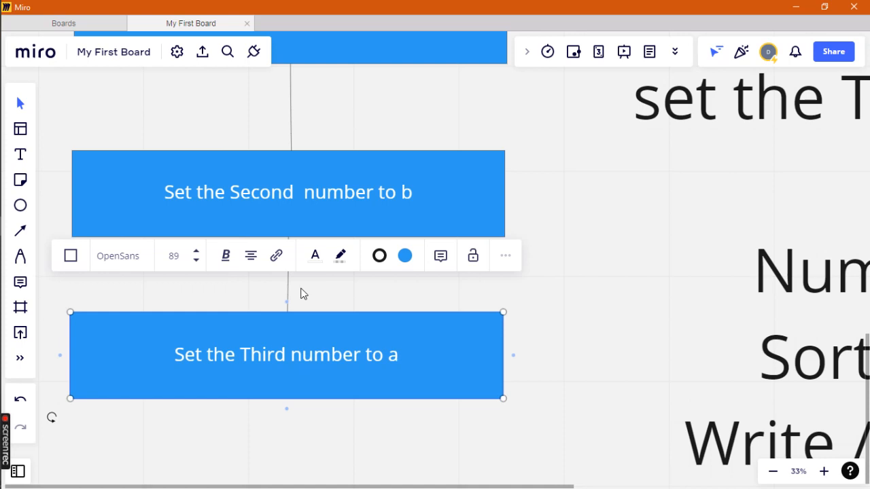
pyautogui.write('c')
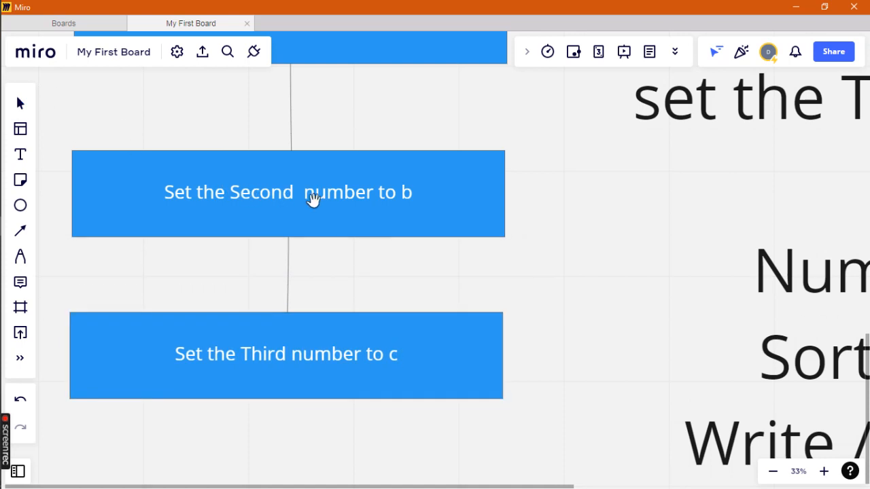
pyautogui.moveTo(779, 483)
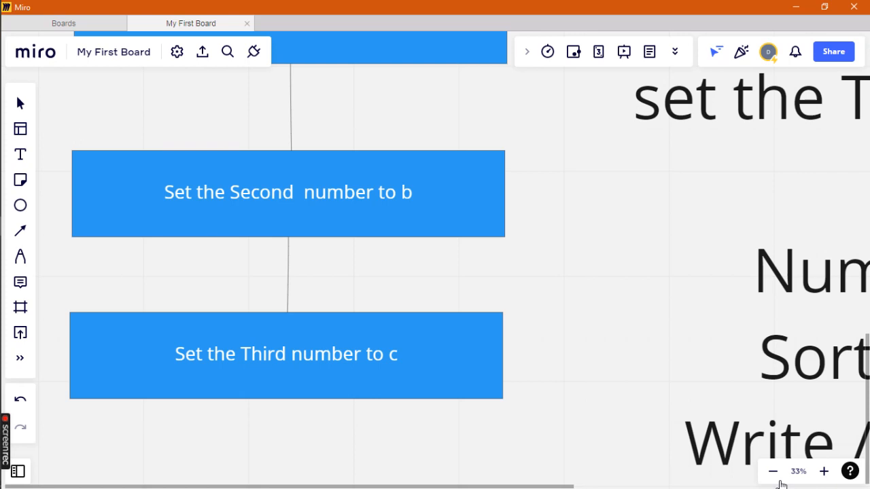
# Zoom out and add another 'Set the Third number to c' box beneath the third one.
pyautogui.click(771, 470)
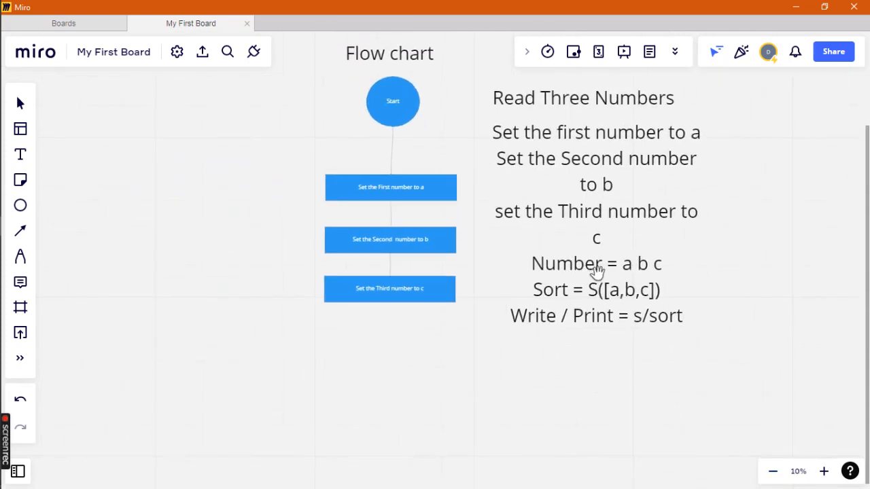
pyautogui.moveTo(704, 284)
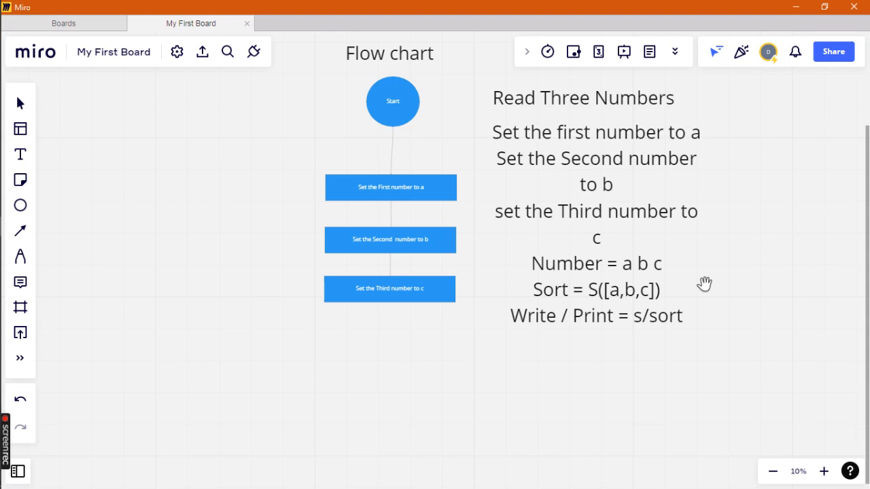
pyautogui.moveTo(578, 285)
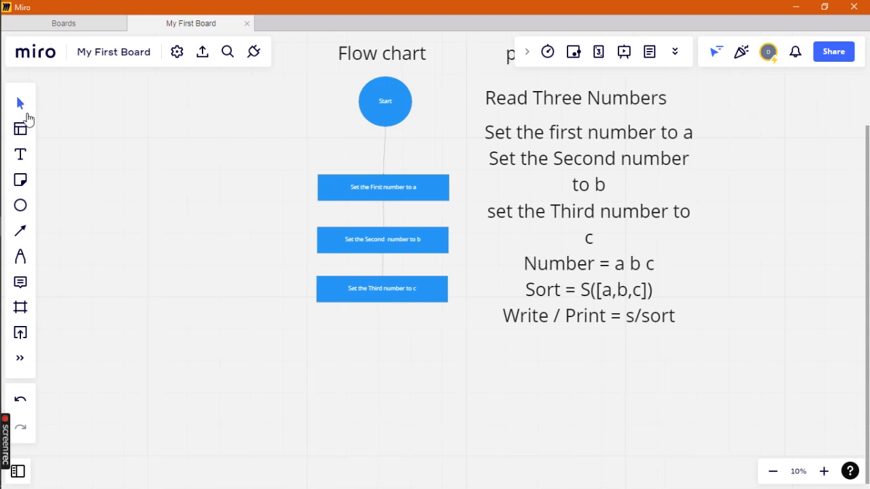
pyautogui.scroll(-3)
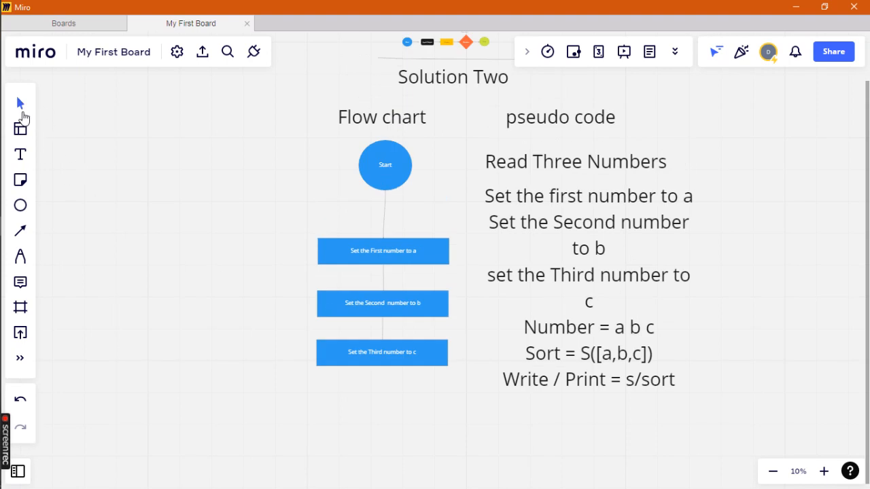
pyautogui.click(382, 353)
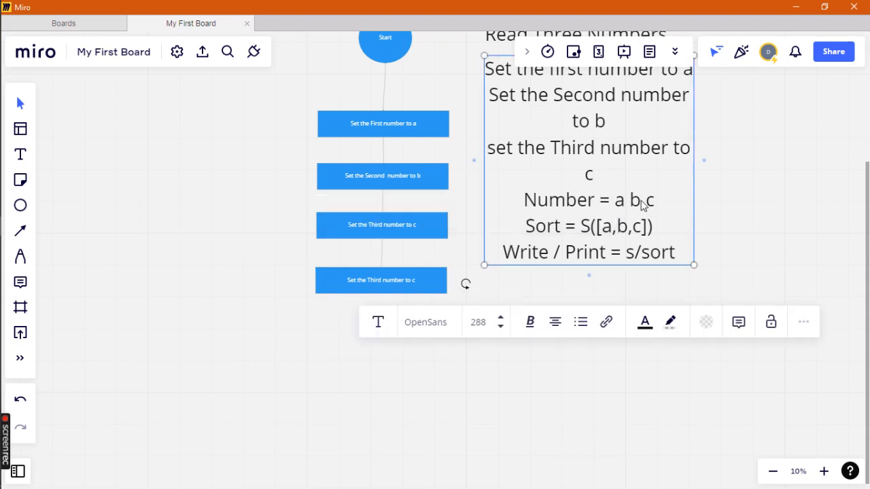
pyautogui.click(380, 280)
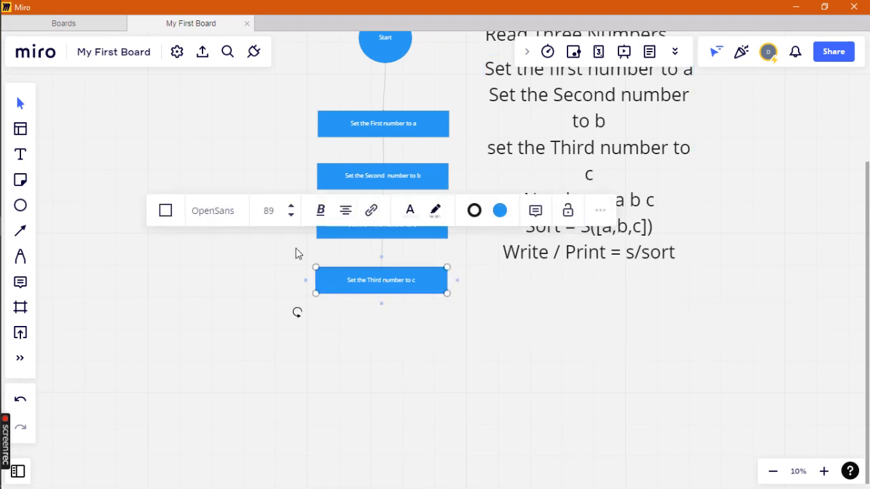
pyautogui.moveTo(836, 437)
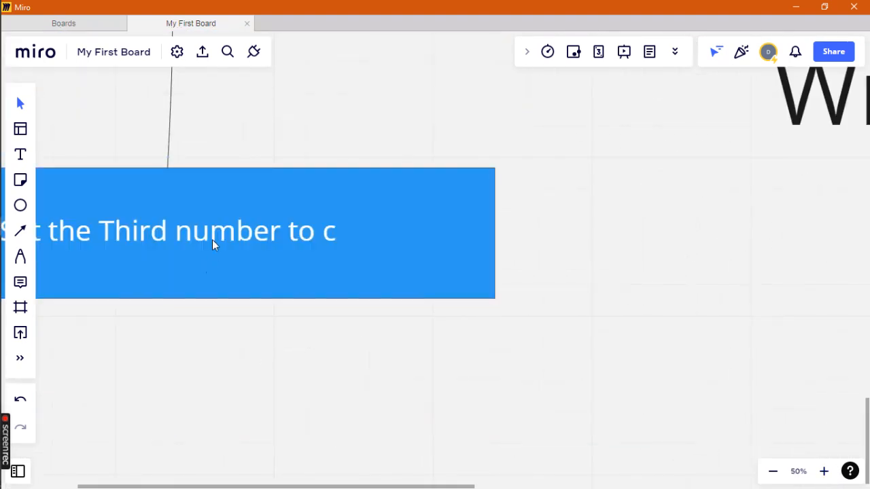
# Reword the fourth flow chart box so it reads 'number to a b c'.
pyautogui.click(258, 244)
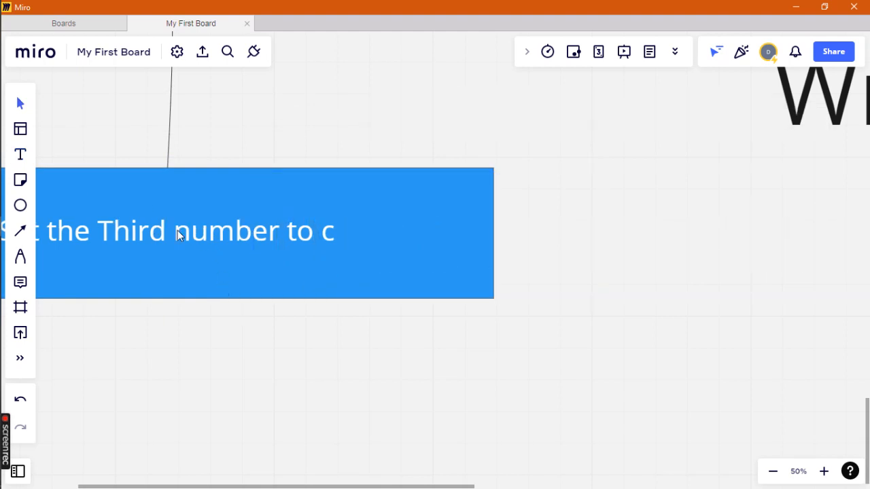
pyautogui.moveTo(20, 101)
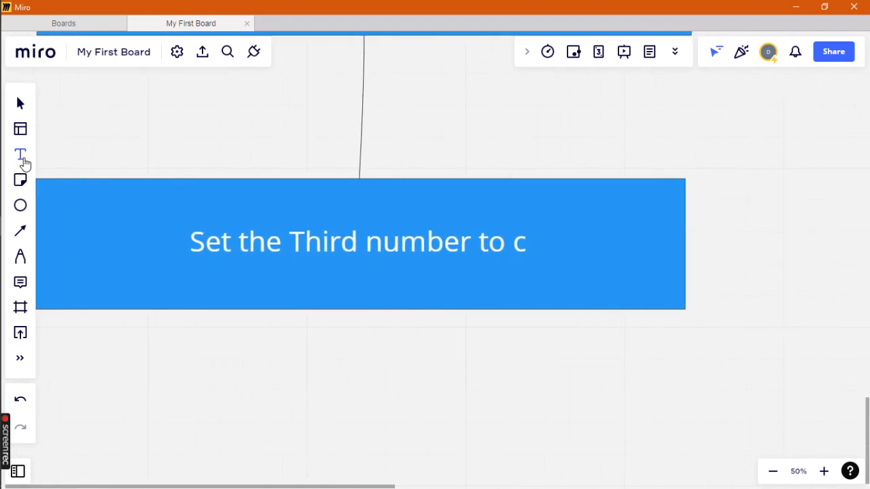
pyautogui.click(20, 153)
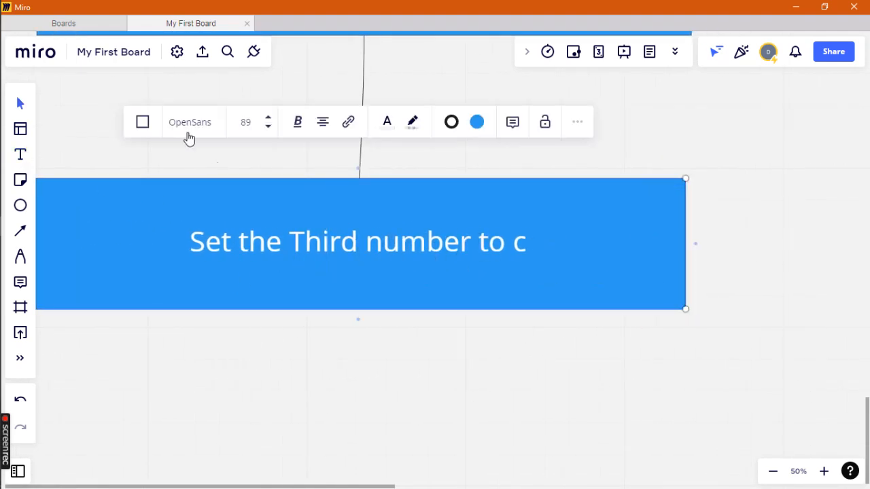
pyautogui.doubleClick(261, 243)
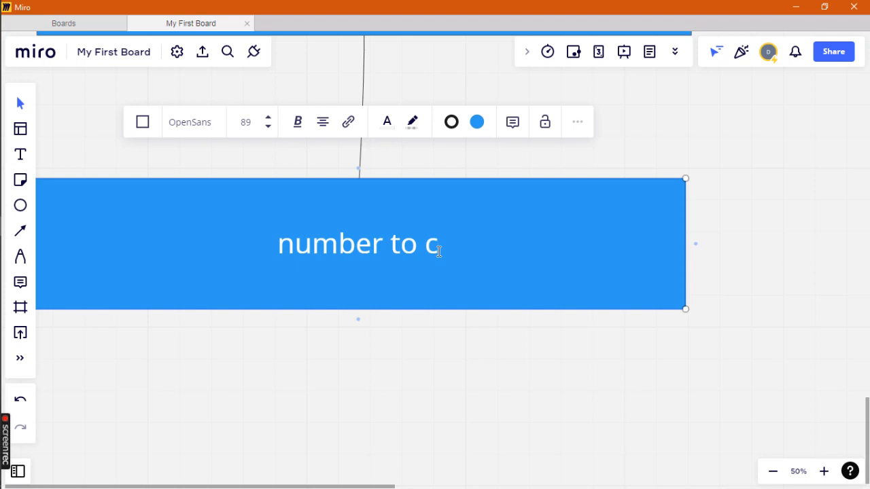
pyautogui.write('a')
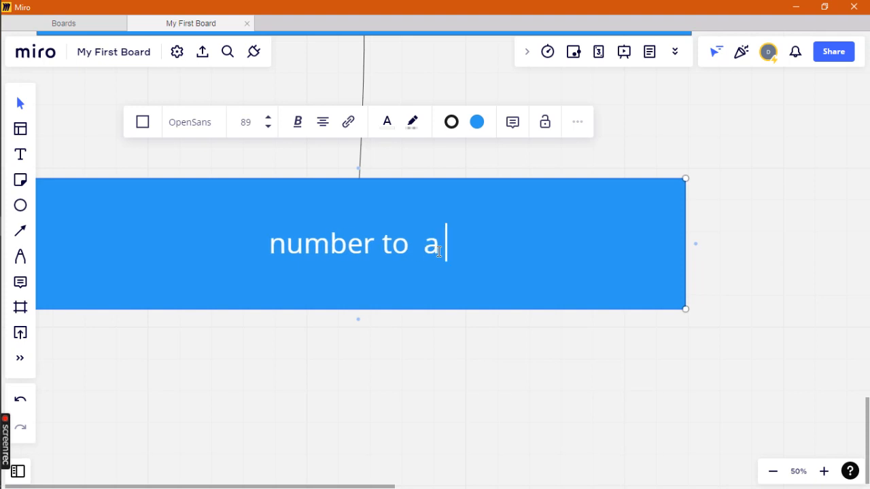
pyautogui.write('b')
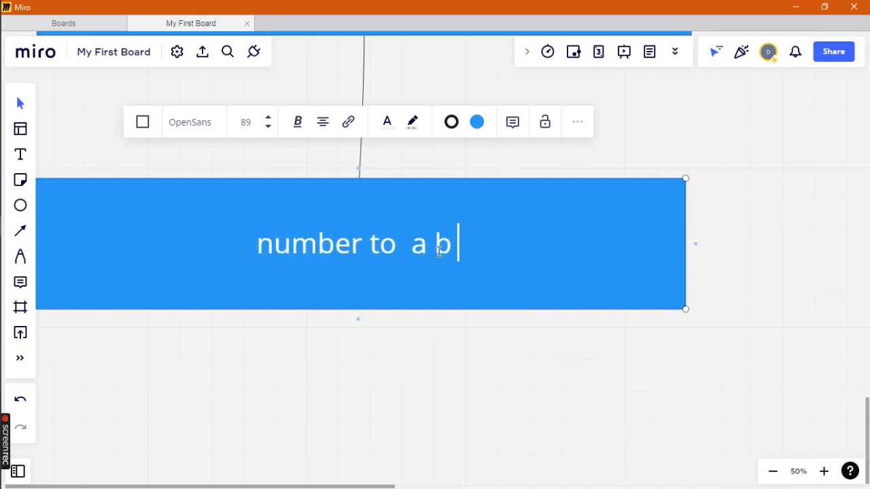
pyautogui.write('c')
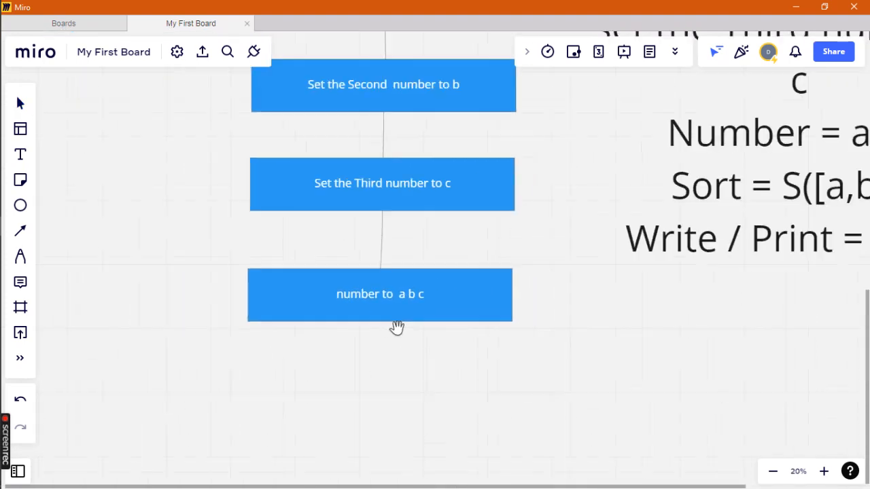
# Add a connected copy of the 'number to a b c' box beneath it.
pyautogui.scroll(-3)
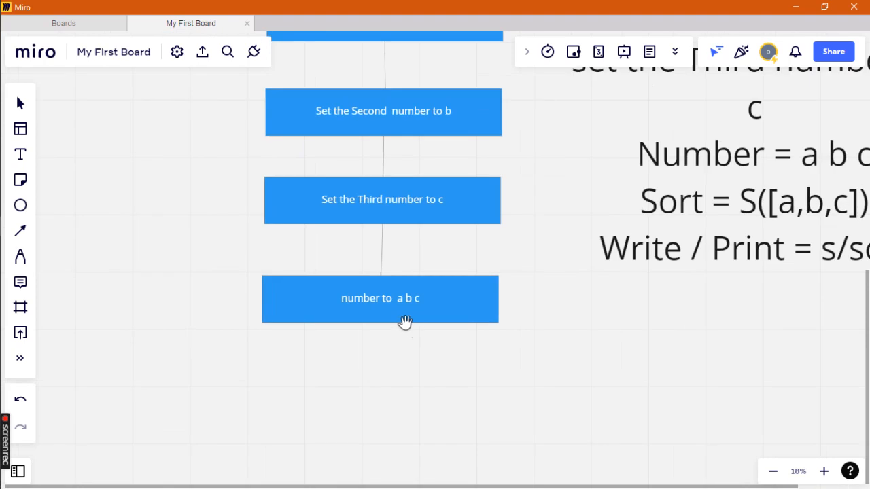
pyautogui.click(380, 299)
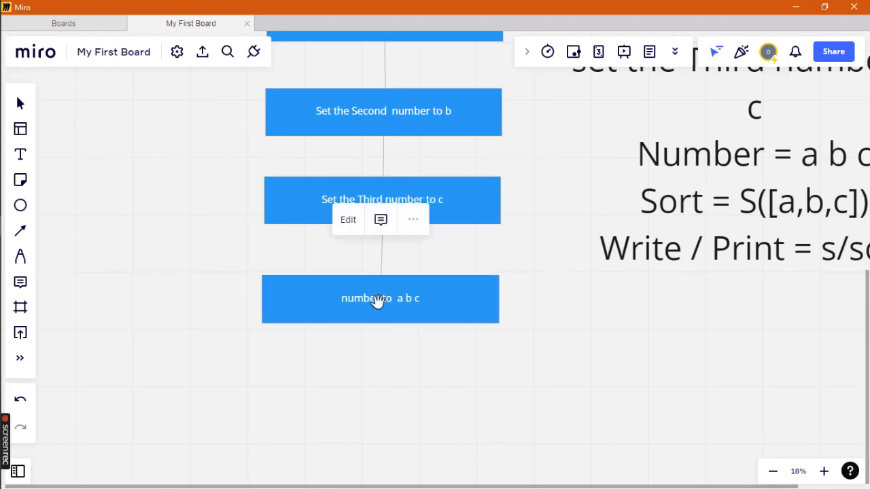
pyautogui.click(380, 299)
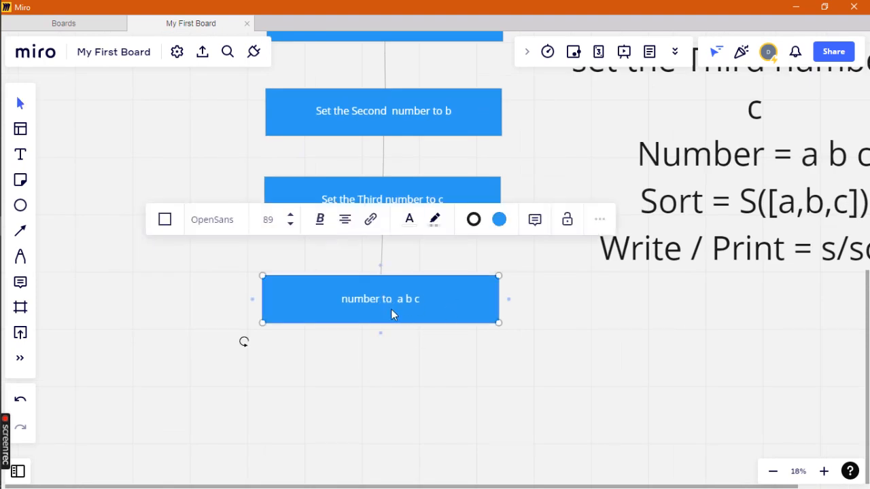
pyautogui.moveTo(19, 106)
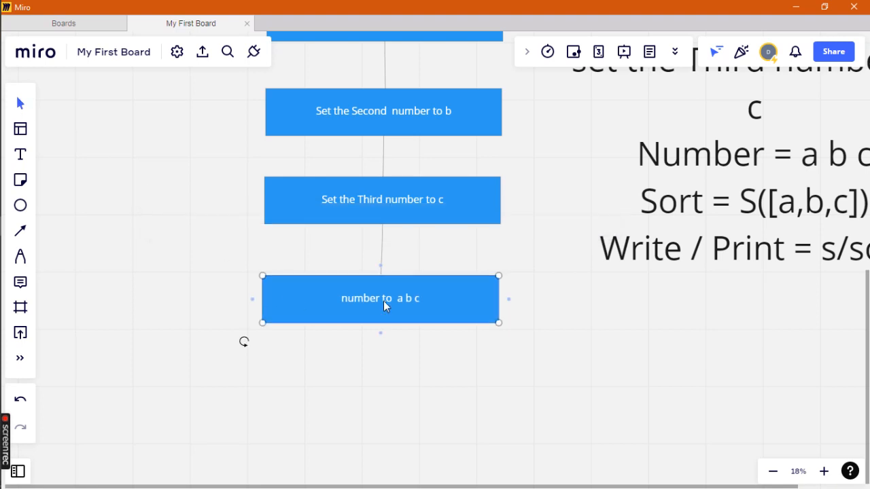
pyautogui.moveTo(283, 312)
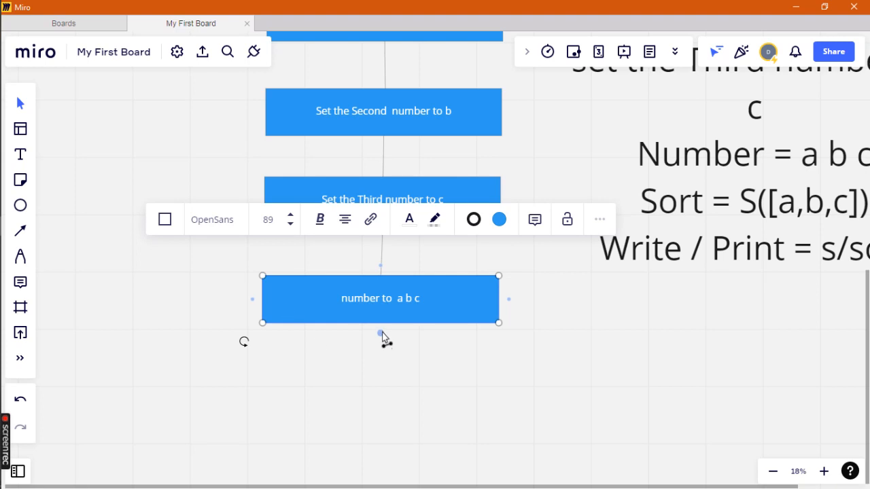
pyautogui.click(380, 334)
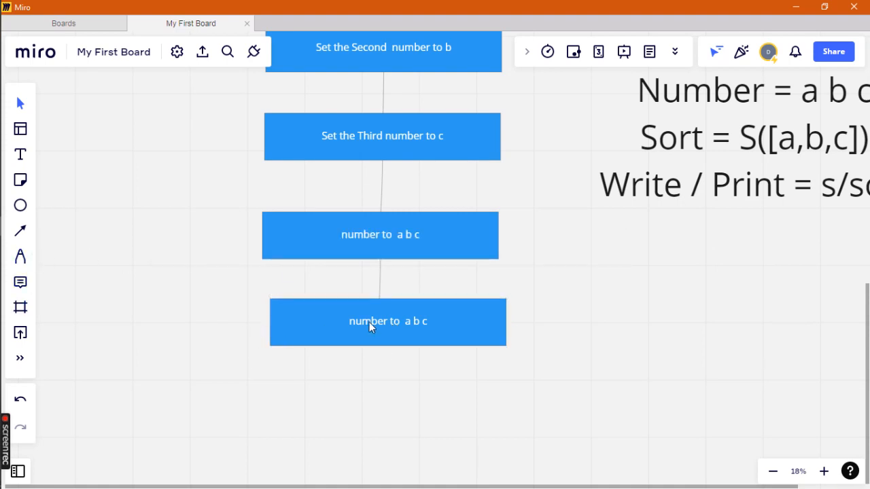
# Rewrite the copied fifth box to read 'sort = s([a,b,c])'.
pyautogui.doubleClick(387, 322)
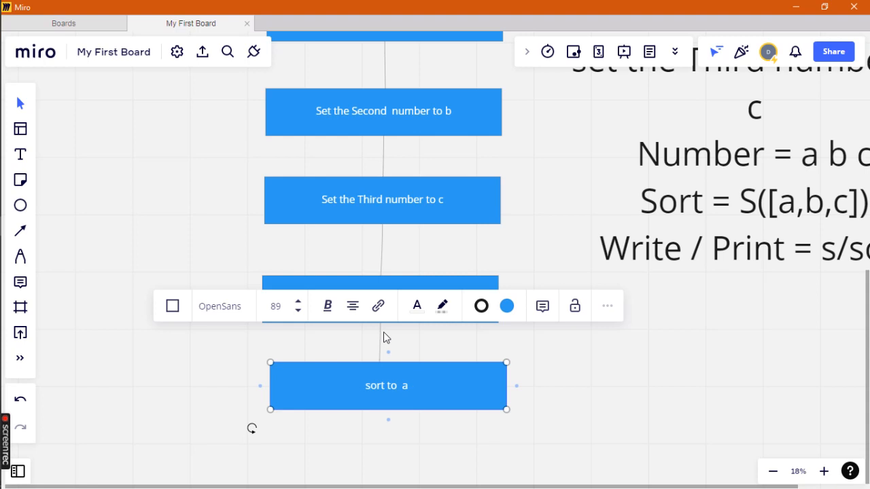
pyautogui.write('sort')
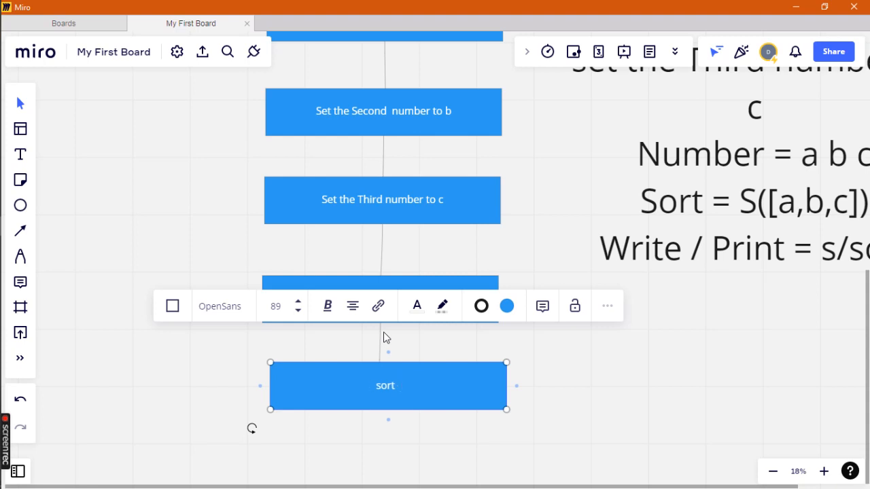
pyautogui.write('=')
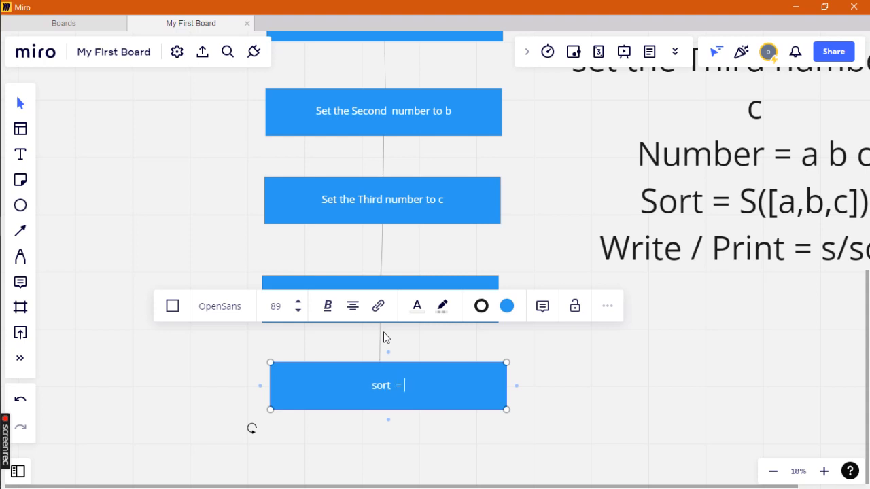
pyautogui.write('s(')
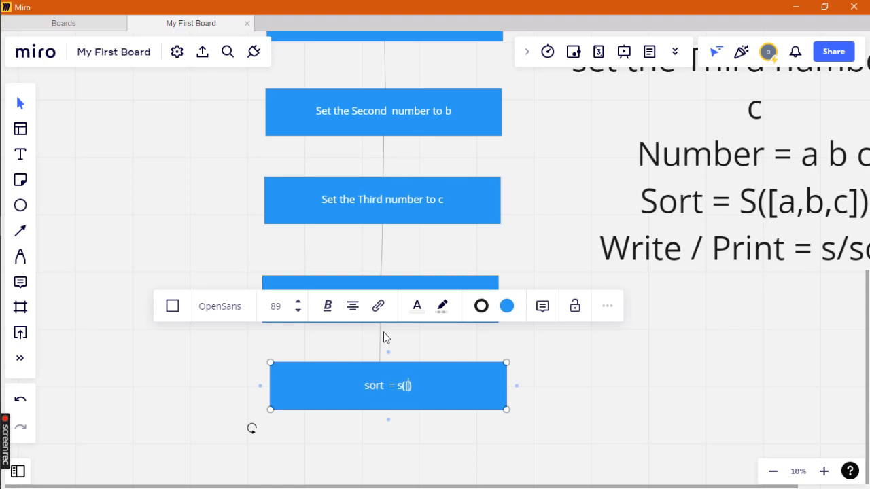
pyautogui.write('[a')
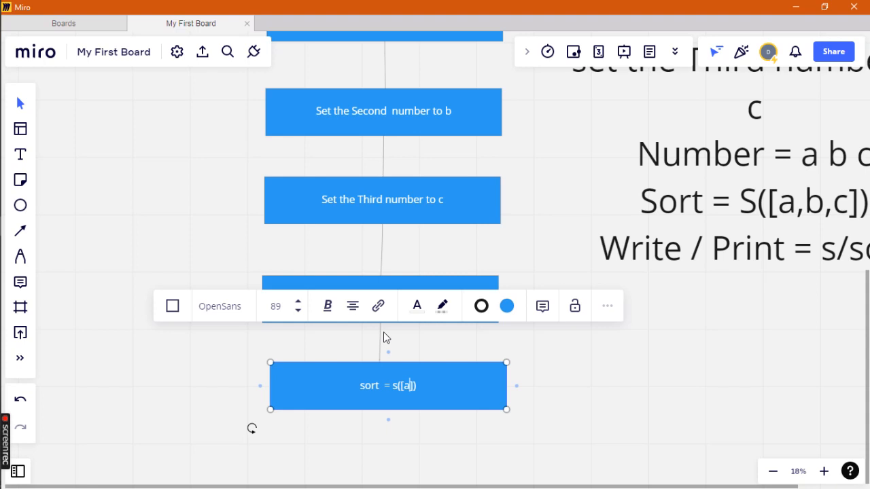
pyautogui.write(',b,c')
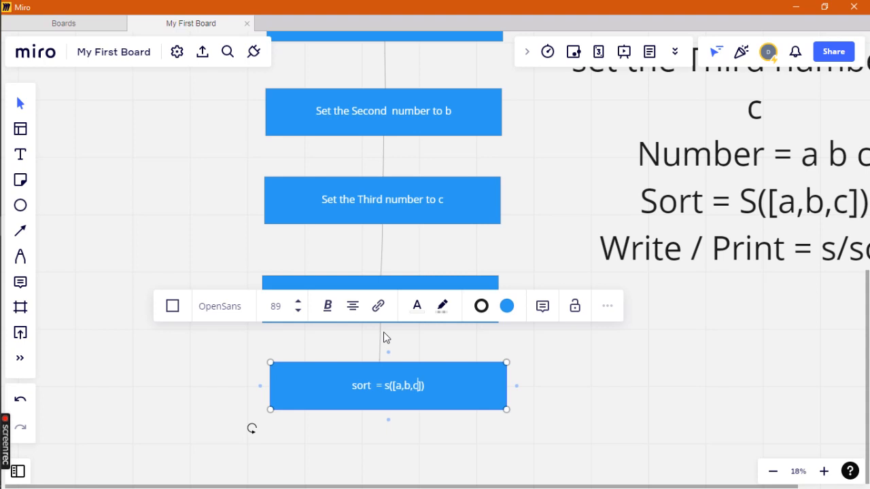
pyautogui.scroll(-3)
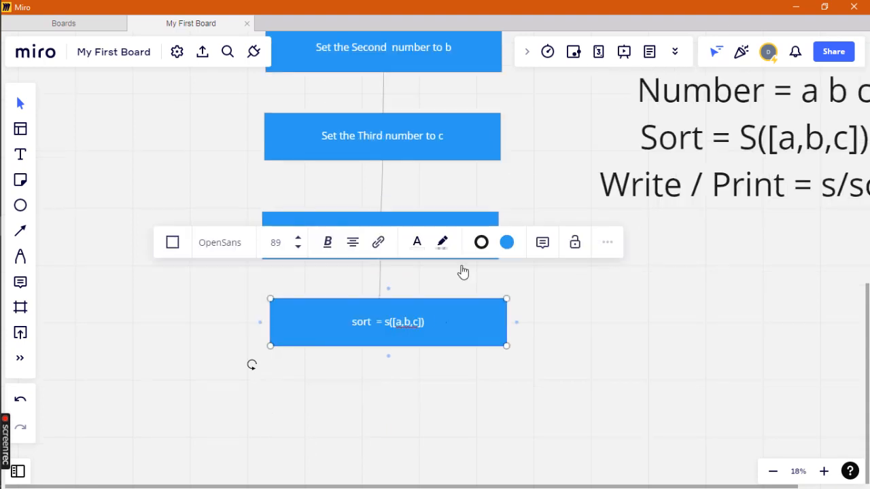
pyautogui.moveTo(30, 111)
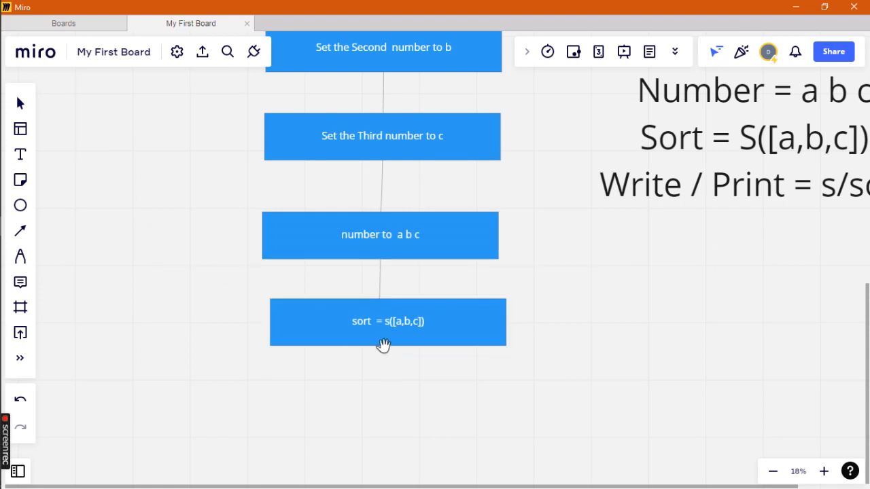
# Add a connected rounded box below the sort step reading 'write / print = s/sort'.
pyautogui.click(380, 234)
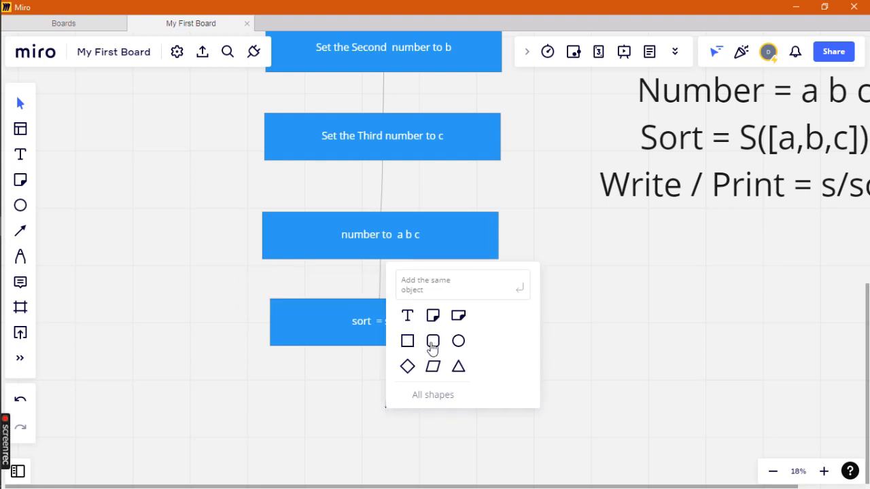
pyautogui.click(432, 341)
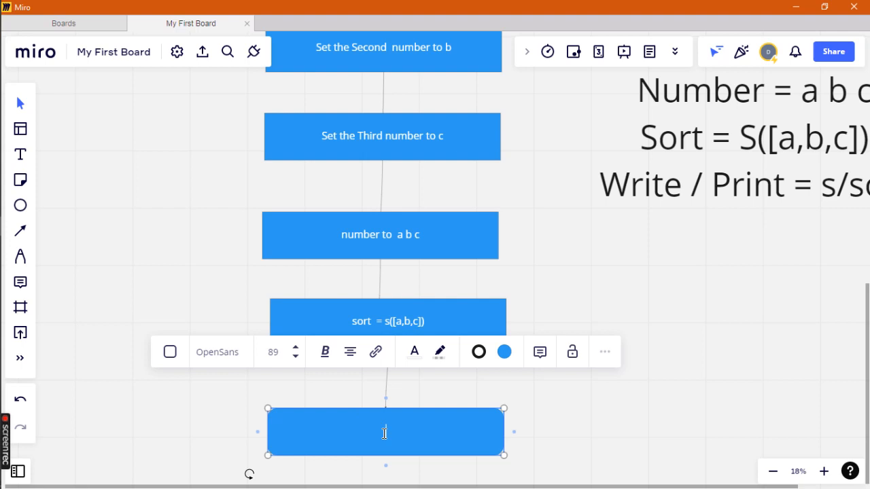
pyautogui.write('write')
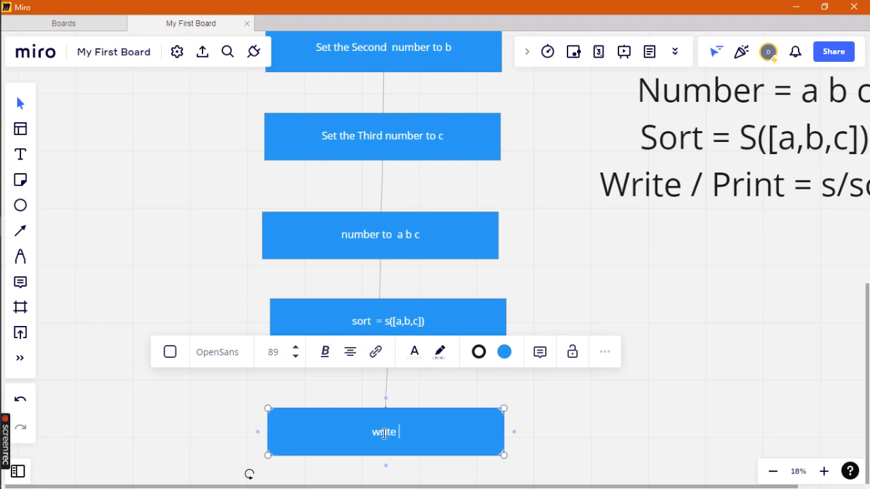
pyautogui.write('/')
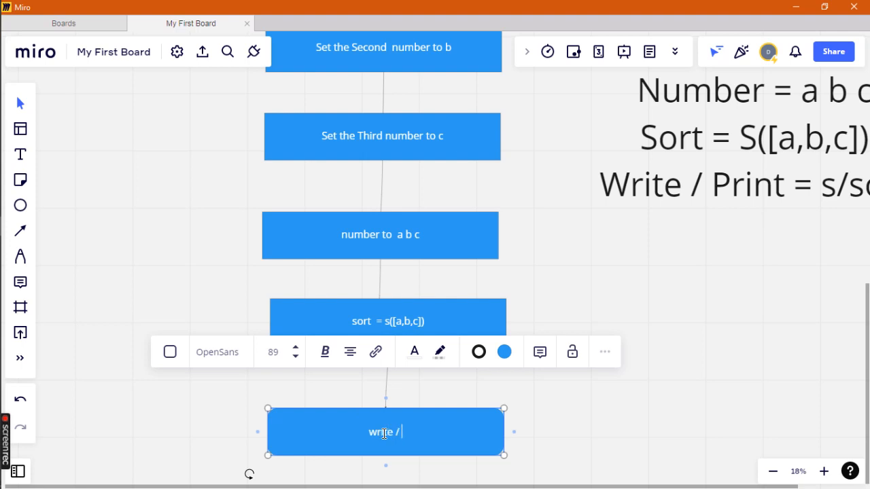
pyautogui.write('print')
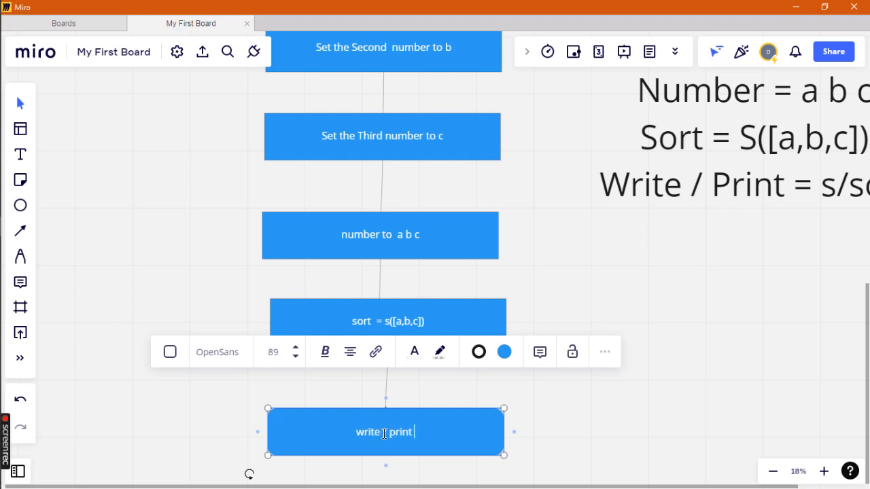
pyautogui.write('=')
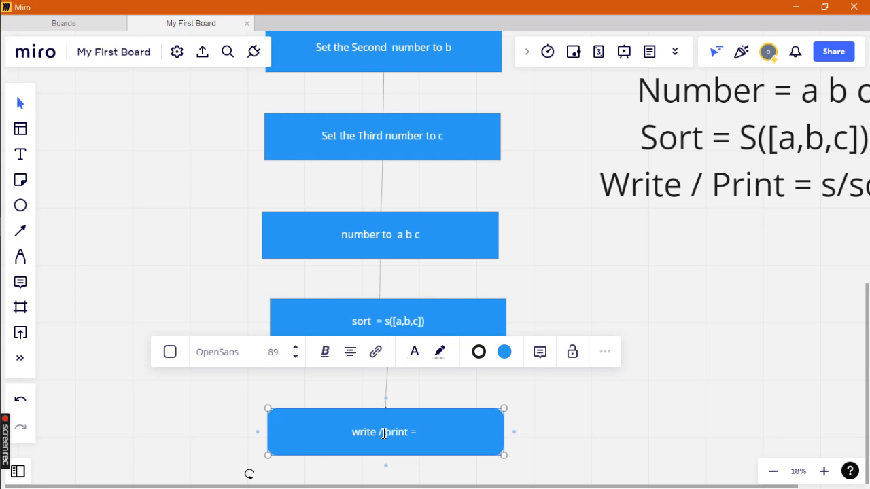
pyautogui.write('s')
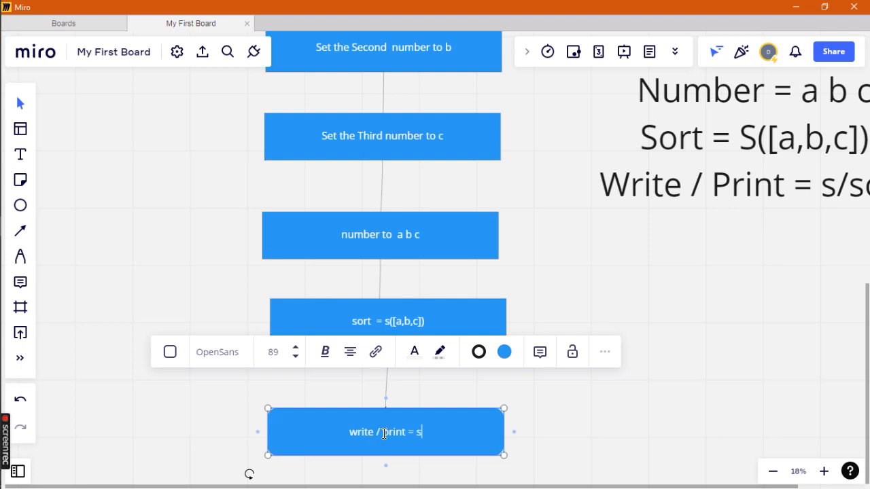
pyautogui.write('/sort')
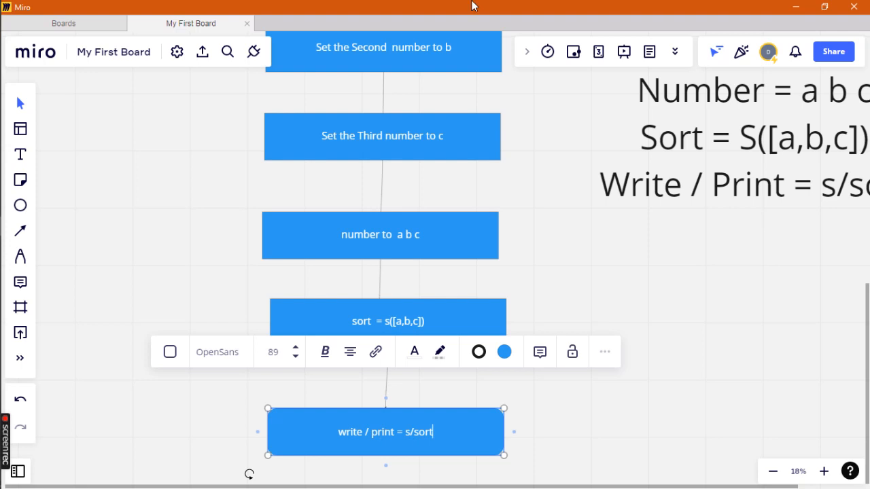
pyautogui.moveTo(19, 104)
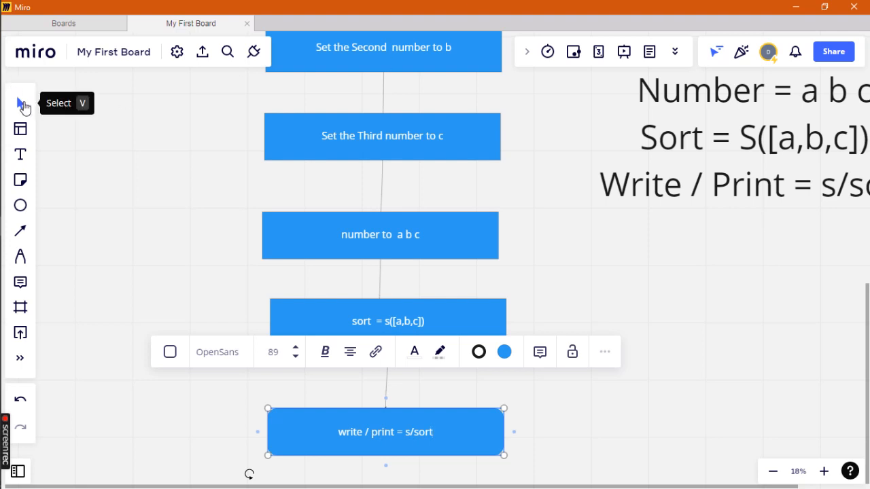
pyautogui.scroll(-3)
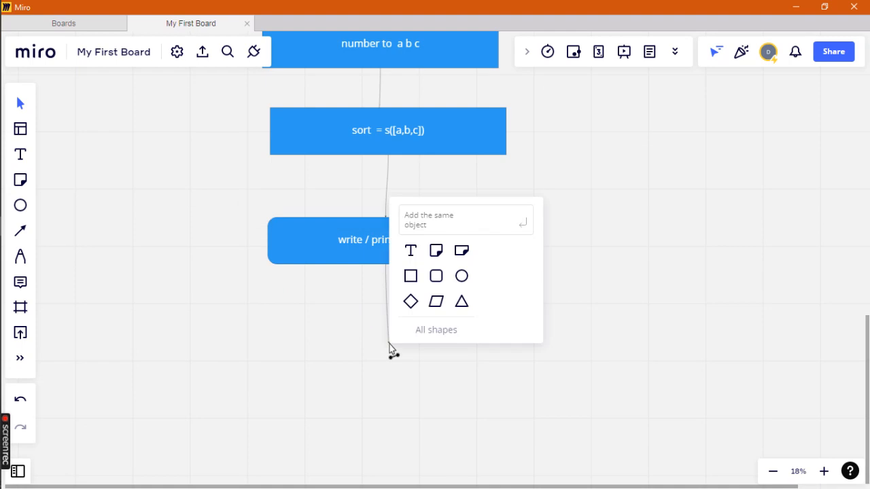
# Add a connected ellipse labelled 'Stop' below the write / print box.
pyautogui.click(461, 275)
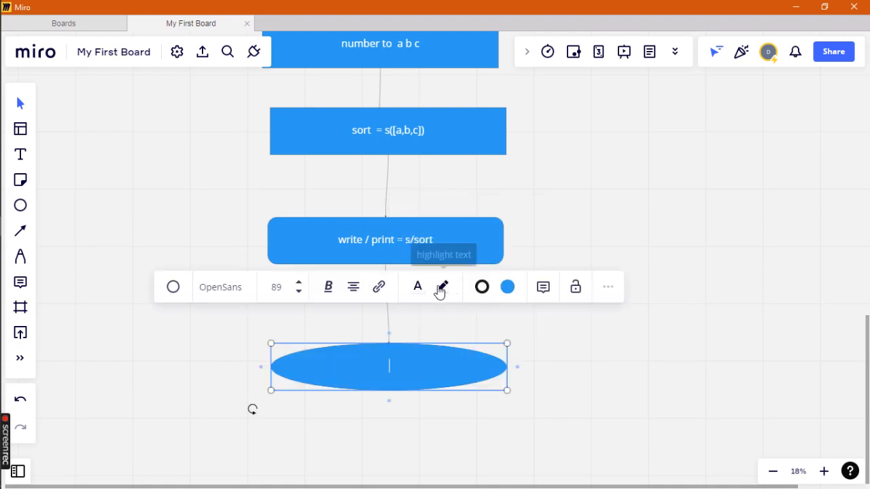
pyautogui.moveTo(388, 367)
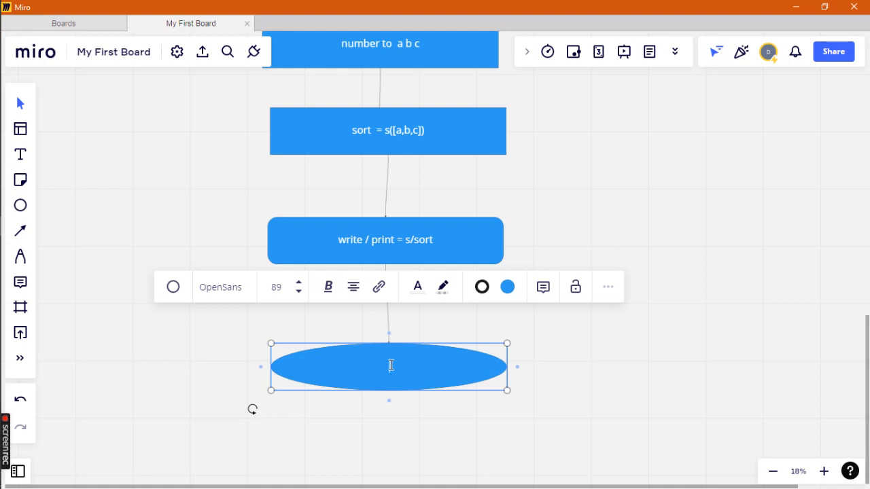
pyautogui.write('s')
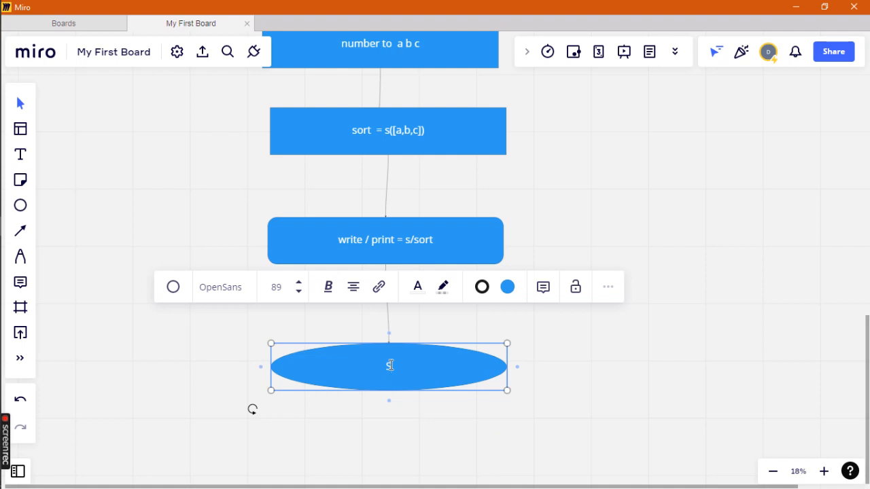
pyautogui.write('Stop')
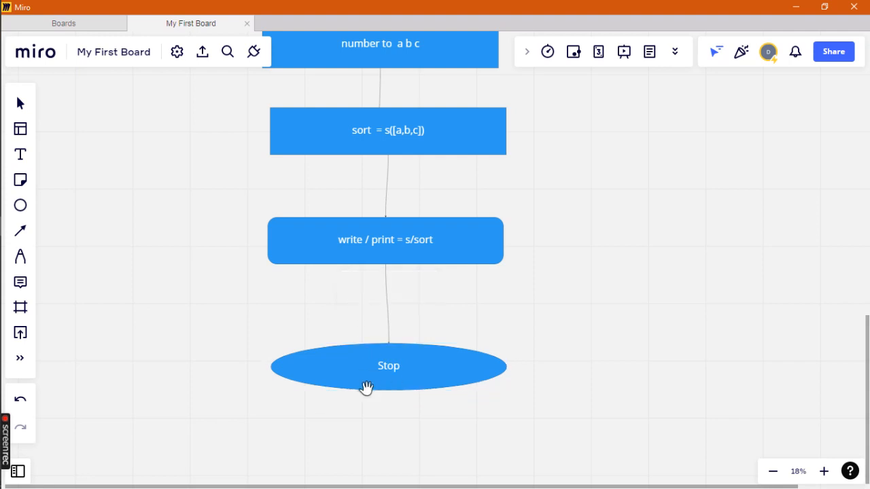
# Reshape the Stop oval taller, then zoom out to view the whole board.
pyautogui.click(389, 366)
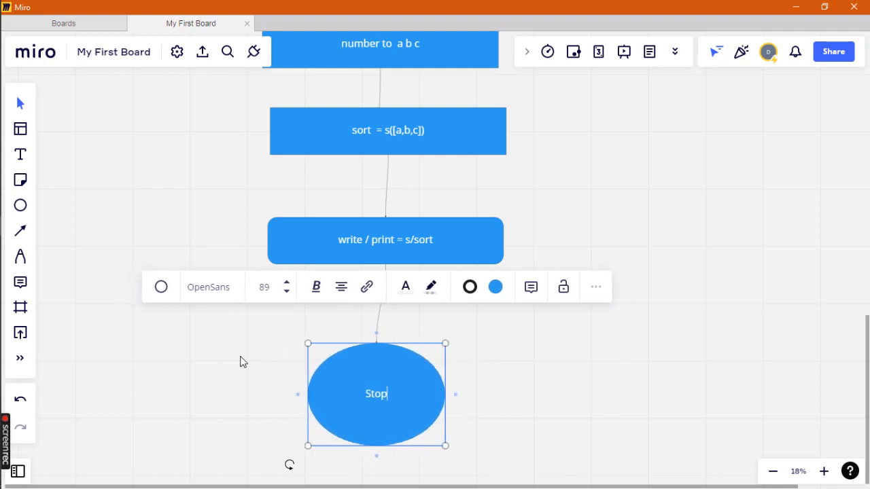
pyautogui.click(216, 176)
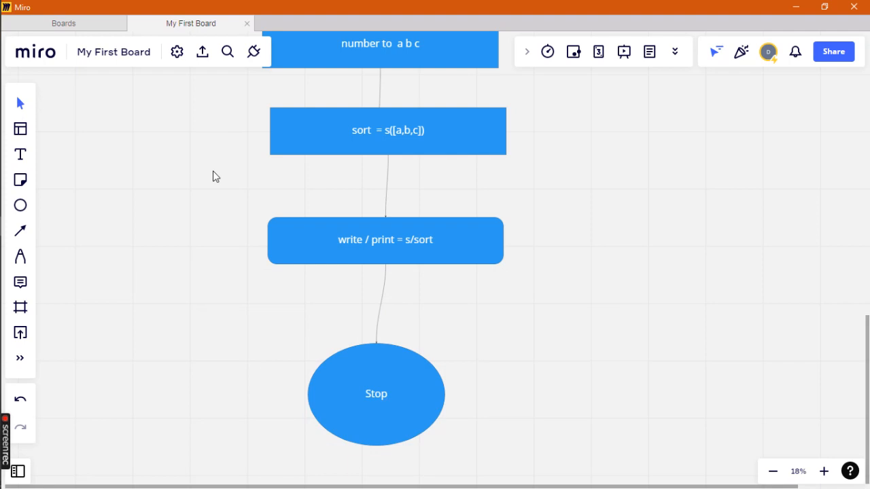
pyautogui.click(773, 470)
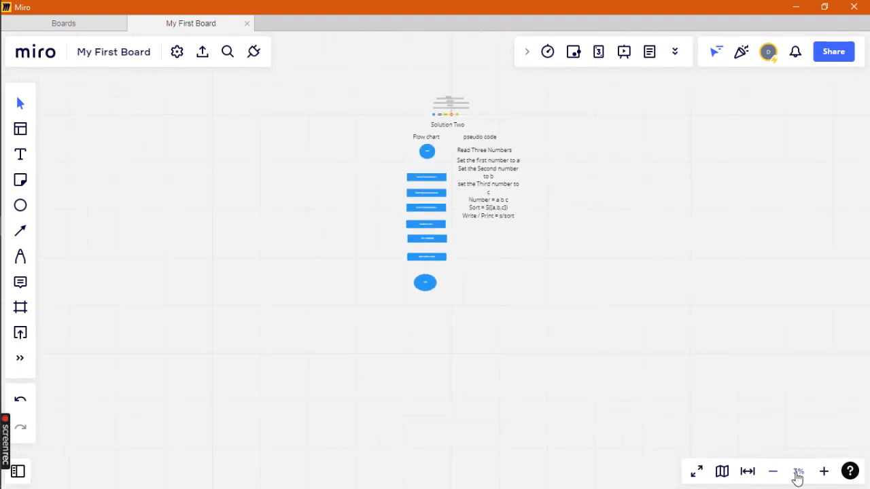
pyautogui.click(823, 470)
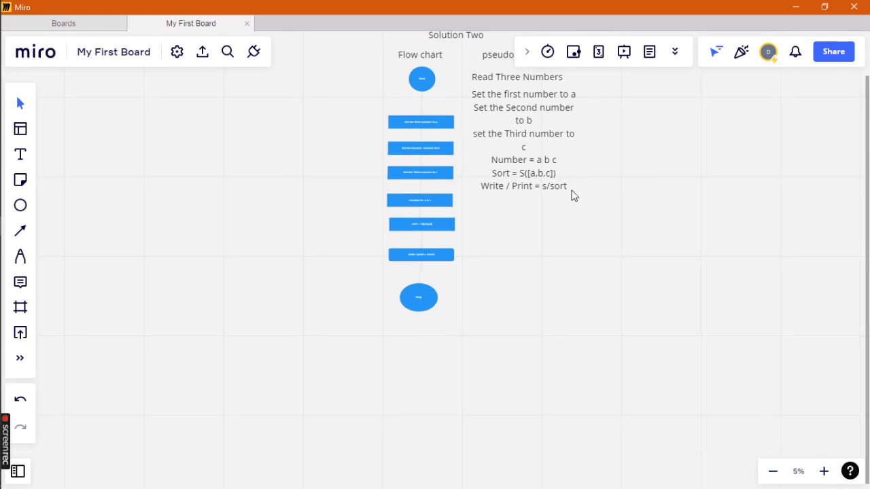
pyautogui.scroll(-3)
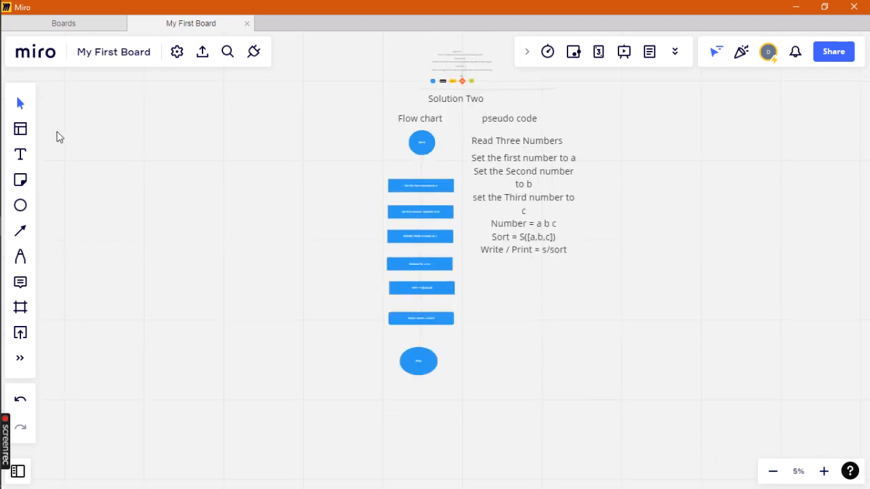
pyautogui.moveTo(823, 471)
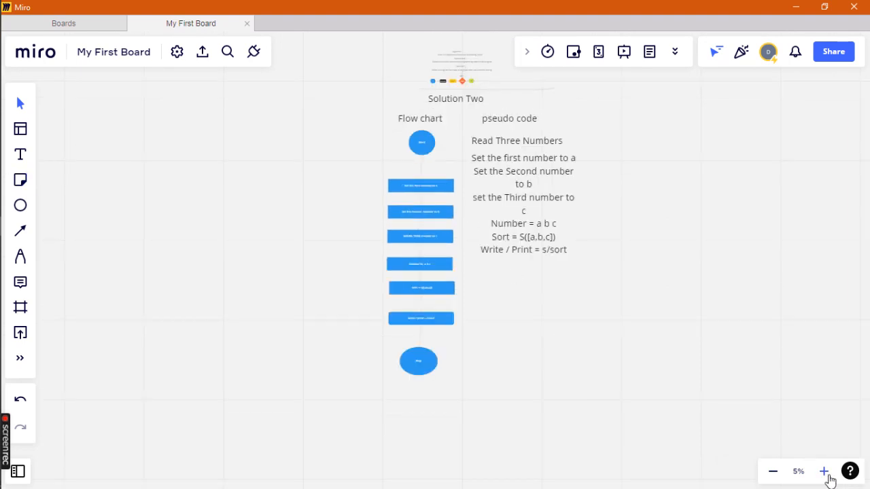
pyautogui.click(823, 470)
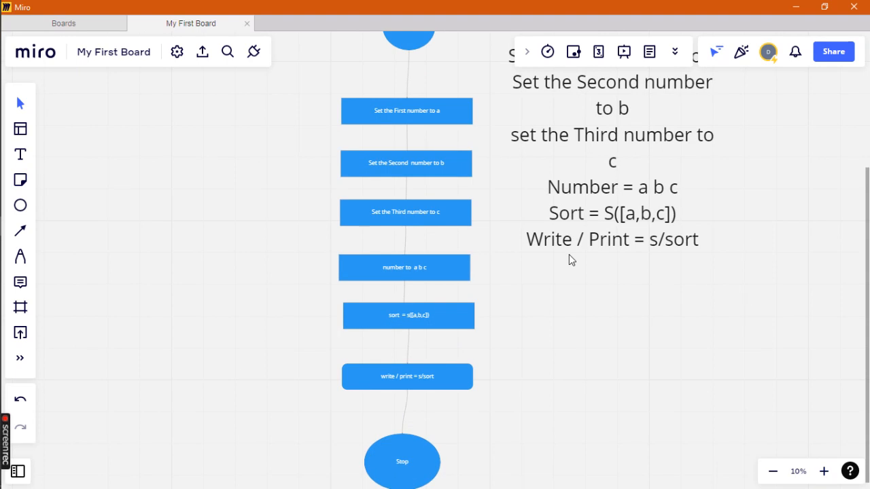
pyautogui.moveTo(530, 188)
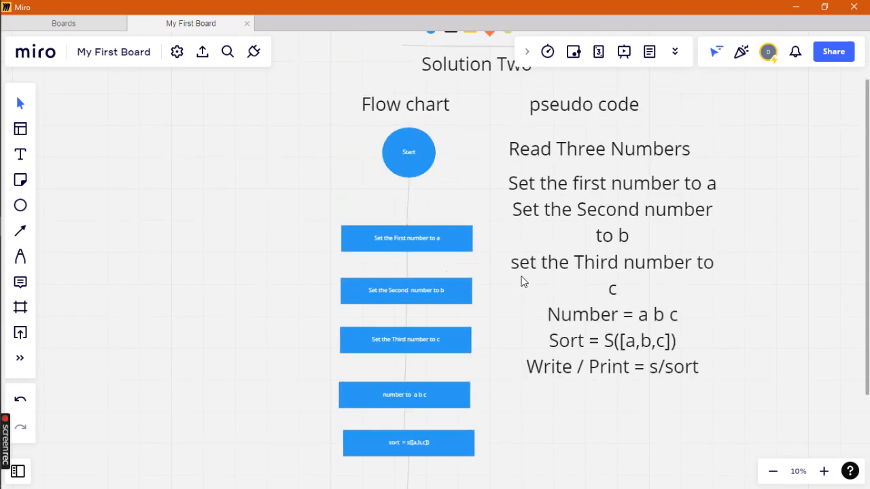
pyautogui.moveTo(819, 462)
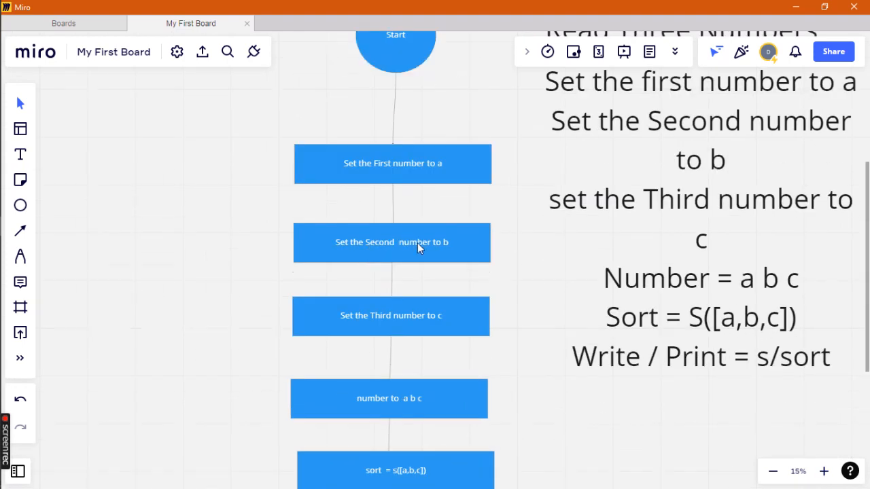
pyautogui.scroll(-3)
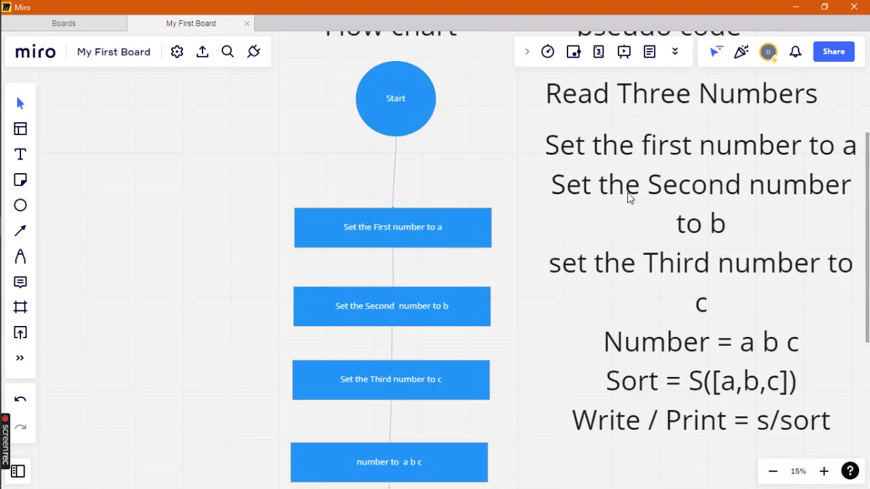
pyautogui.moveTo(499, 320)
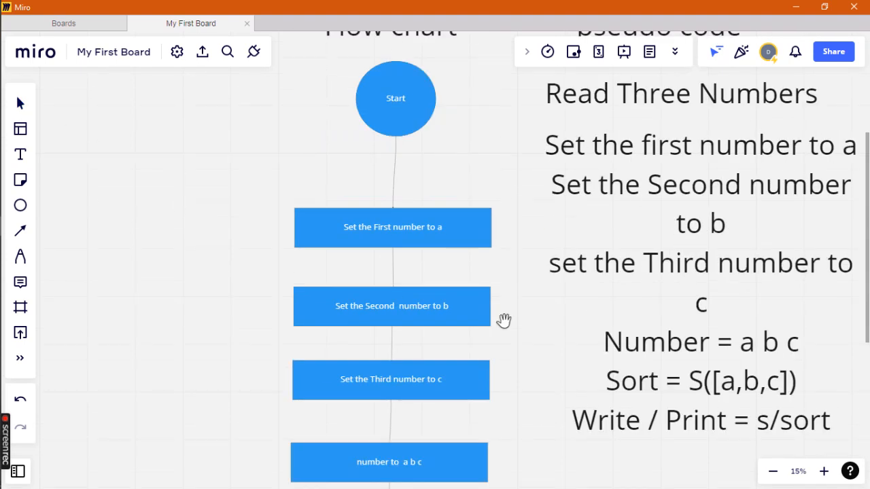